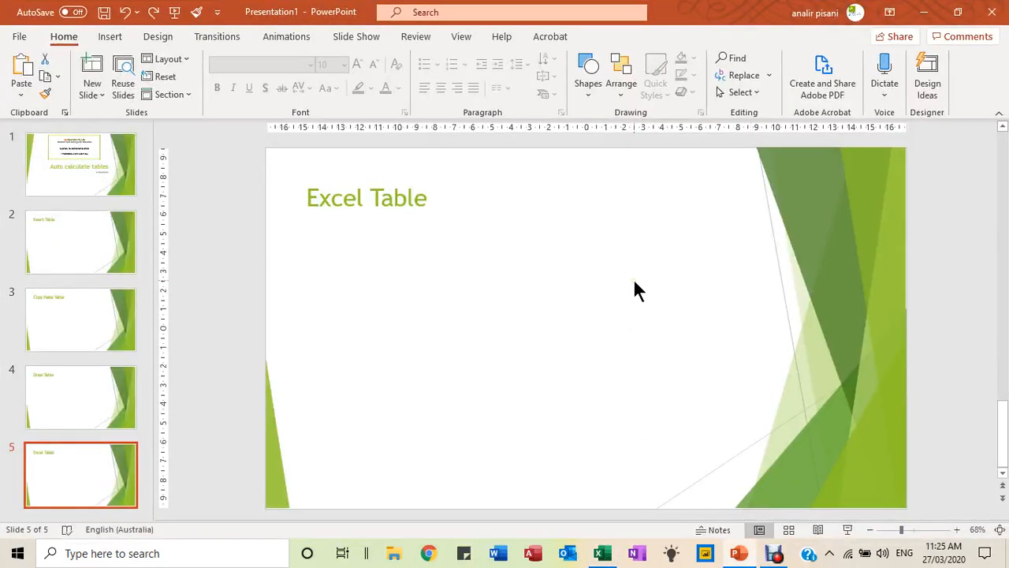
Review the deck's table slides and settle on slide 2, Insert Table, without adding a new slide
{"action": "left_click", "coordinate": [81, 164]}
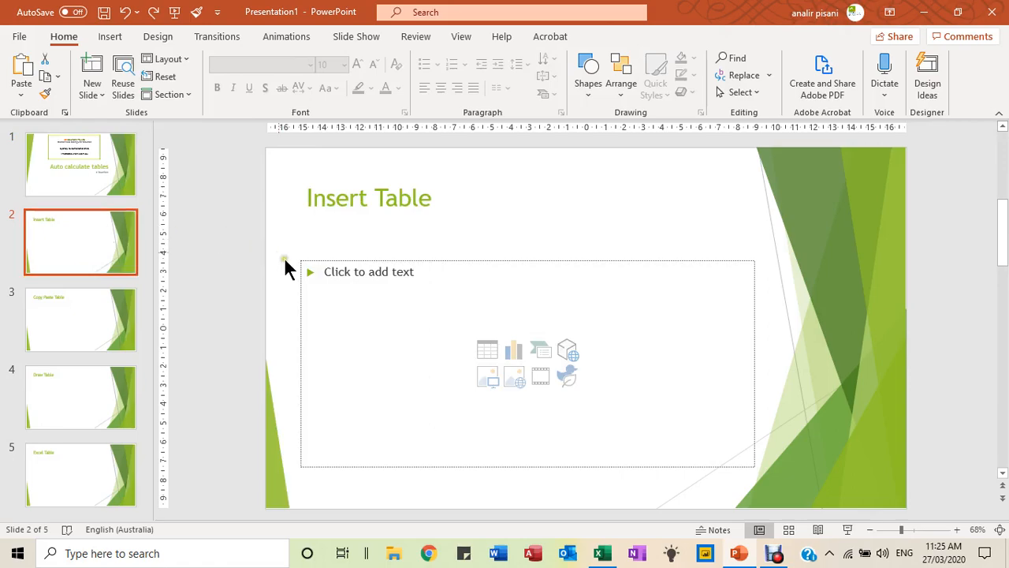
{"action": "mouse_move", "coordinate": [487, 350]}
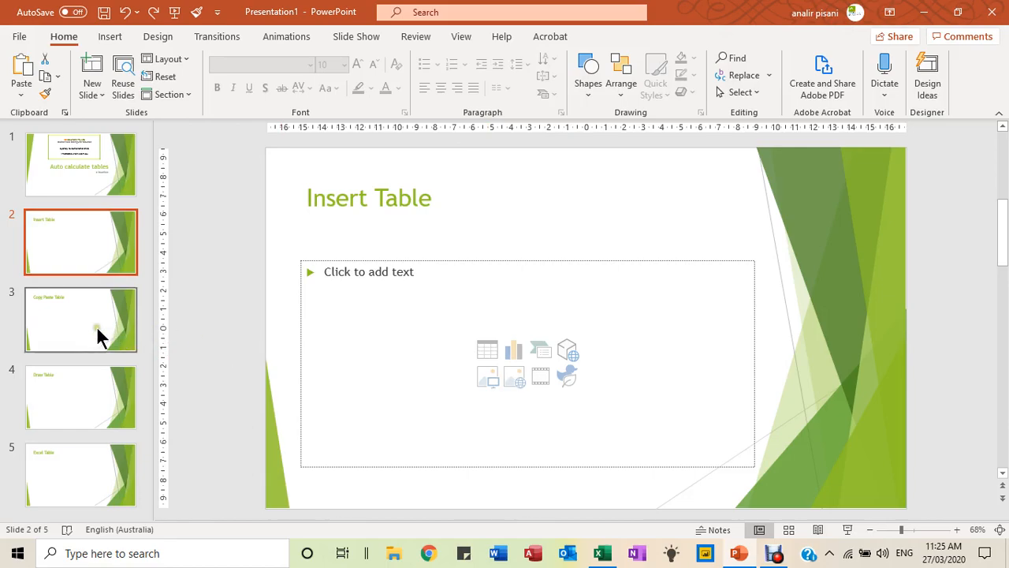
{"action": "left_click", "coordinate": [81, 319]}
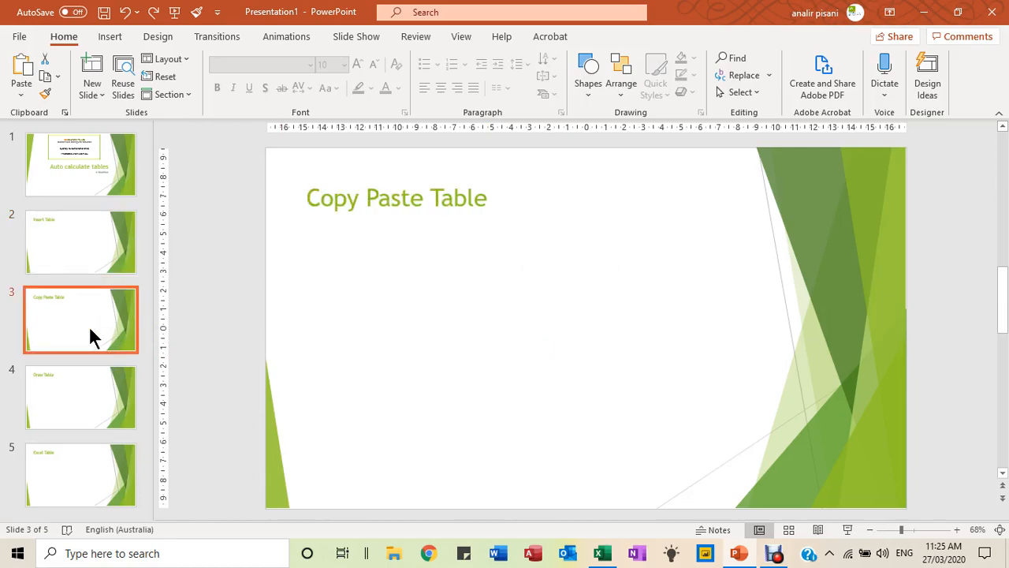
{"action": "left_click", "coordinate": [79, 397]}
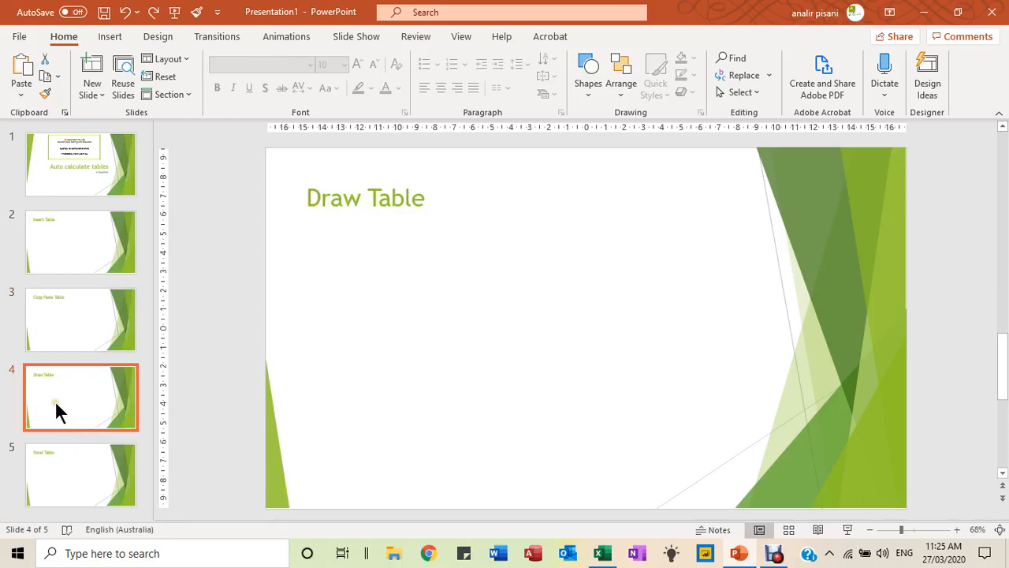
{"action": "mouse_move", "coordinate": [79, 480]}
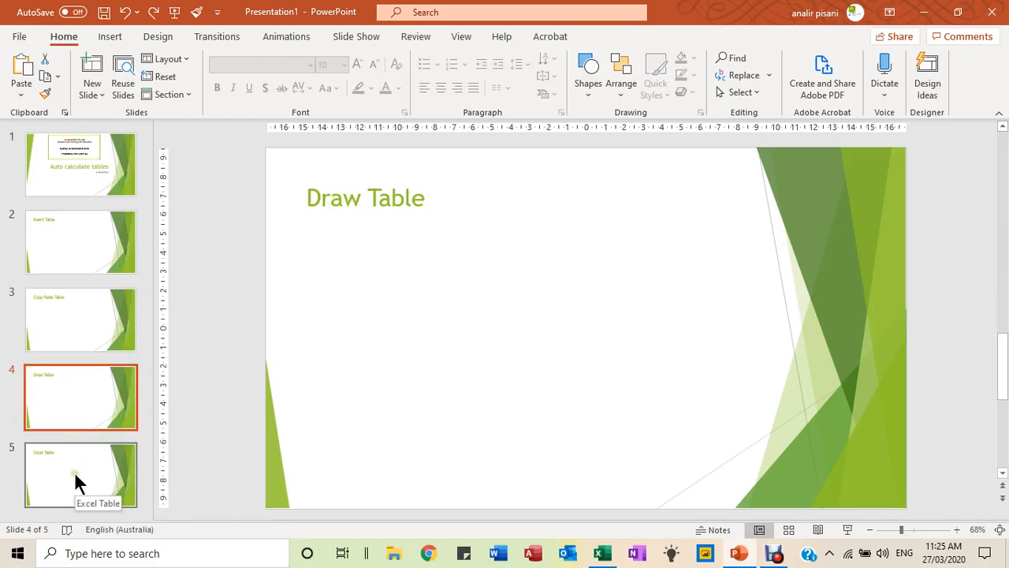
{"action": "left_click", "coordinate": [79, 473]}
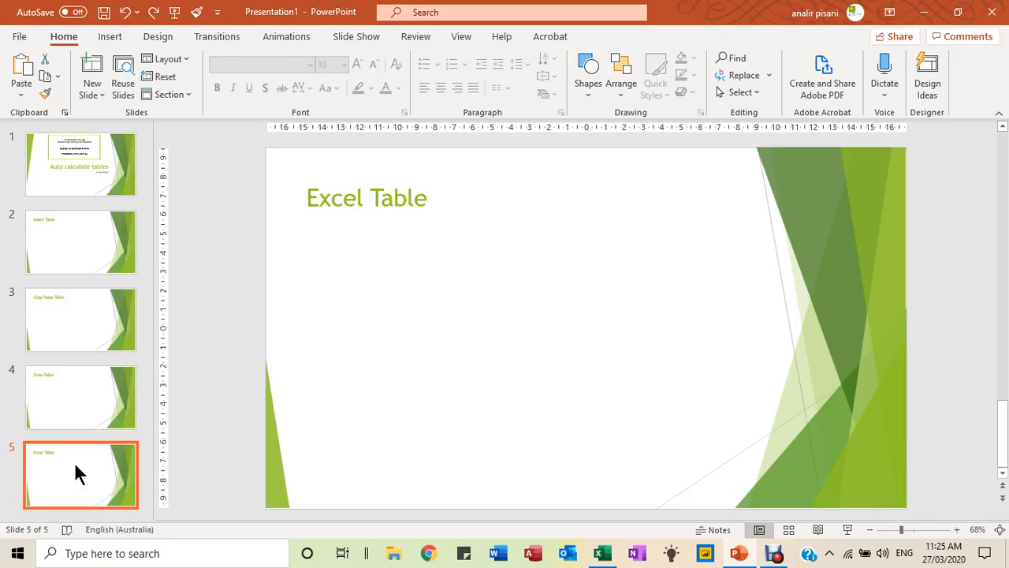
{"action": "mouse_move", "coordinate": [110, 438]}
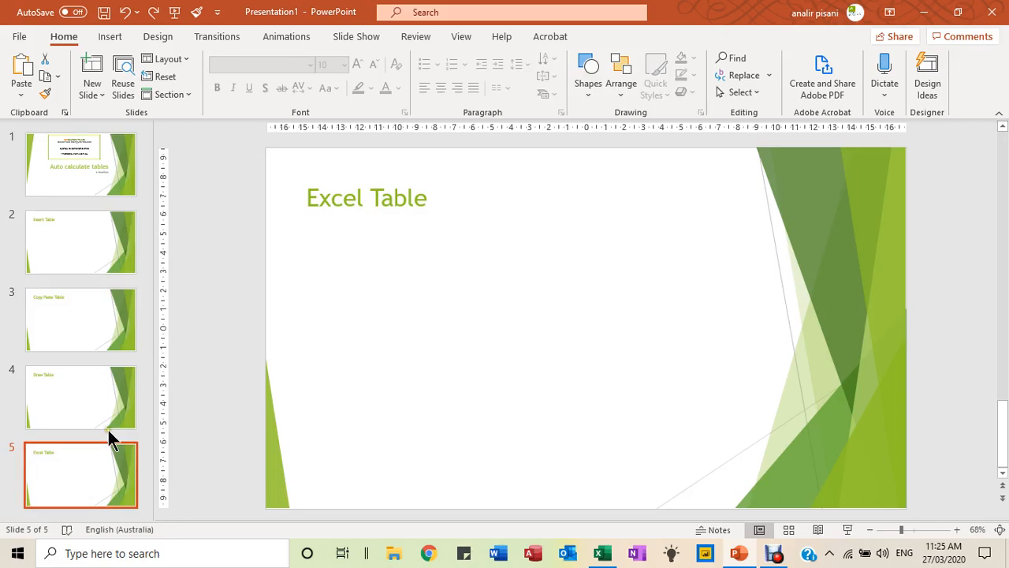
{"action": "left_click", "coordinate": [81, 243]}
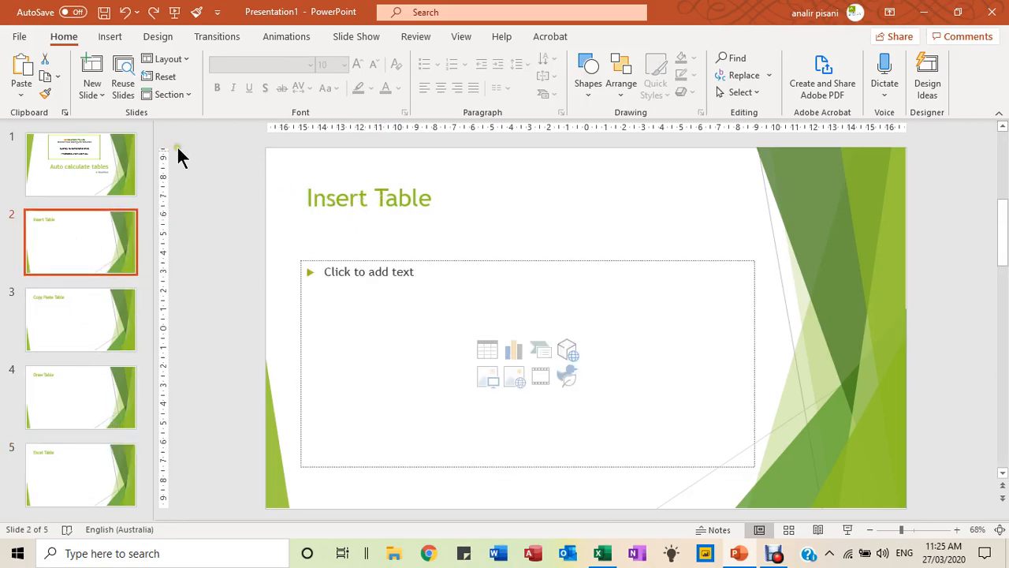
{"action": "left_click", "coordinate": [91, 95]}
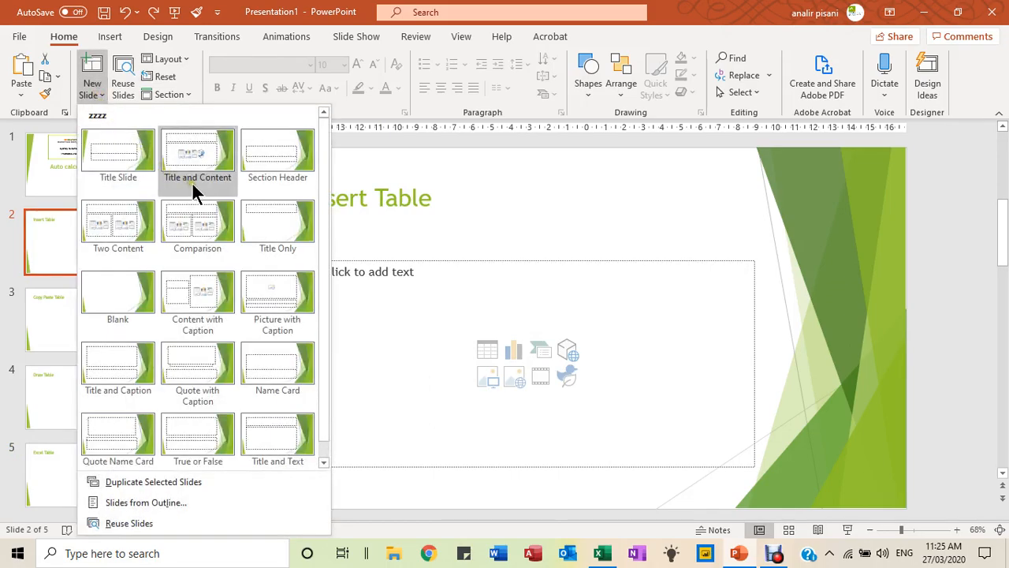
{"action": "mouse_move", "coordinate": [209, 192]}
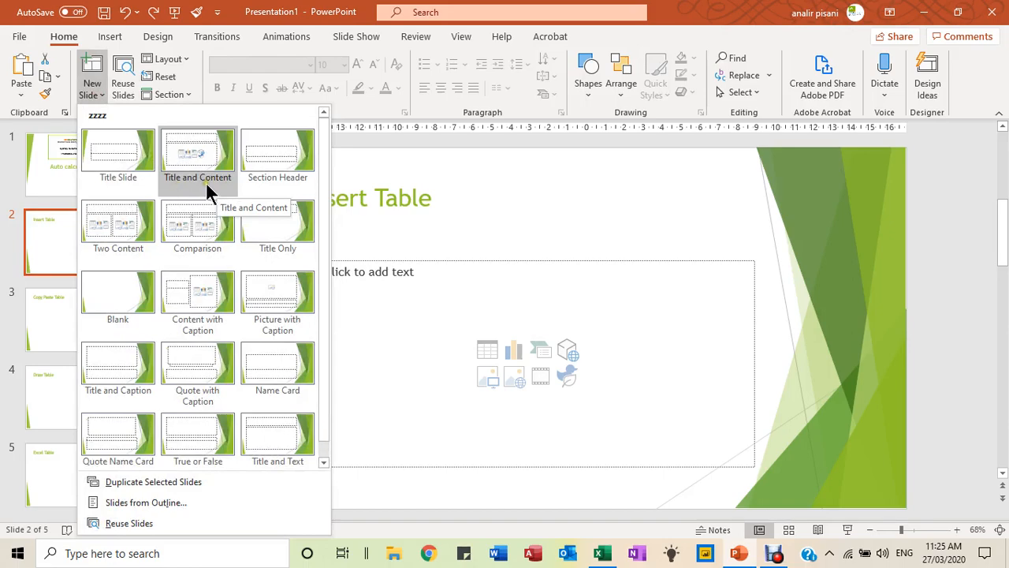
{"action": "left_click", "coordinate": [454, 217]}
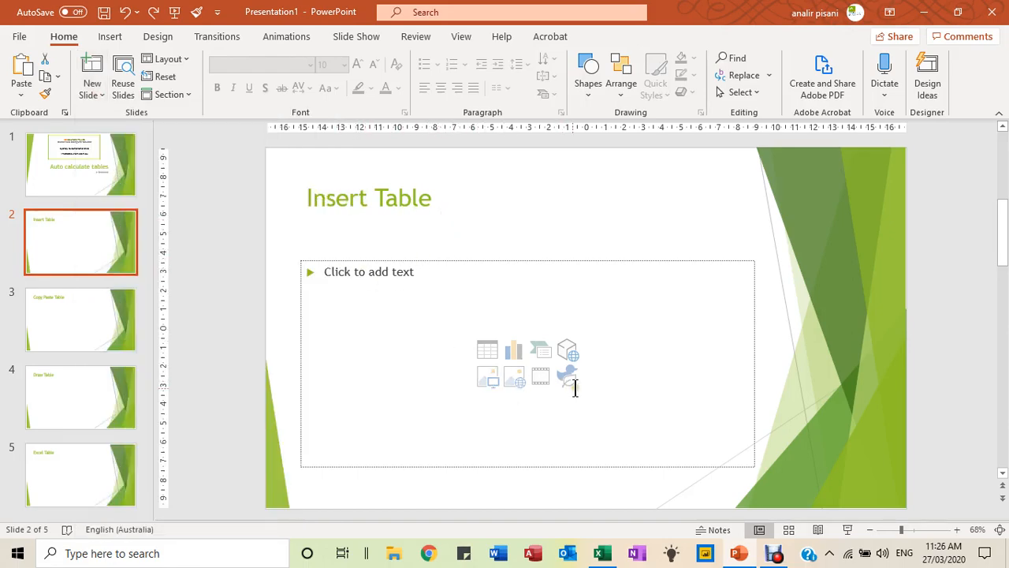
{"action": "mouse_move", "coordinate": [514, 350]}
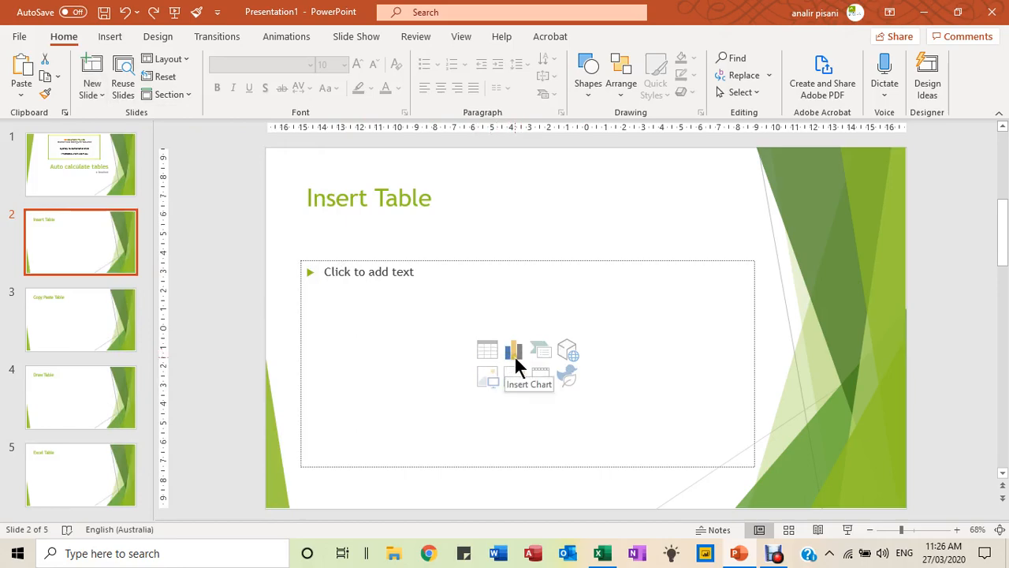
{"action": "mouse_move", "coordinate": [567, 350]}
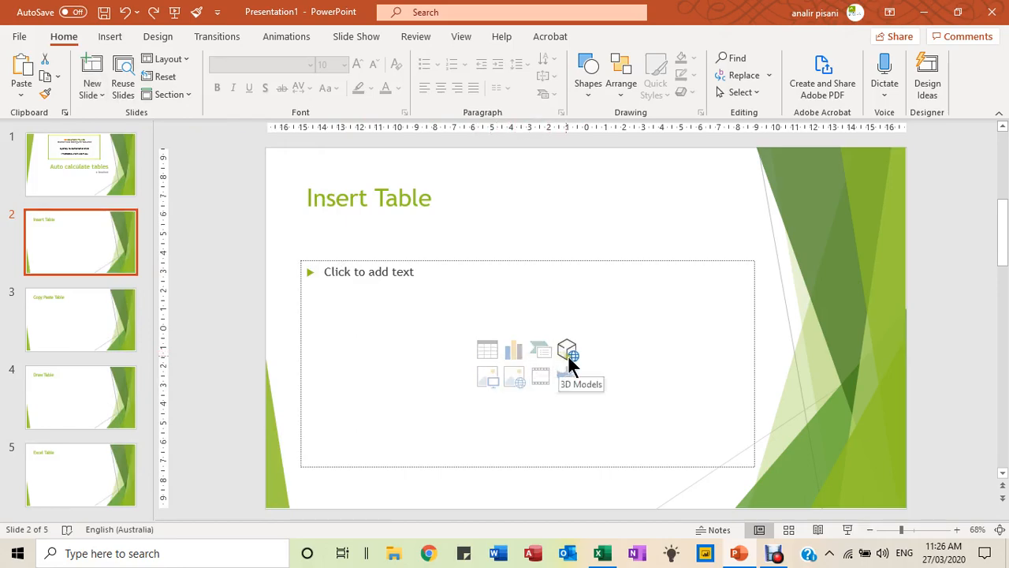
{"action": "mouse_move", "coordinate": [497, 366]}
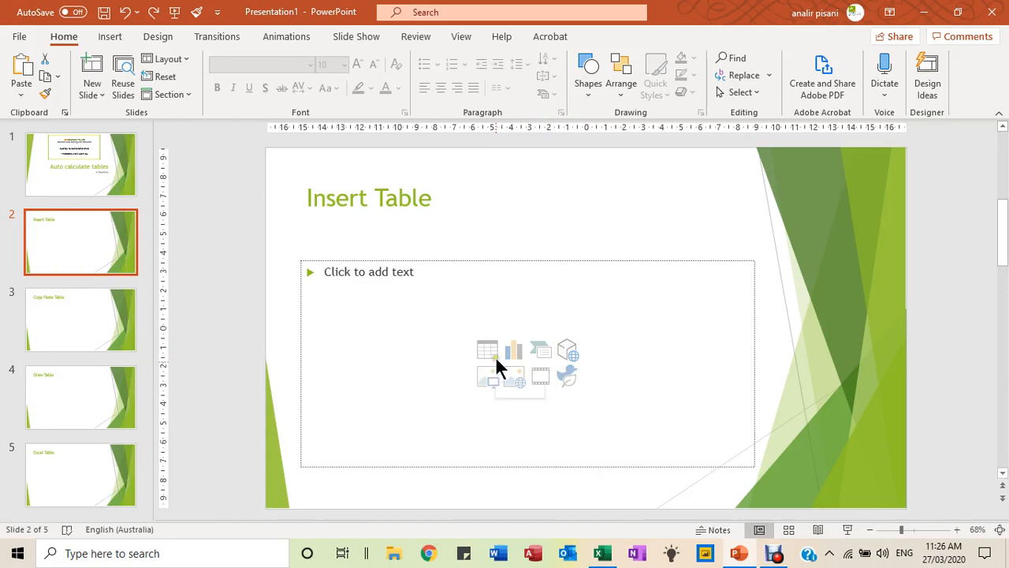
{"action": "mouse_move", "coordinate": [487, 350]}
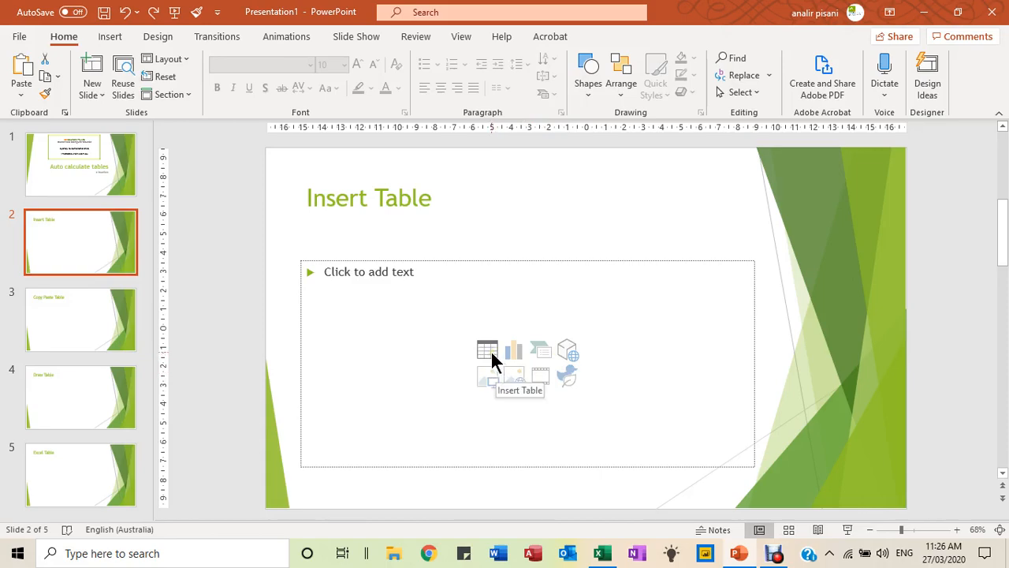
Insert a table of 3 columns and 2 rows into the slide 2 content placeholder
{"action": "left_click", "coordinate": [488, 350]}
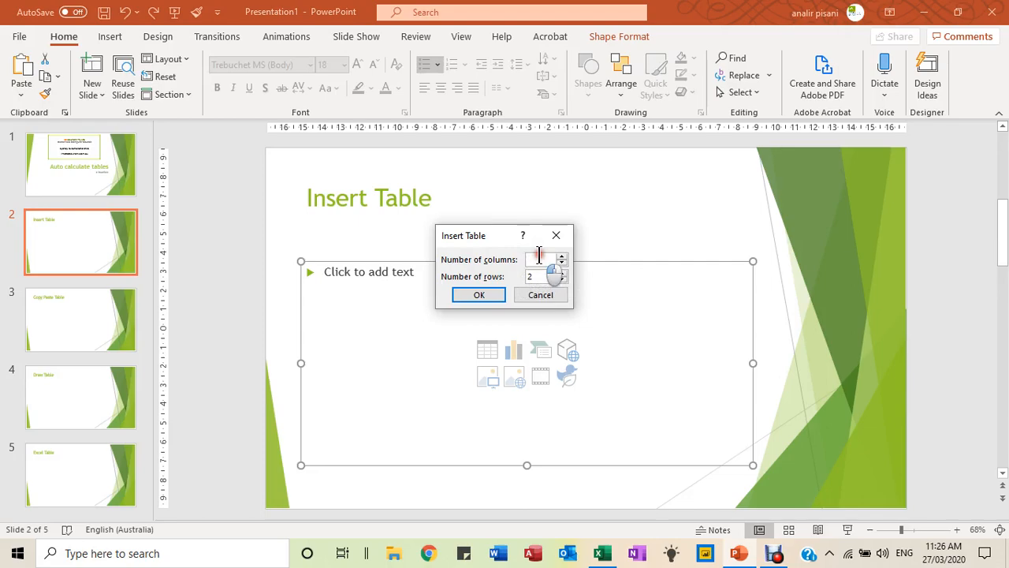
{"action": "type", "text": "3"}
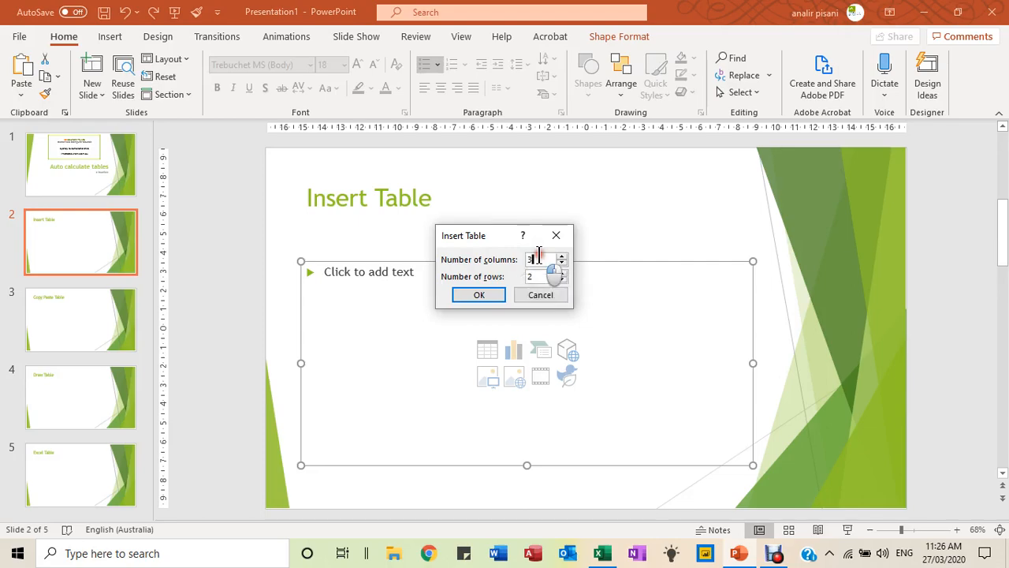
{"action": "left_click", "coordinate": [479, 295]}
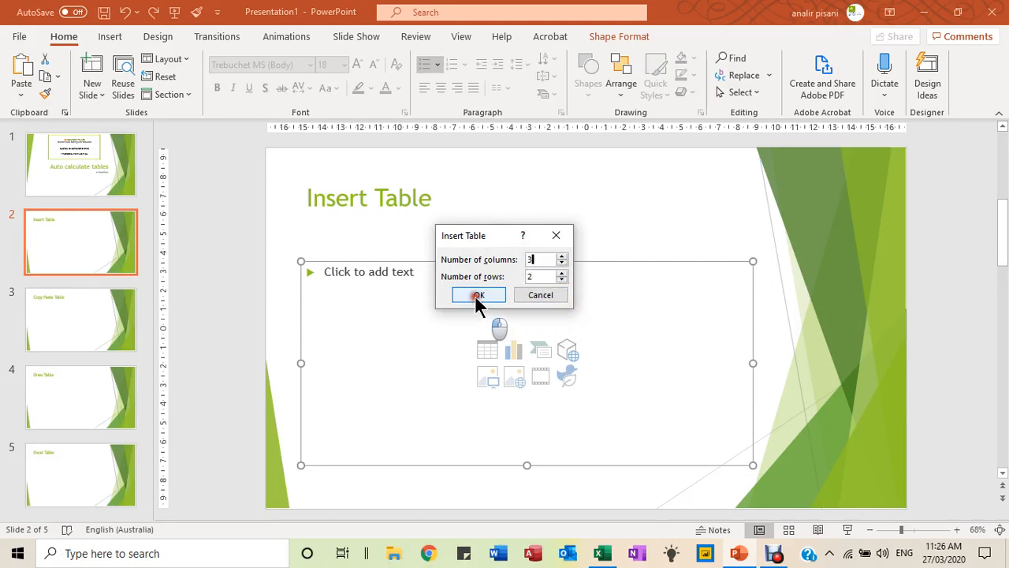
Fill the table's header row with Cars, Colour and Price
{"action": "left_click", "coordinate": [478, 295]}
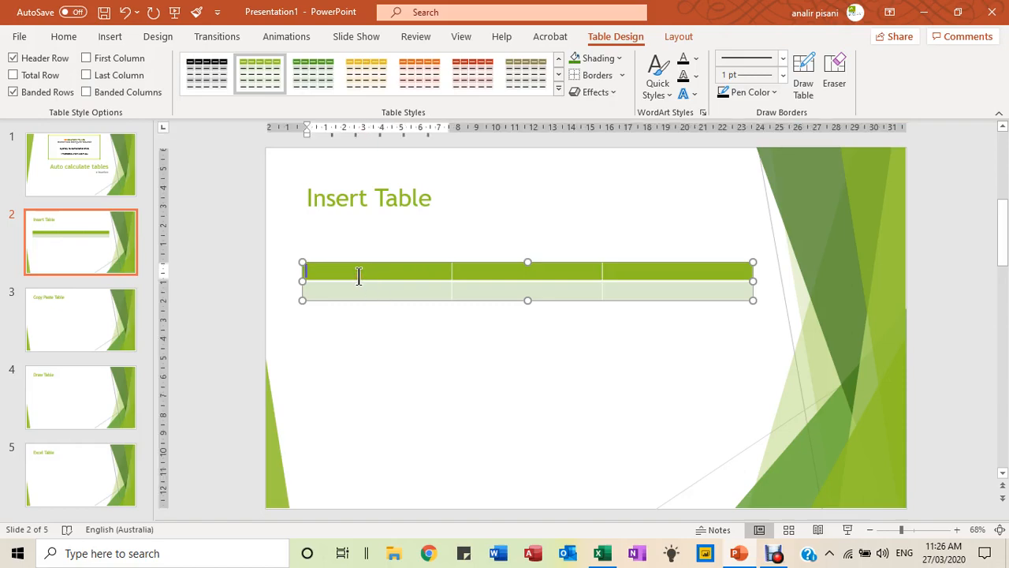
{"action": "type", "text": "Cars"}
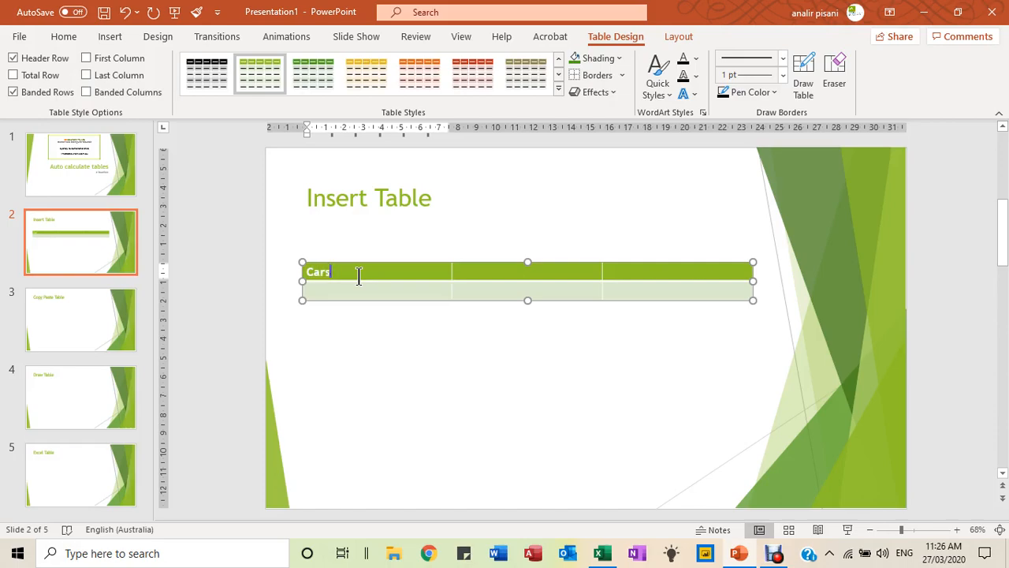
{"action": "type", "text": "Col"}
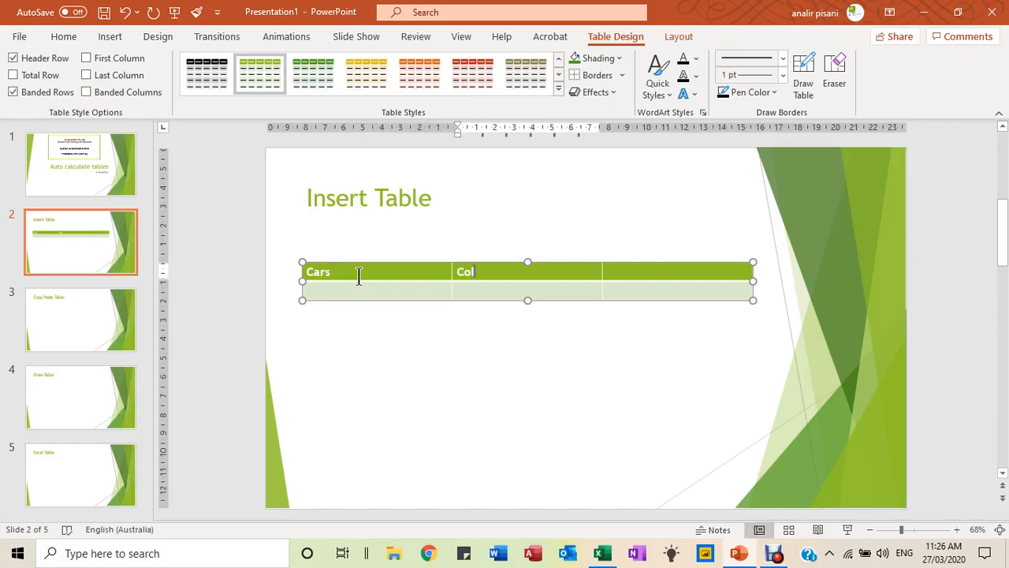
{"action": "type", "text": "o"}
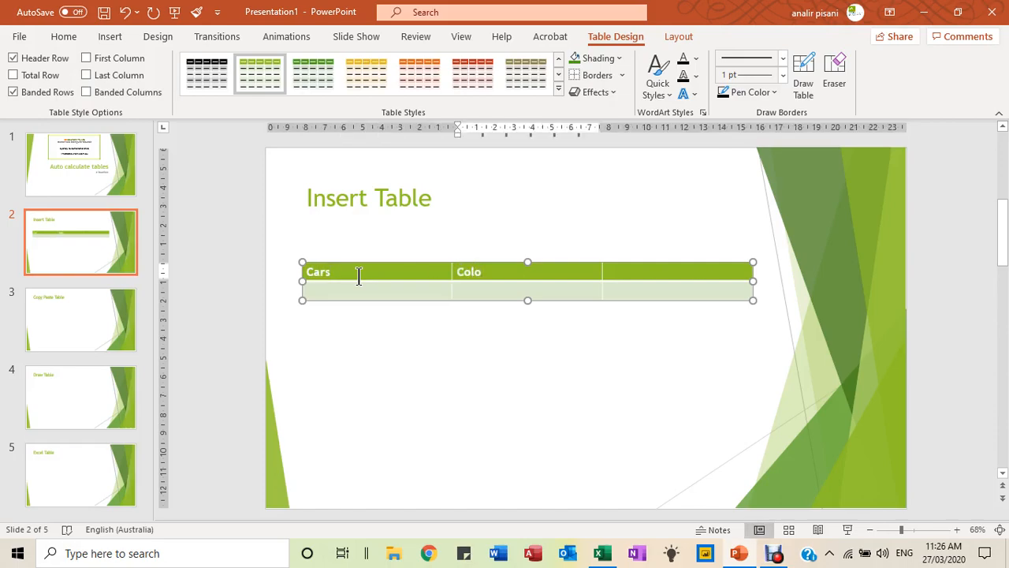
{"action": "type", "text": "ur"}
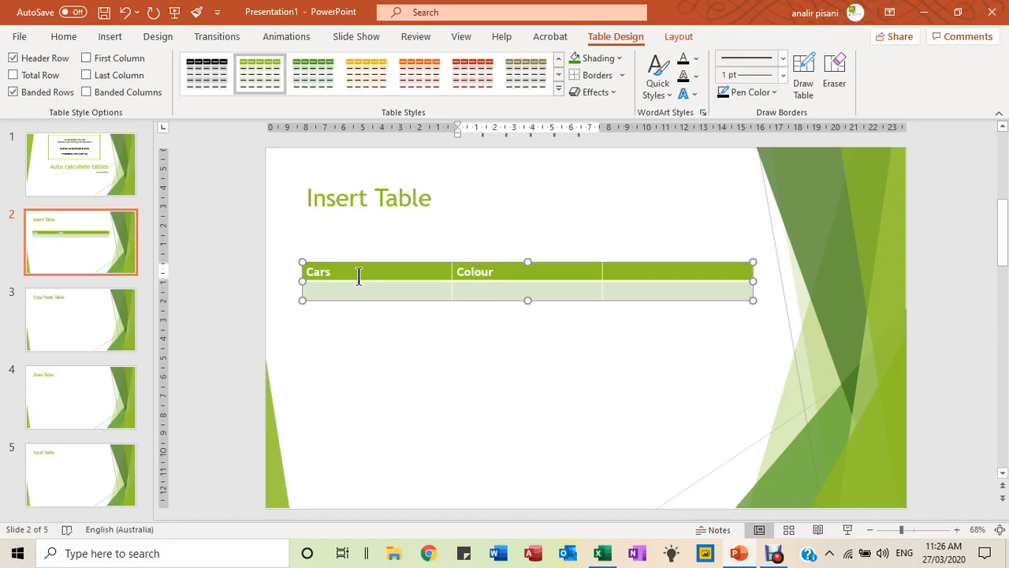
{"action": "type", "text": "Price"}
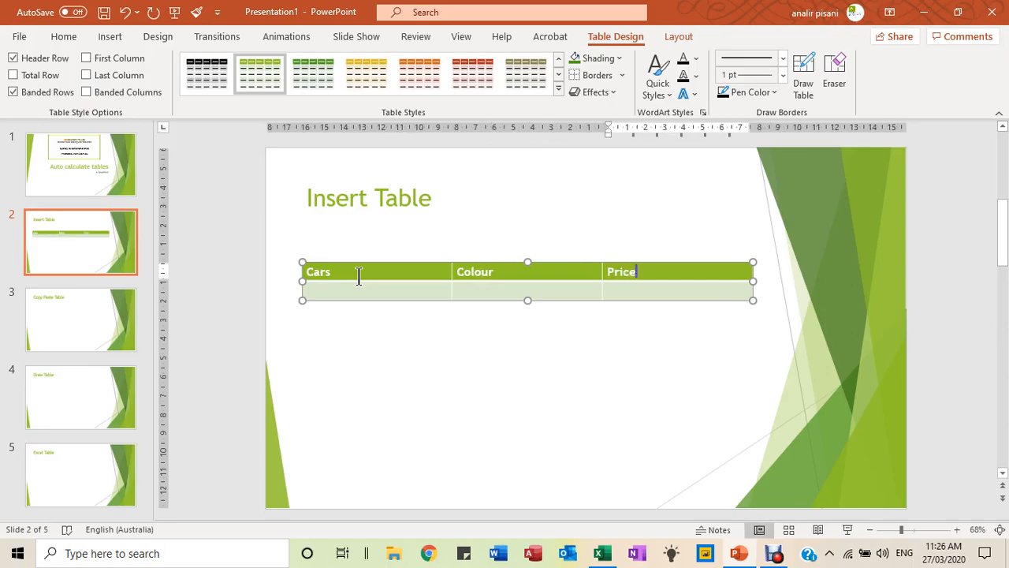
{"action": "mouse_move", "coordinate": [439, 350]}
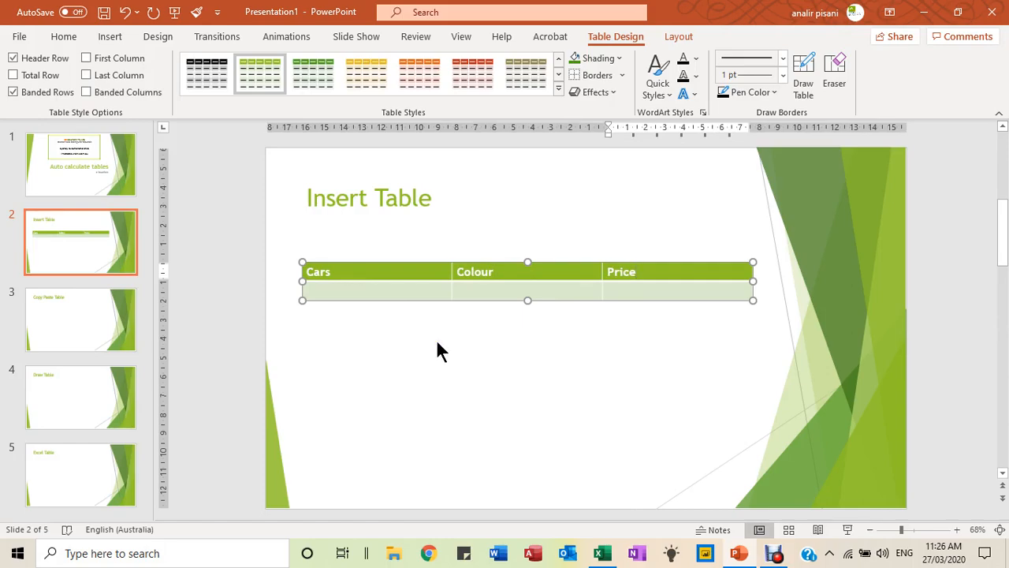
{"action": "mouse_move", "coordinate": [449, 312]}
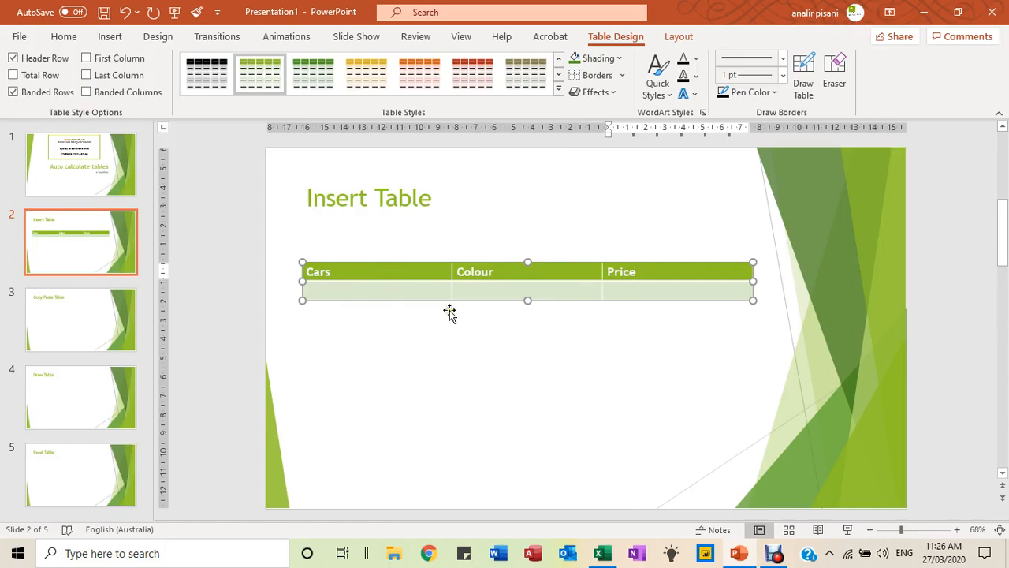
{"action": "mouse_move", "coordinate": [615, 36]}
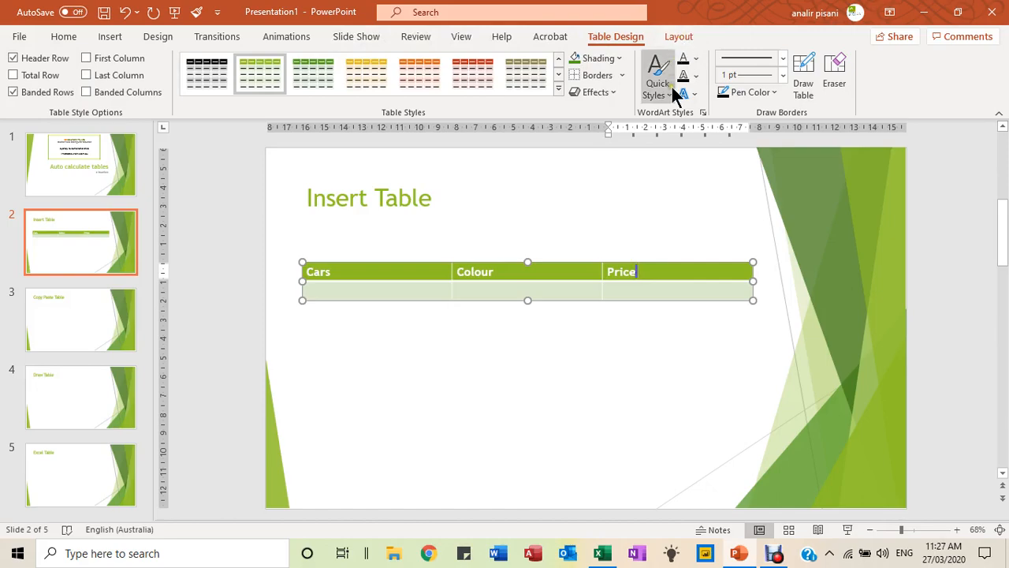
{"action": "mouse_move", "coordinate": [669, 240]}
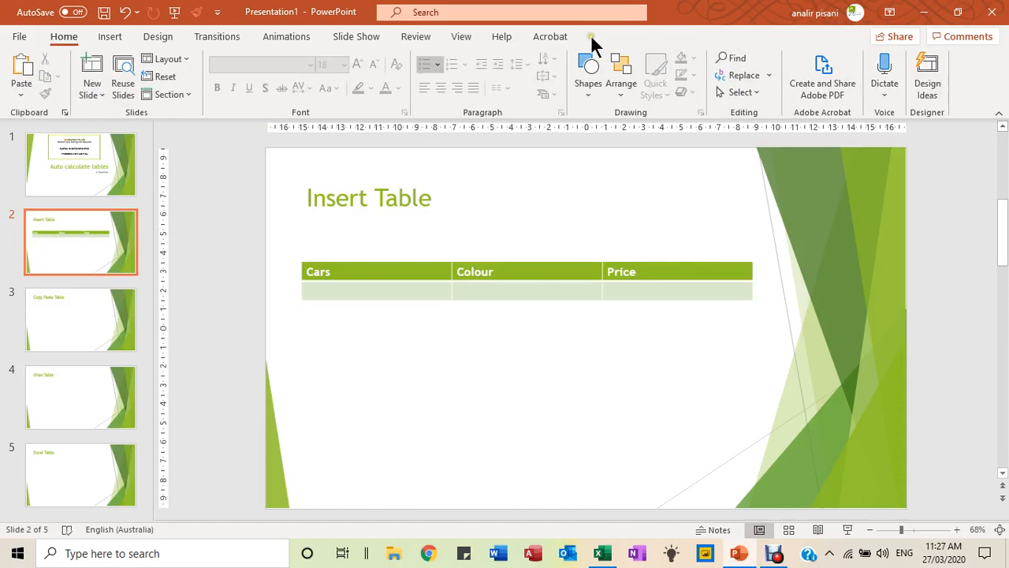
{"action": "mouse_move", "coordinate": [653, 76]}
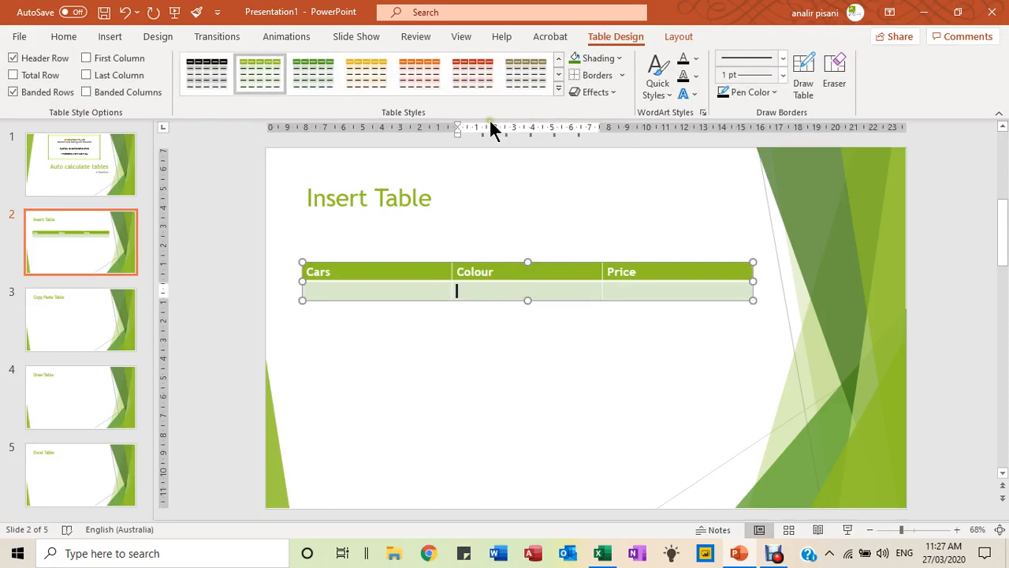
{"action": "mouse_move", "coordinate": [679, 36]}
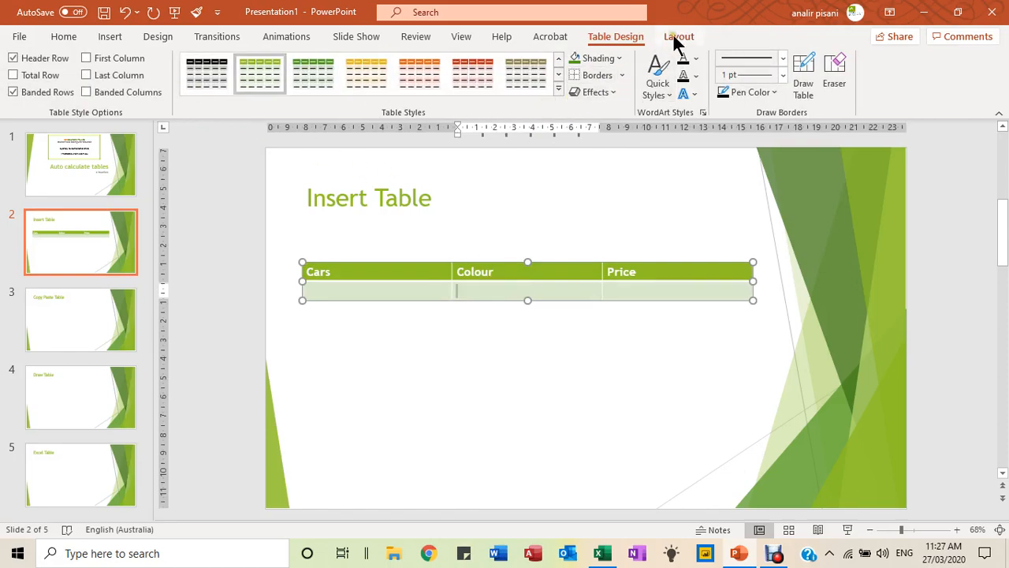
Look through the table's Layout and Table Design ribbon options without changing it
{"action": "left_click", "coordinate": [678, 36]}
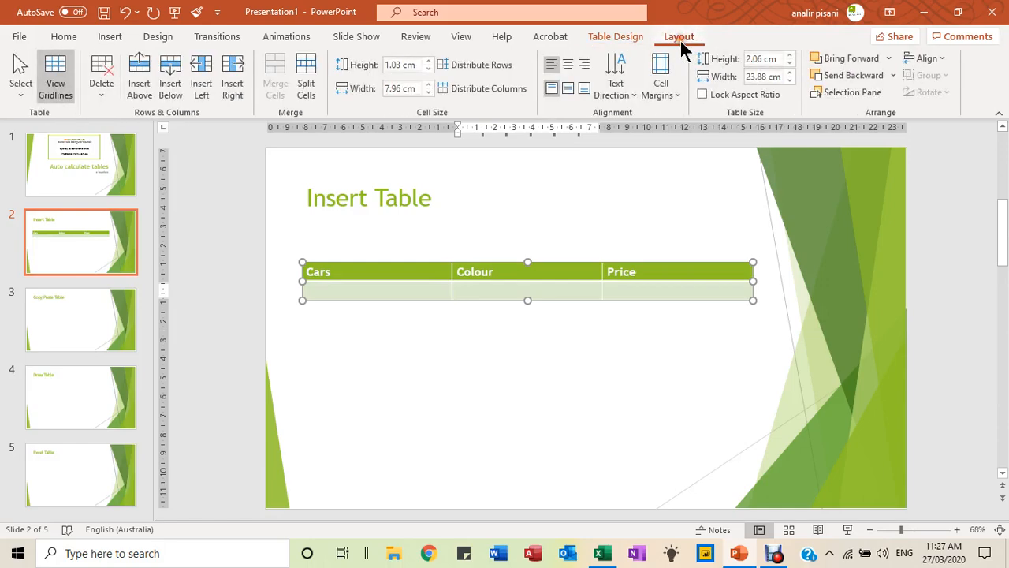
{"action": "mouse_move", "coordinate": [449, 123]}
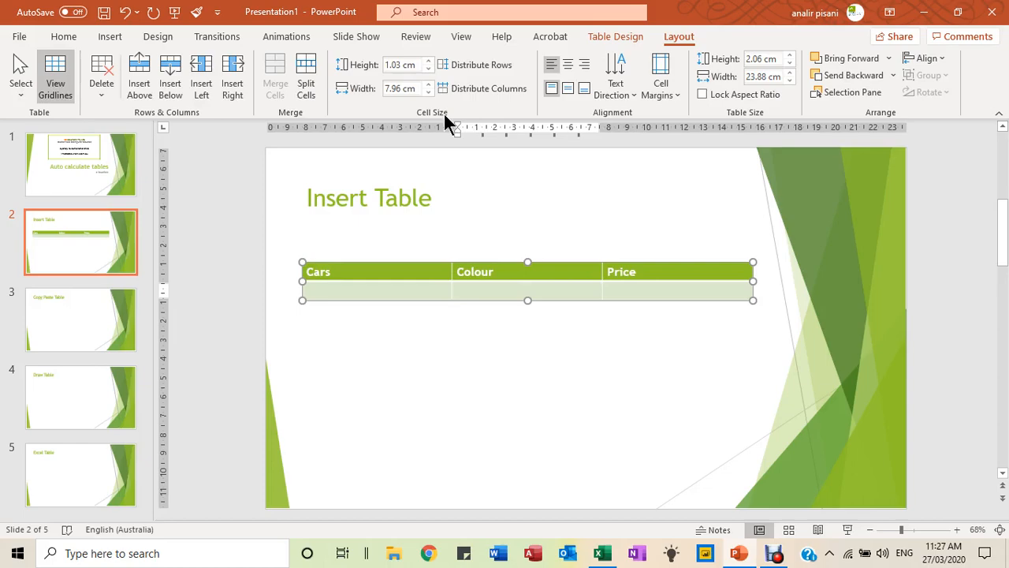
{"action": "left_click", "coordinate": [615, 36]}
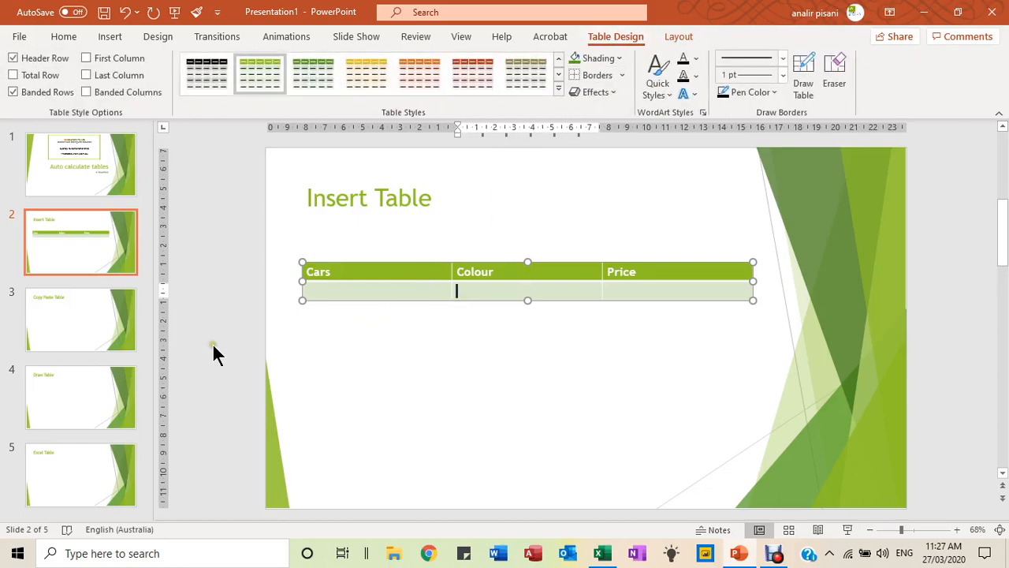
{"action": "mouse_move", "coordinate": [70, 323]}
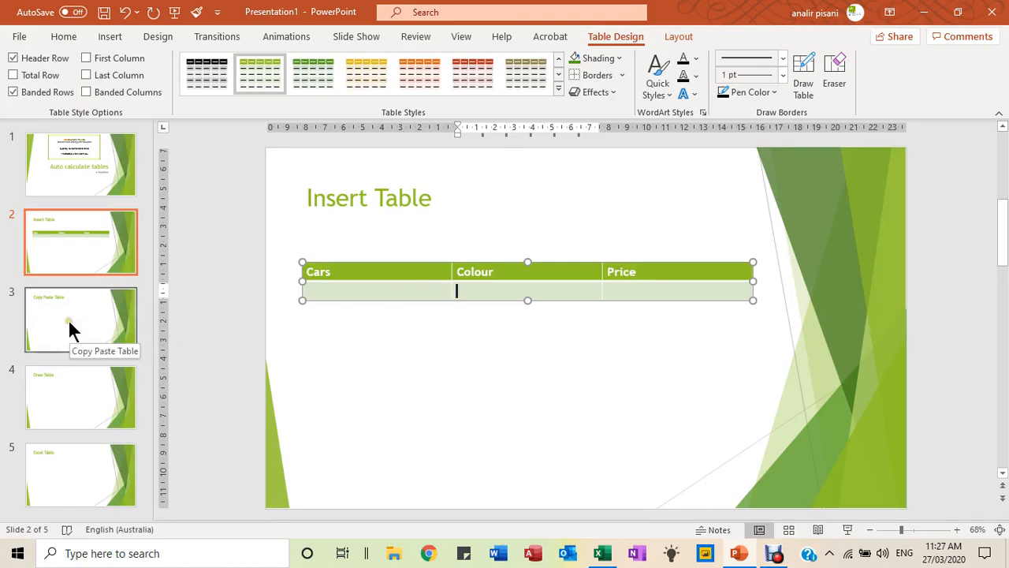
Show slide 3, Copy Paste Table, ready to receive the fruit chart
{"action": "left_click", "coordinate": [79, 319]}
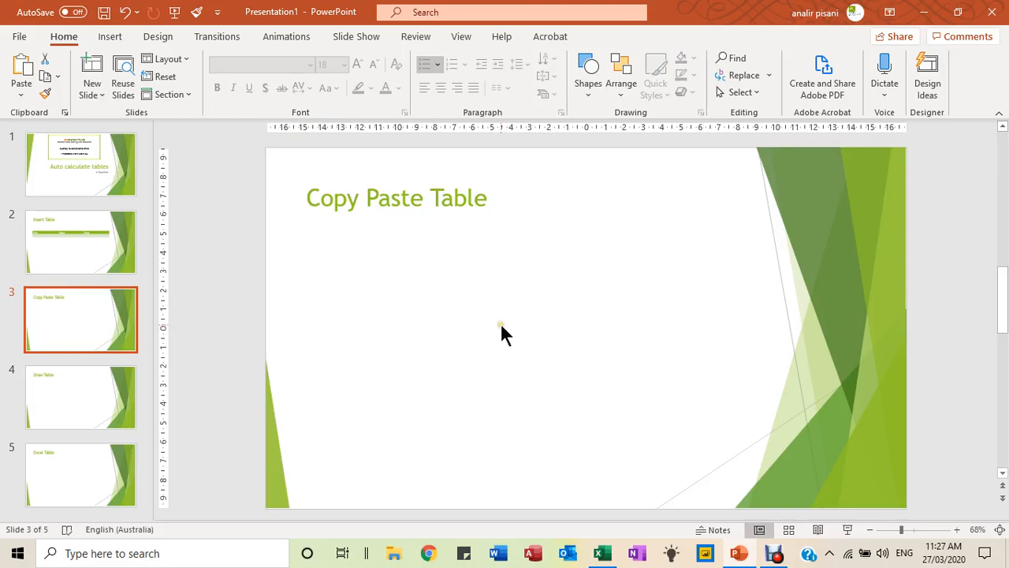
{"action": "mouse_move", "coordinate": [504, 331]}
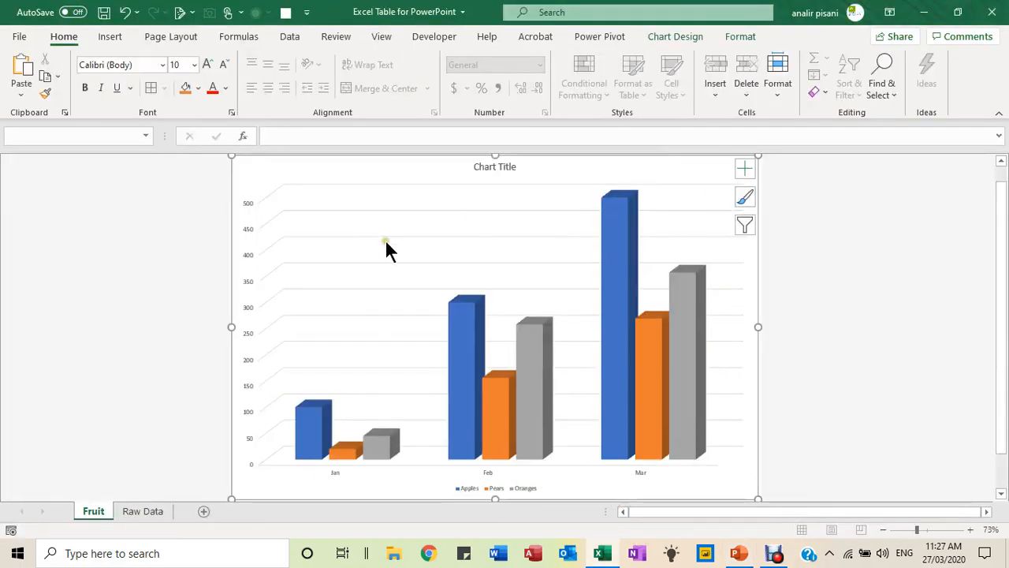
{"action": "mouse_move", "coordinate": [277, 204]}
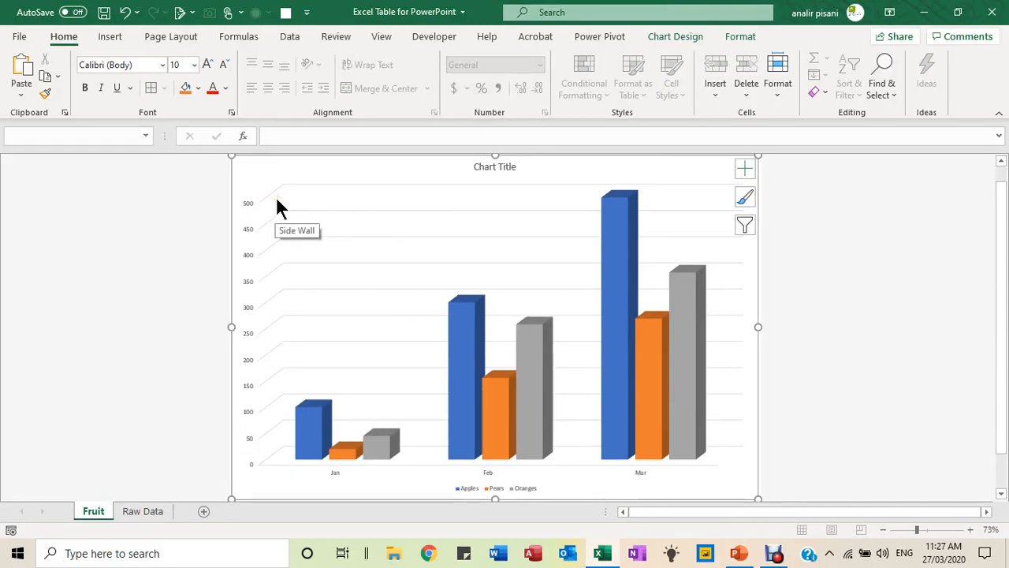
{"action": "mouse_move", "coordinate": [292, 234]}
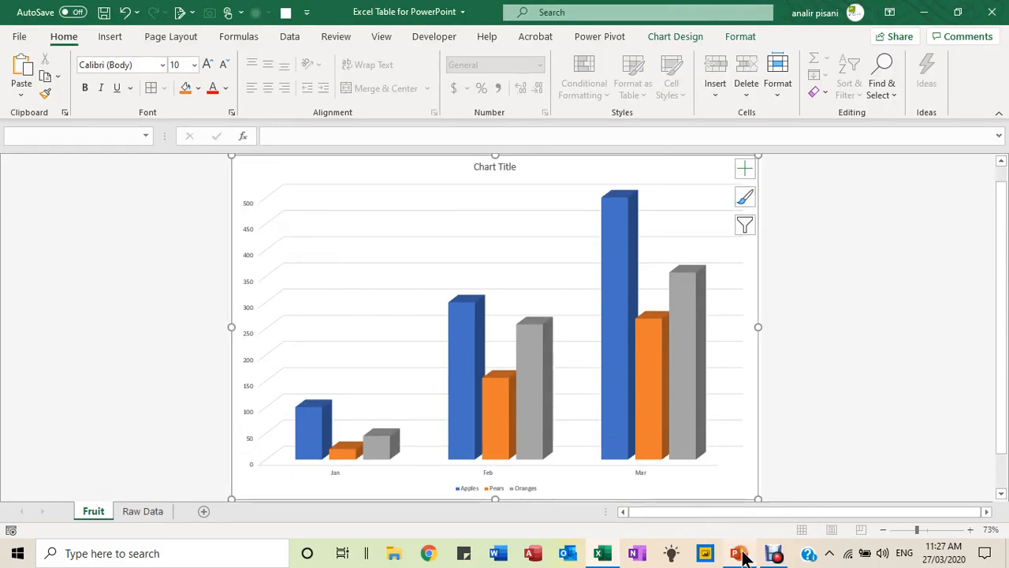
Paste the Jan–Mar fruit chart onto slide 3 using destination theme with linked Excel data
{"action": "left_click", "coordinate": [738, 552]}
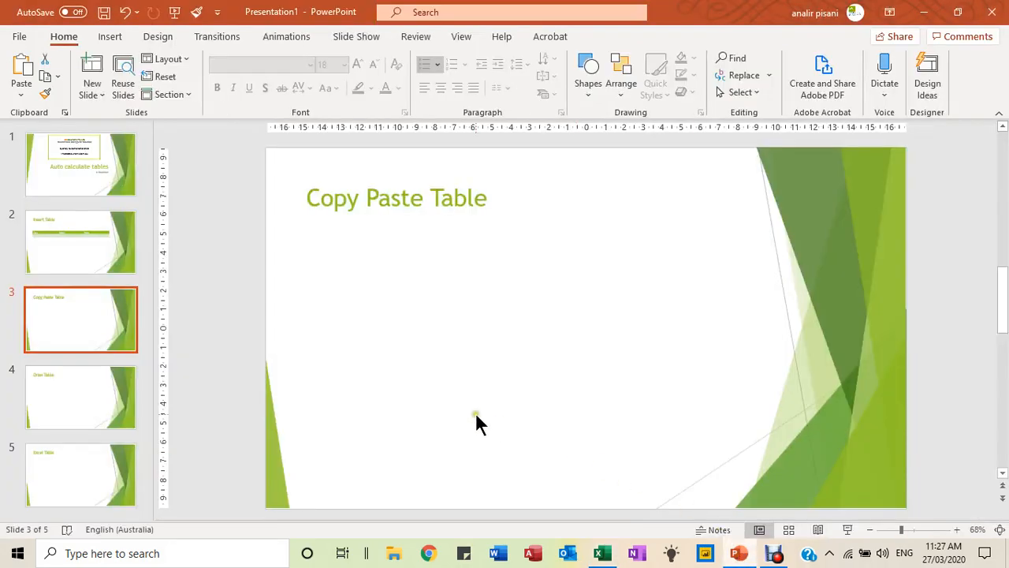
{"action": "mouse_move", "coordinate": [350, 251]}
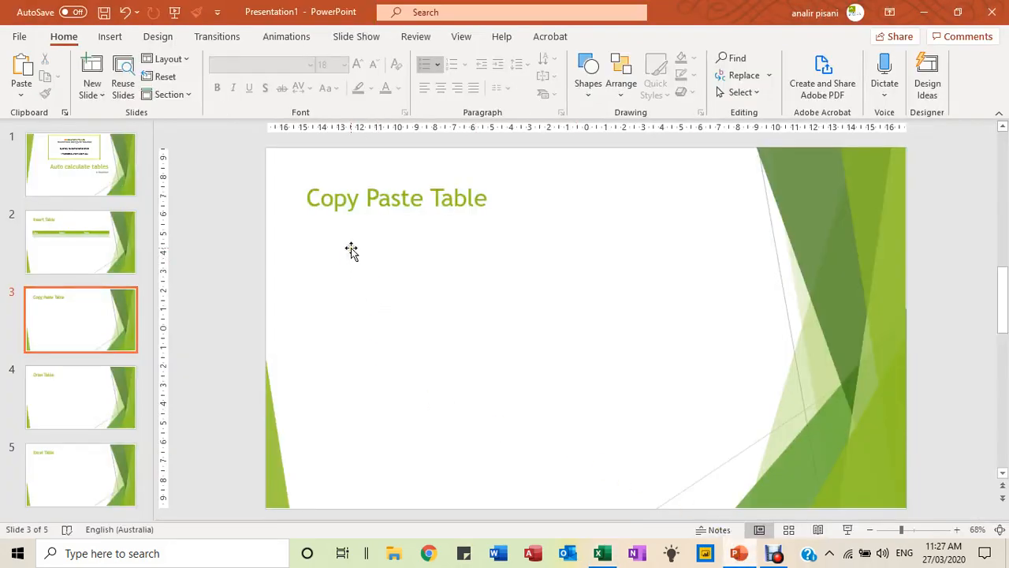
{"action": "right_click", "coordinate": [350, 251]}
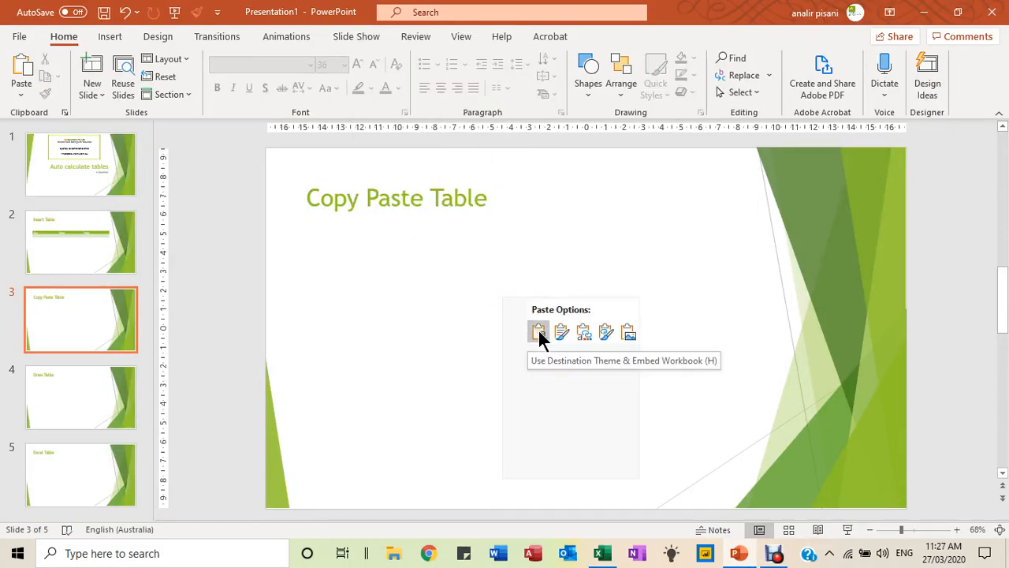
{"action": "left_click", "coordinate": [539, 331]}
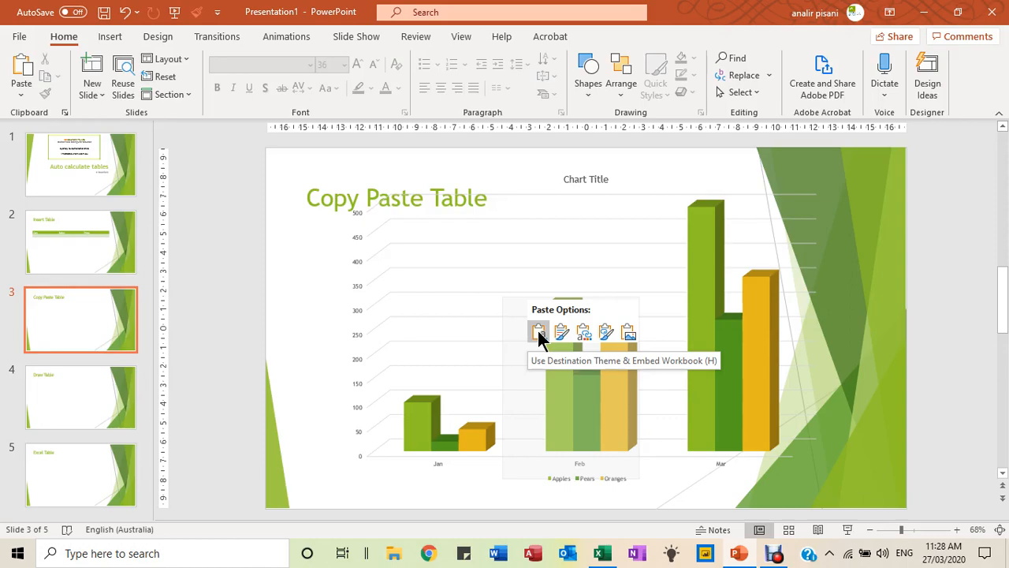
{"action": "mouse_move", "coordinate": [561, 332]}
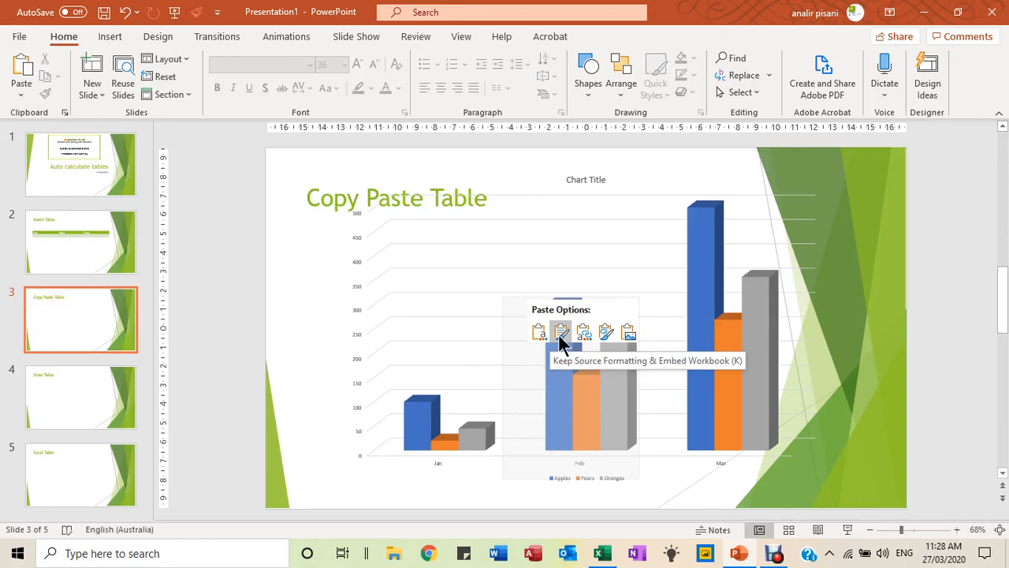
{"action": "left_click", "coordinate": [562, 331]}
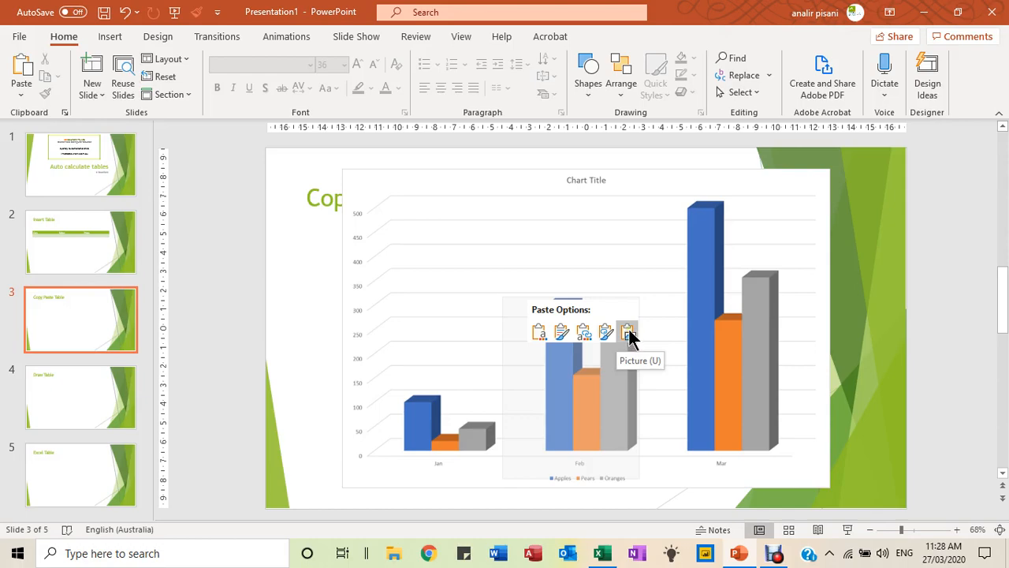
{"action": "mouse_move", "coordinate": [628, 344]}
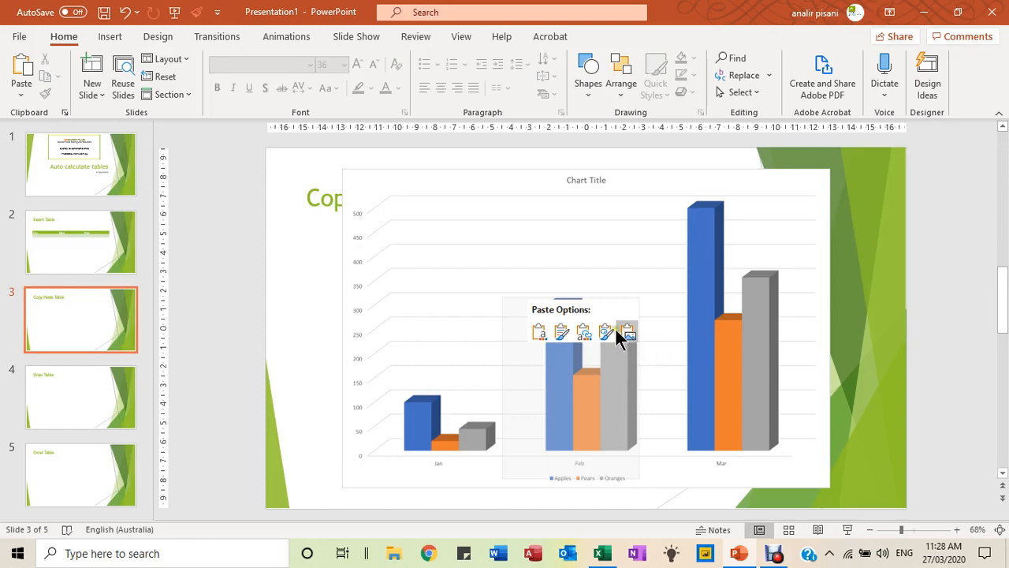
{"action": "mouse_move", "coordinate": [606, 332]}
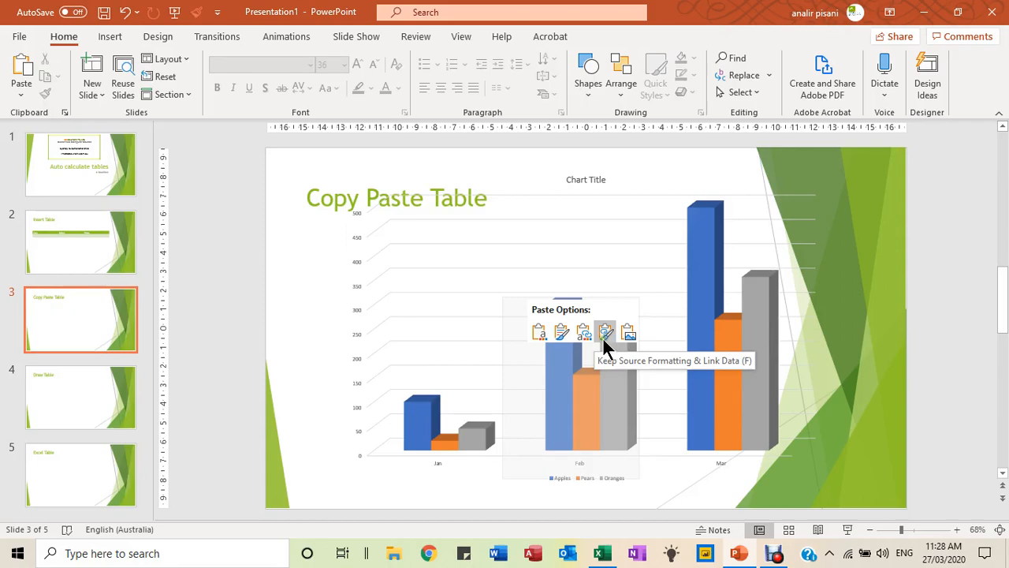
{"action": "left_click", "coordinate": [584, 331]}
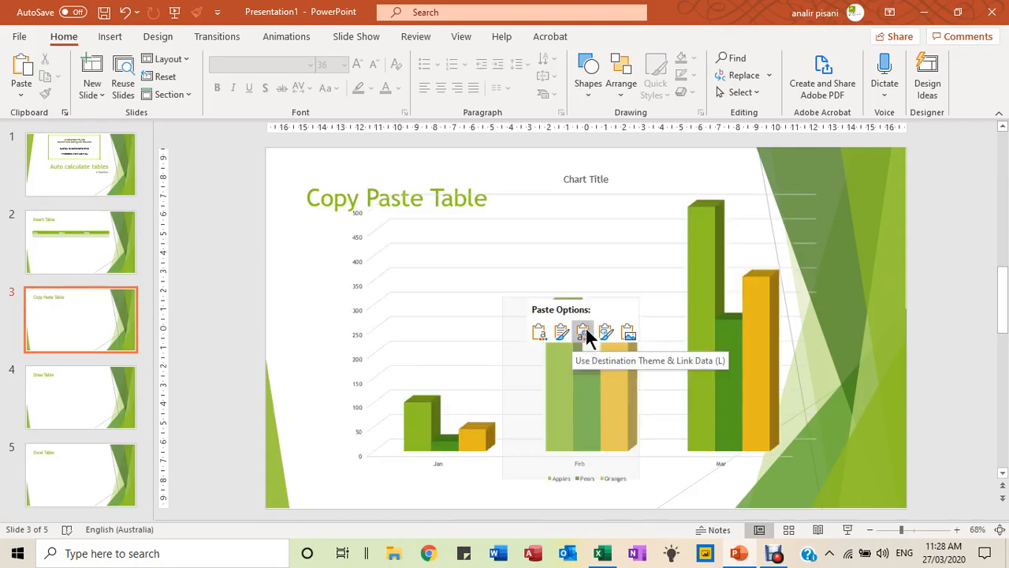
{"action": "mouse_move", "coordinate": [584, 335]}
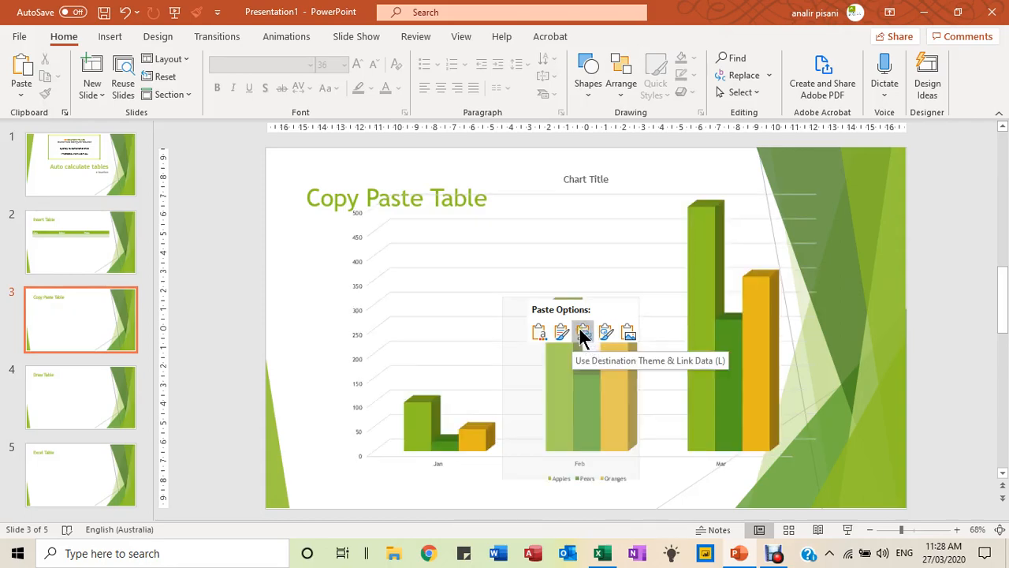
{"action": "mouse_move", "coordinate": [561, 332]}
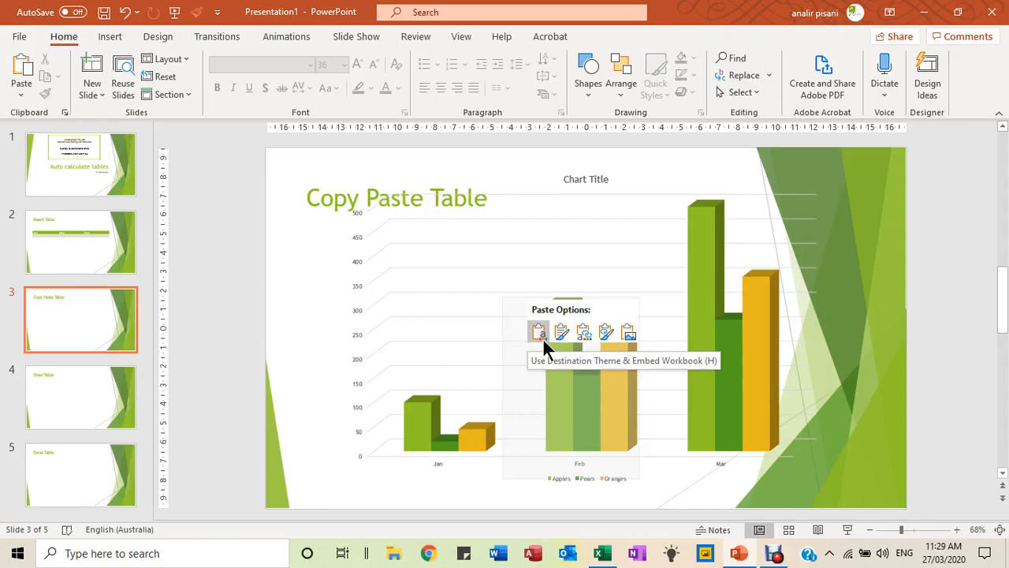
{"action": "mouse_move", "coordinate": [584, 331]}
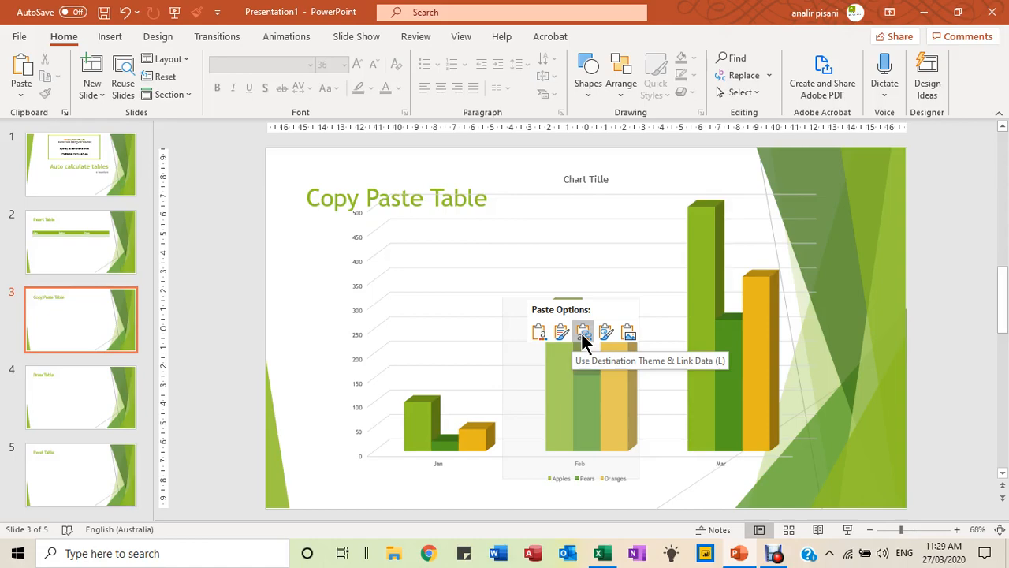
{"action": "left_click", "coordinate": [584, 331]}
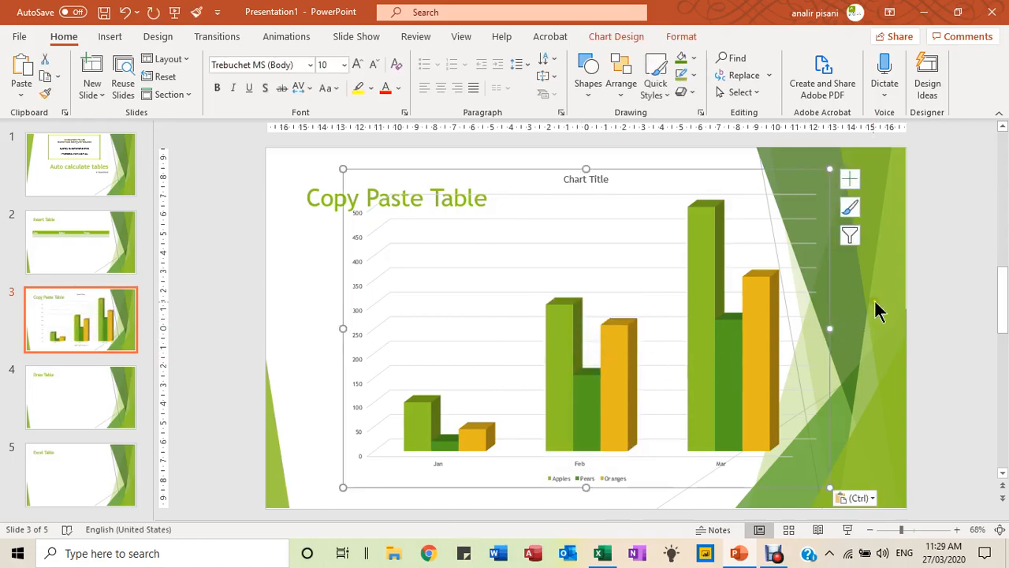
{"action": "mouse_move", "coordinate": [344, 166]}
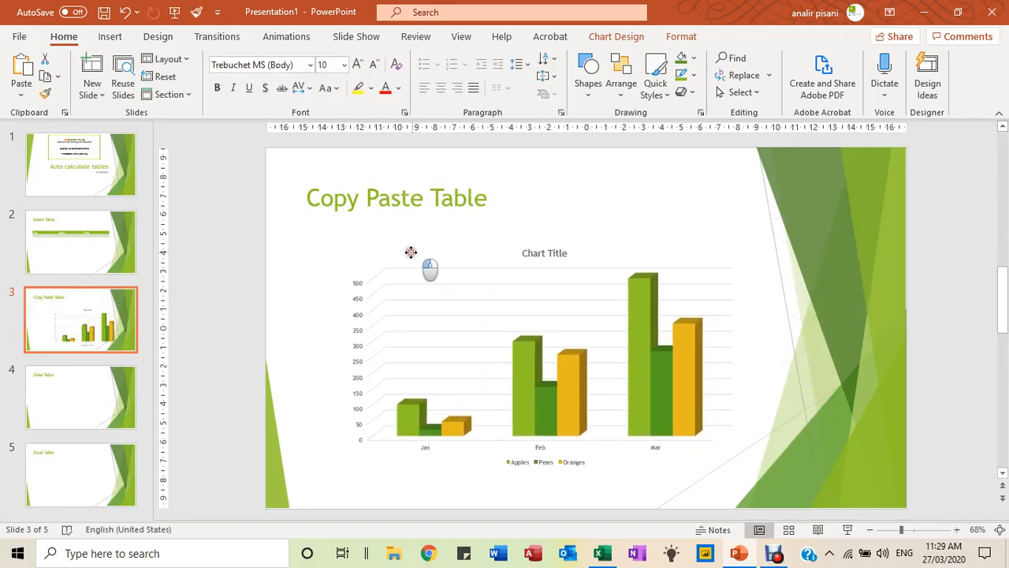
Move to slide 4, Draw Table, and bring up the Insert > Table dropdown
{"action": "left_click", "coordinate": [544, 355]}
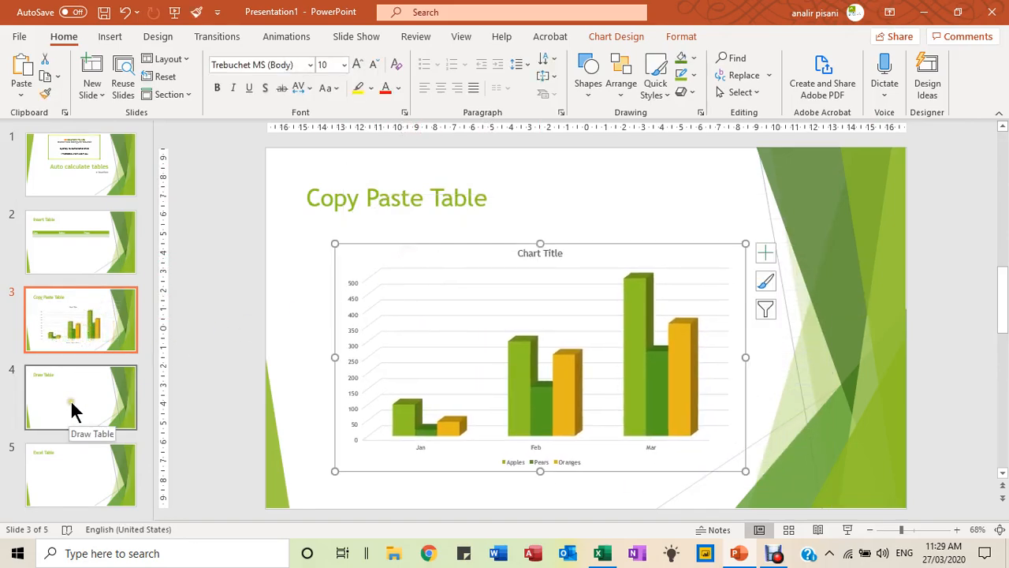
{"action": "left_click", "coordinate": [81, 397]}
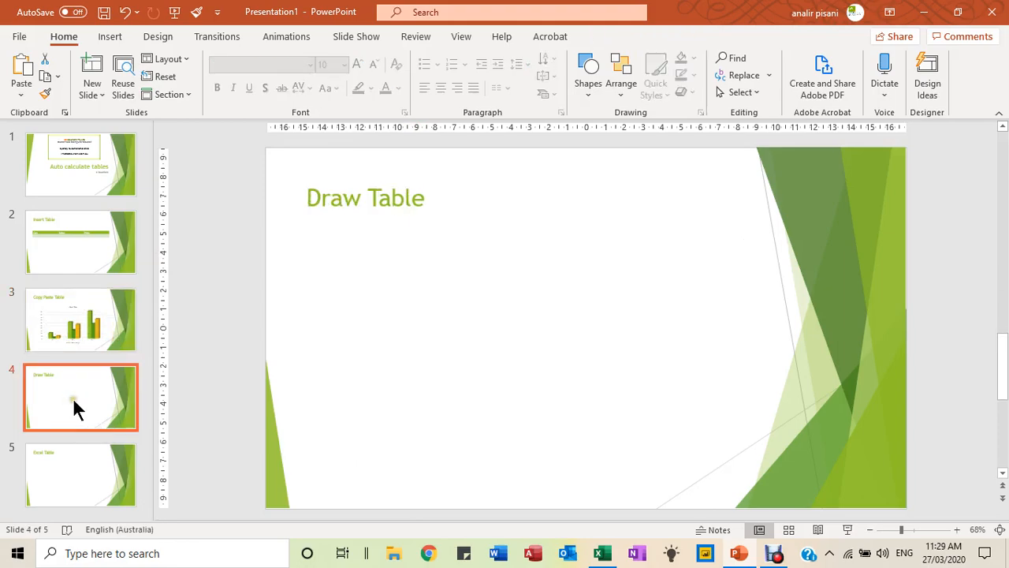
{"action": "mouse_move", "coordinate": [132, 331]}
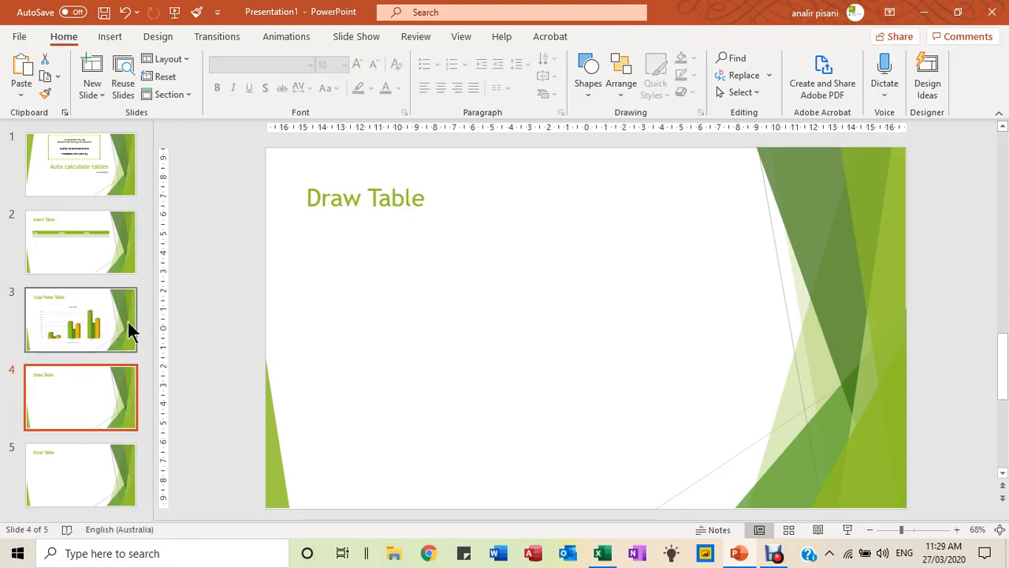
{"action": "left_click", "coordinate": [81, 319]}
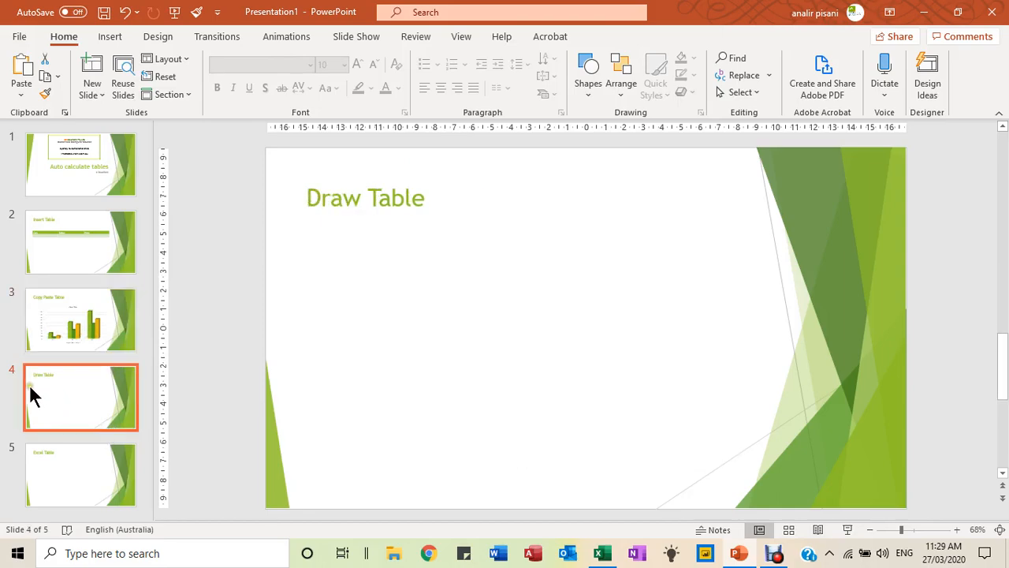
{"action": "mouse_move", "coordinate": [40, 391]}
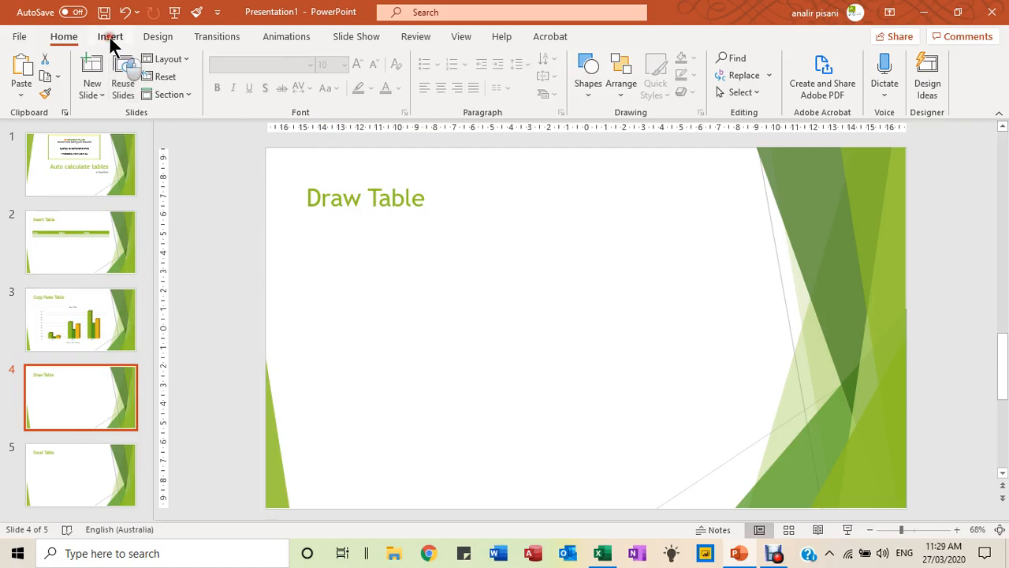
{"action": "left_click", "coordinate": [110, 36]}
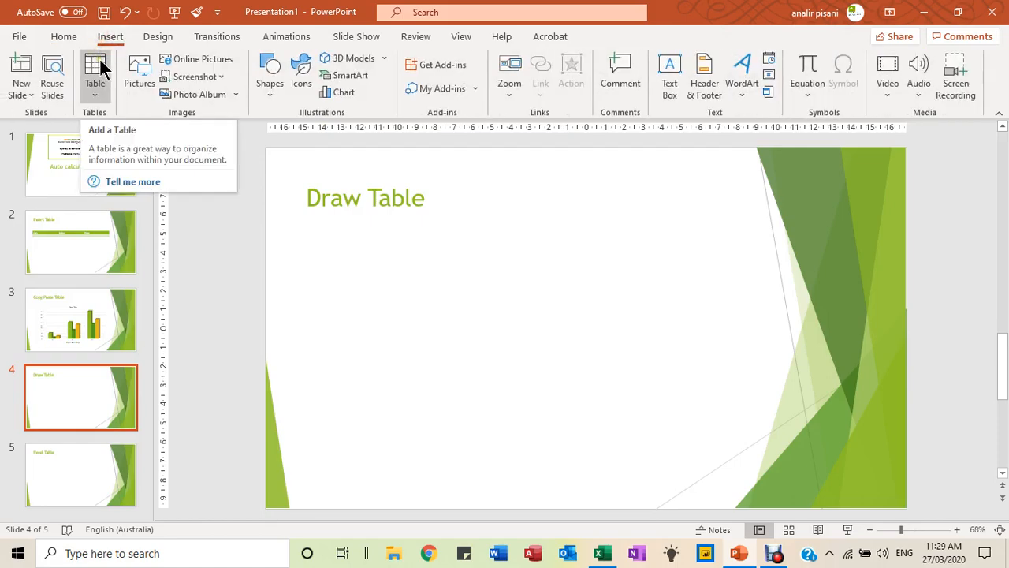
{"action": "mouse_move", "coordinate": [94, 97]}
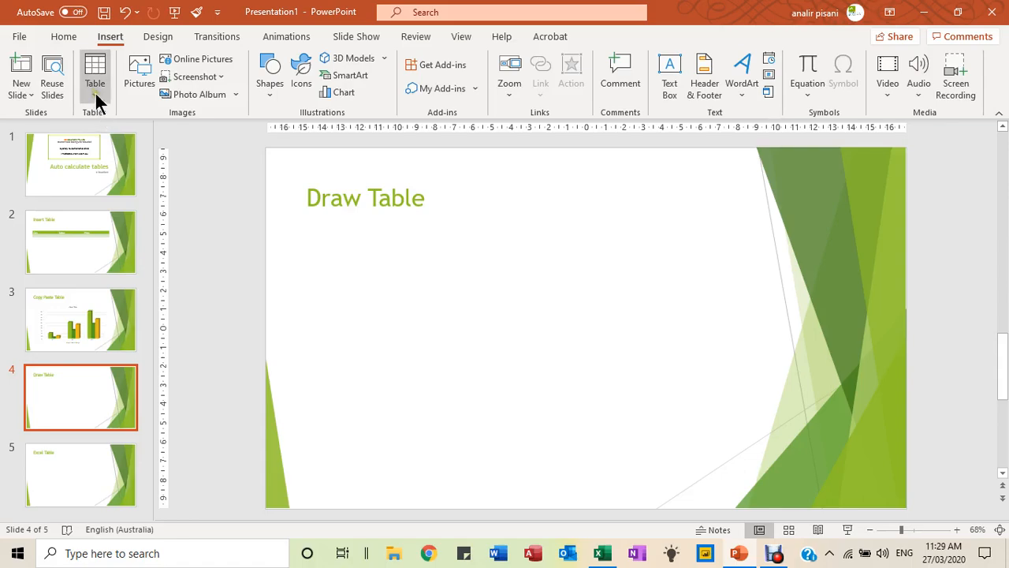
{"action": "left_click", "coordinate": [94, 76]}
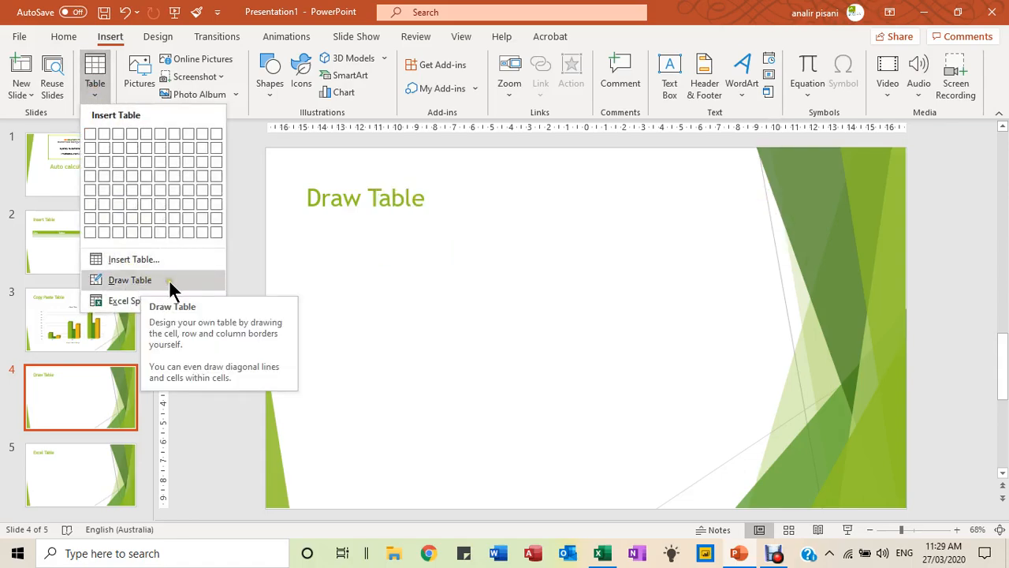
Draw a table's outer border across the middle of the Draw Table slide
{"action": "left_click", "coordinate": [129, 281]}
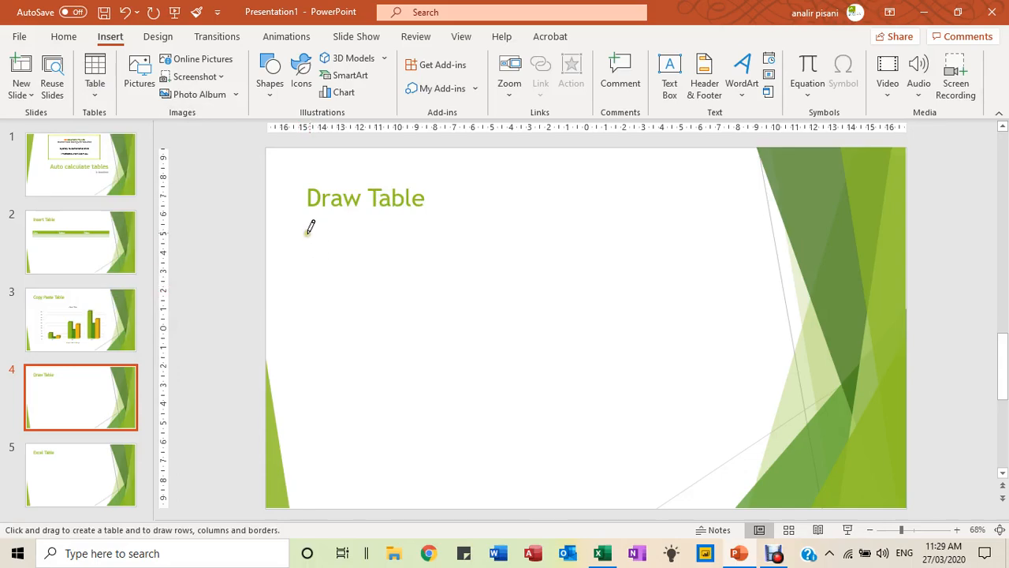
{"action": "left_click_drag", "start_coordinate": [307, 228], "coordinate": [343, 276]}
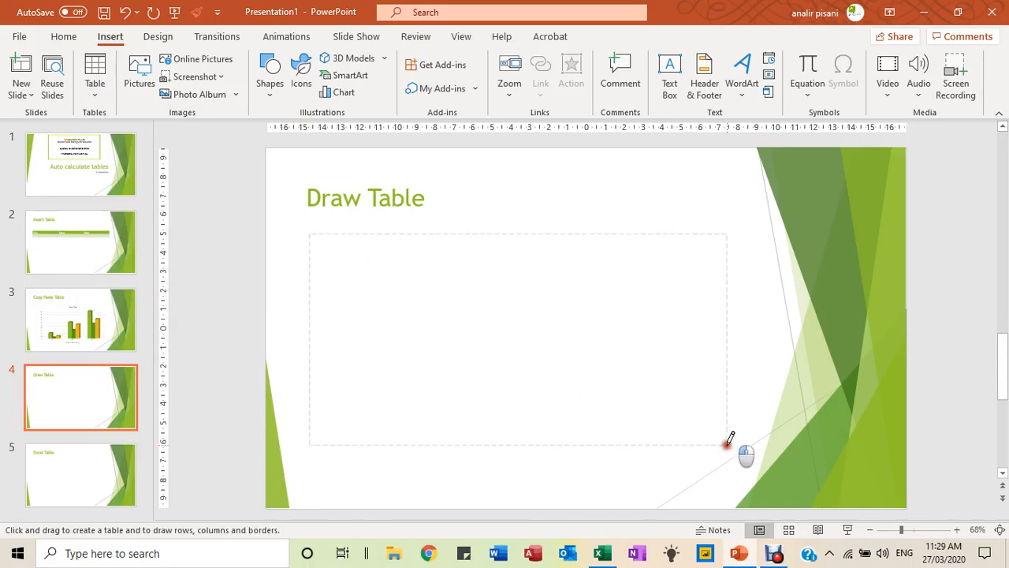
{"action": "left_click_drag", "start_coordinate": [309, 233], "coordinate": [722, 438]}
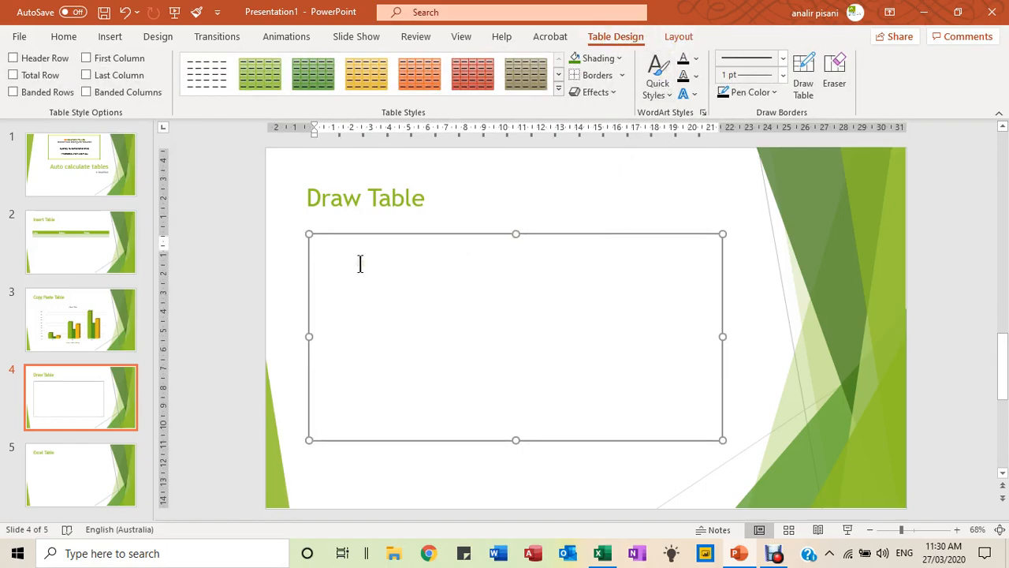
{"action": "mouse_move", "coordinate": [805, 71]}
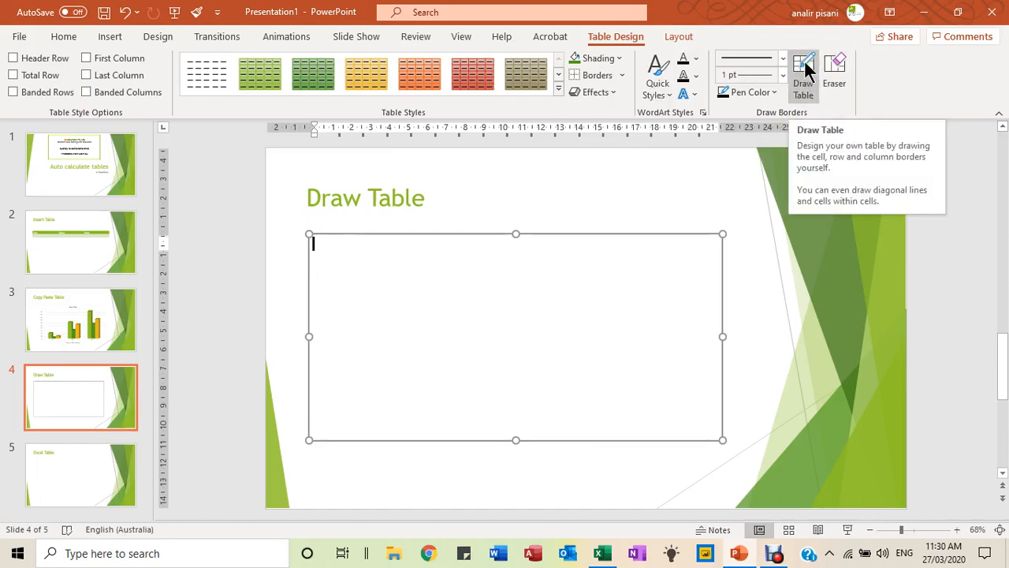
Draw two full-width row lines and split the lower right part, then switch to the Eraser
{"action": "left_click", "coordinate": [803, 71]}
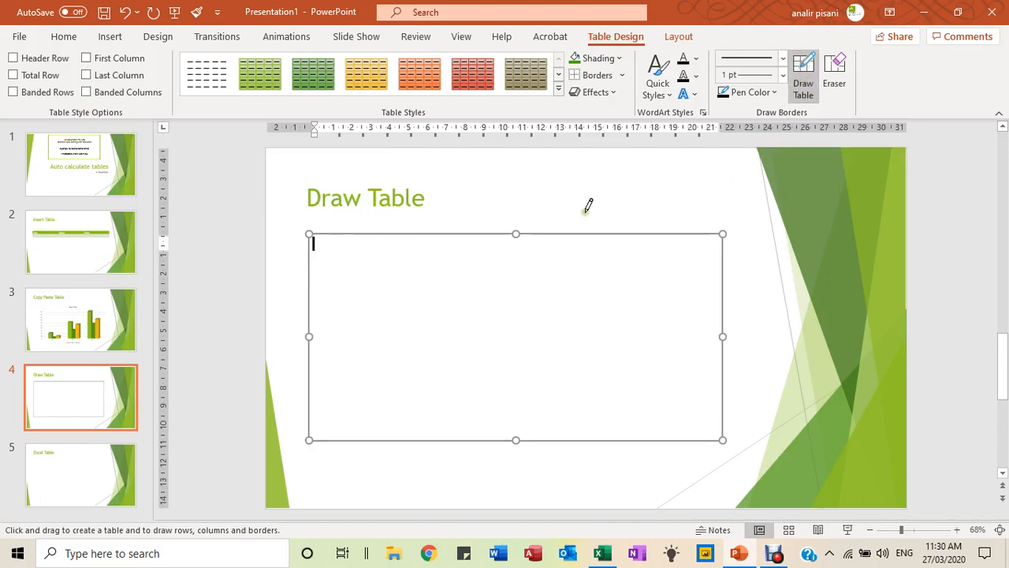
{"action": "mouse_move", "coordinate": [314, 268]}
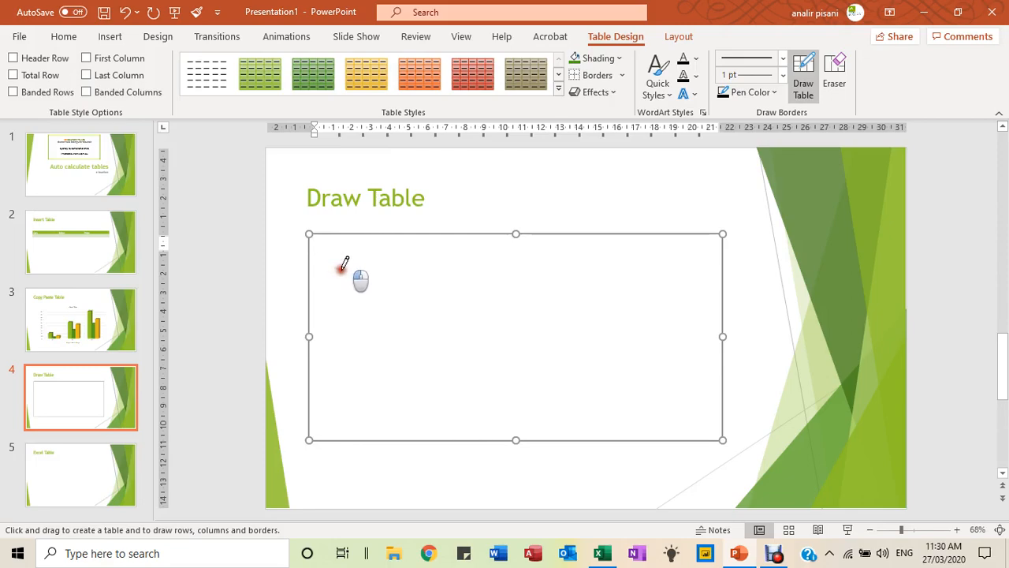
{"action": "left_click_drag", "start_coordinate": [340, 269], "coordinate": [426, 269]}
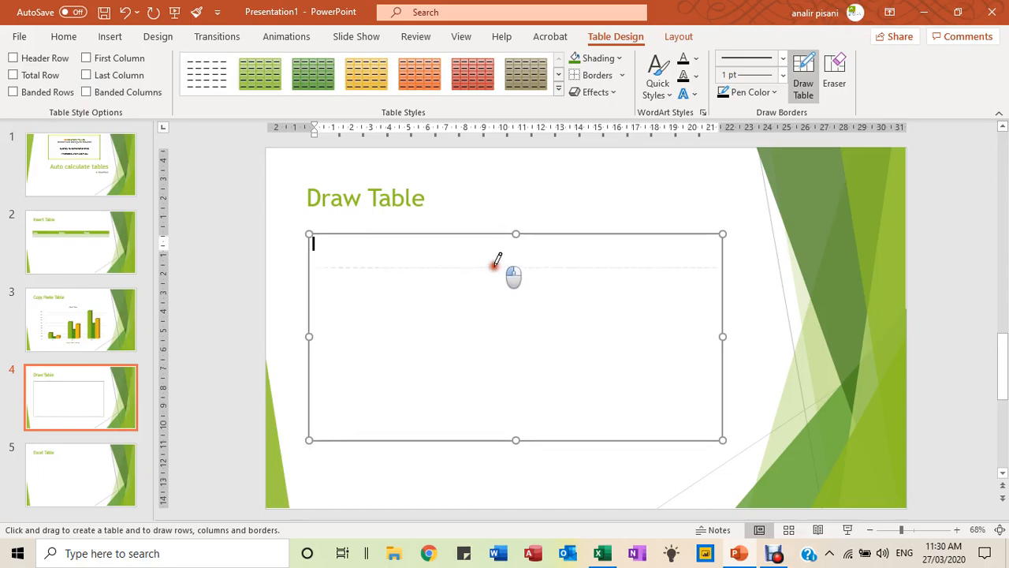
{"action": "left_click_drag", "start_coordinate": [309, 266], "coordinate": [722, 267]}
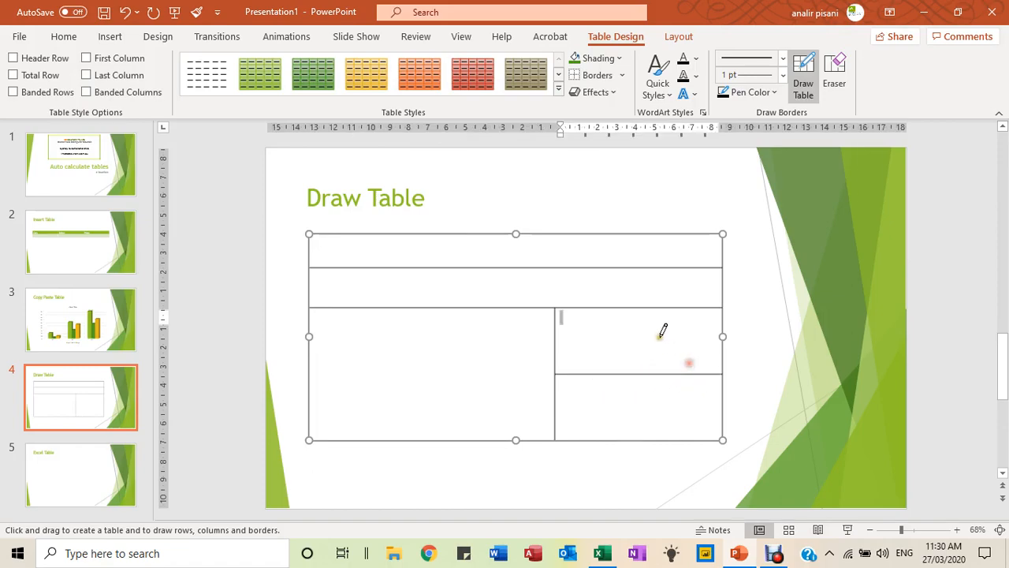
{"action": "left_click_drag", "start_coordinate": [559, 314], "coordinate": [722, 376]}
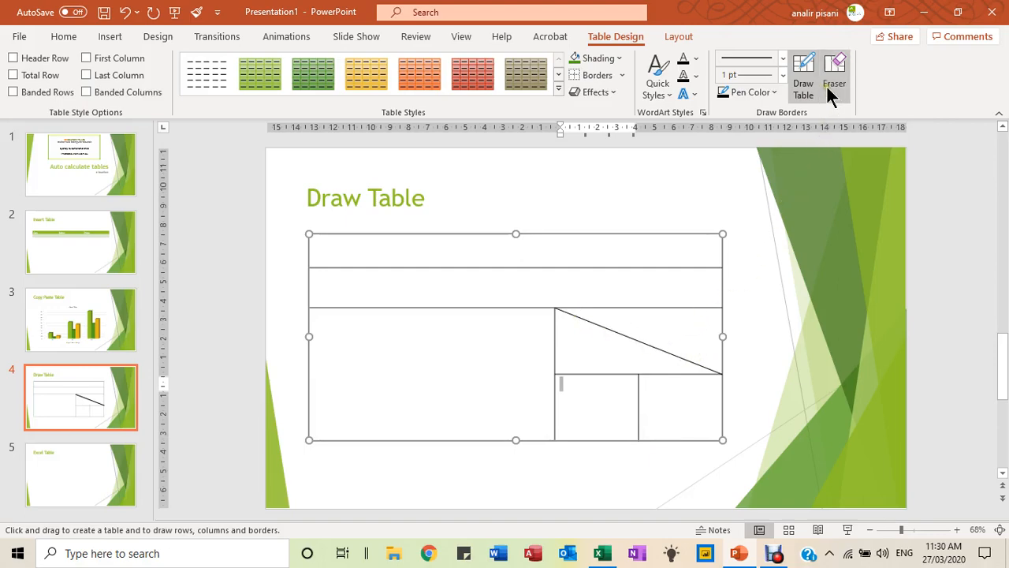
{"action": "left_click", "coordinate": [835, 71]}
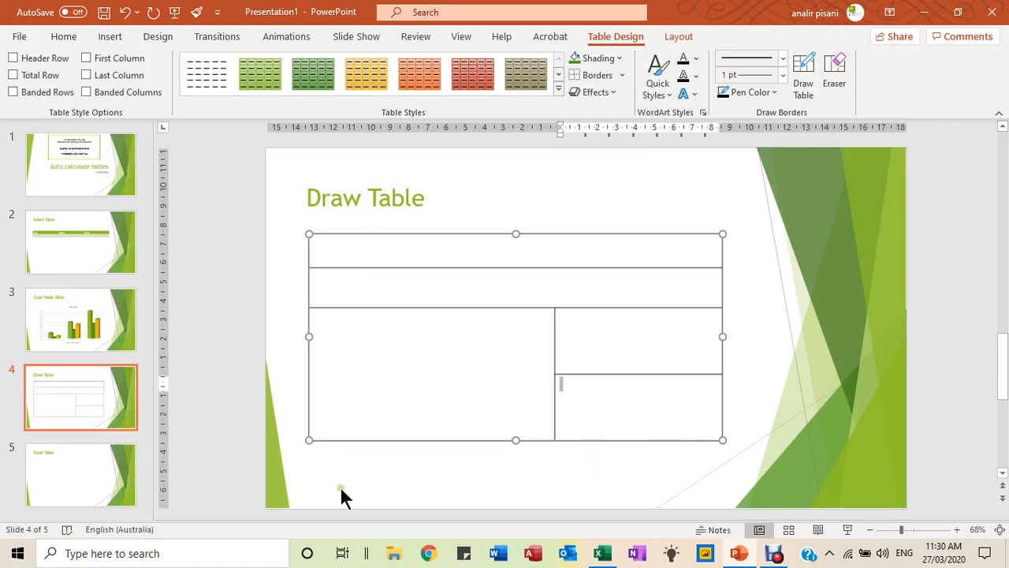
{"action": "mouse_move", "coordinate": [81, 473]}
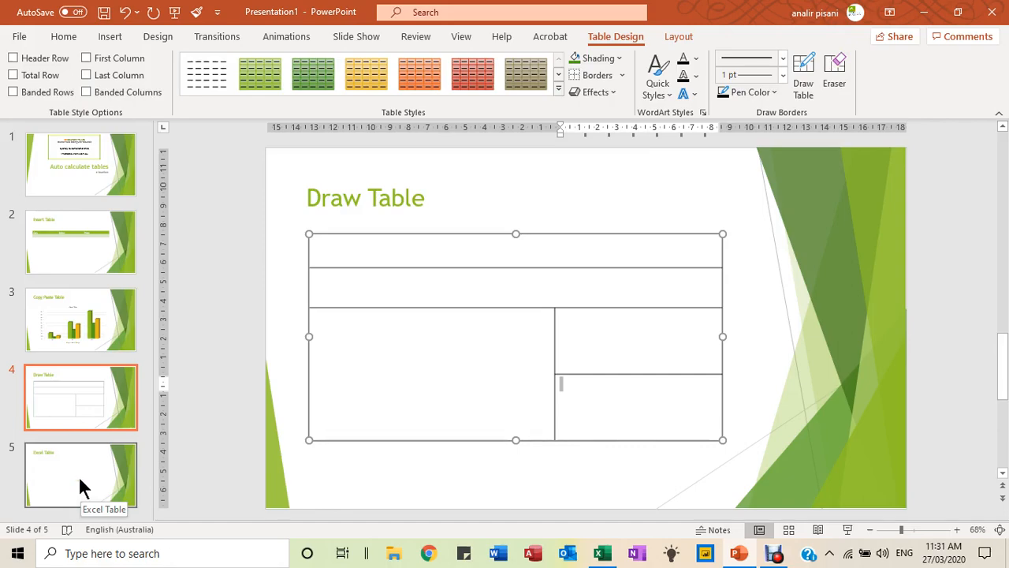
Embed a blank Excel spreadsheet on slide 5, Excel Table
{"action": "left_click", "coordinate": [81, 473]}
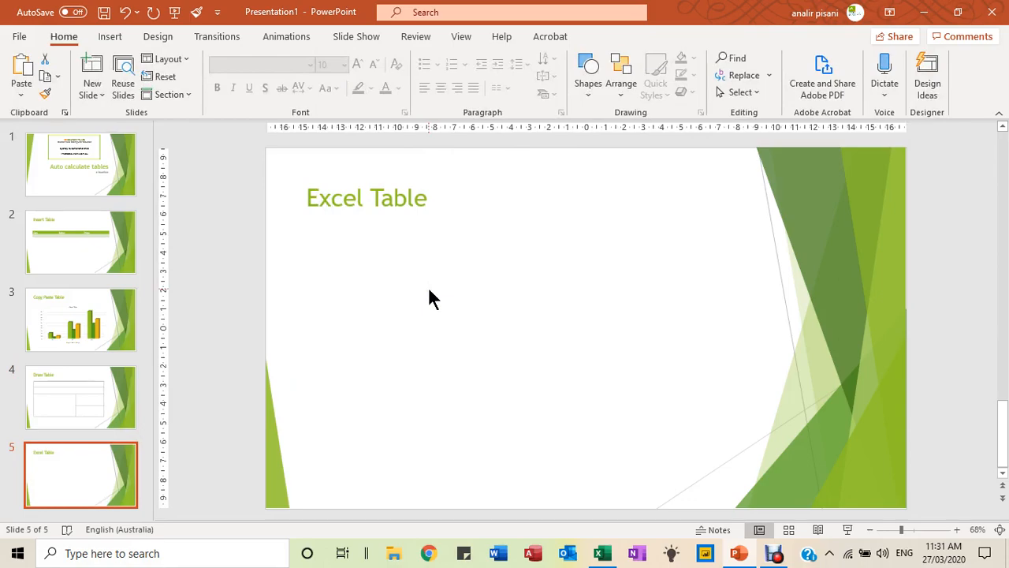
{"action": "left_click", "coordinate": [110, 36]}
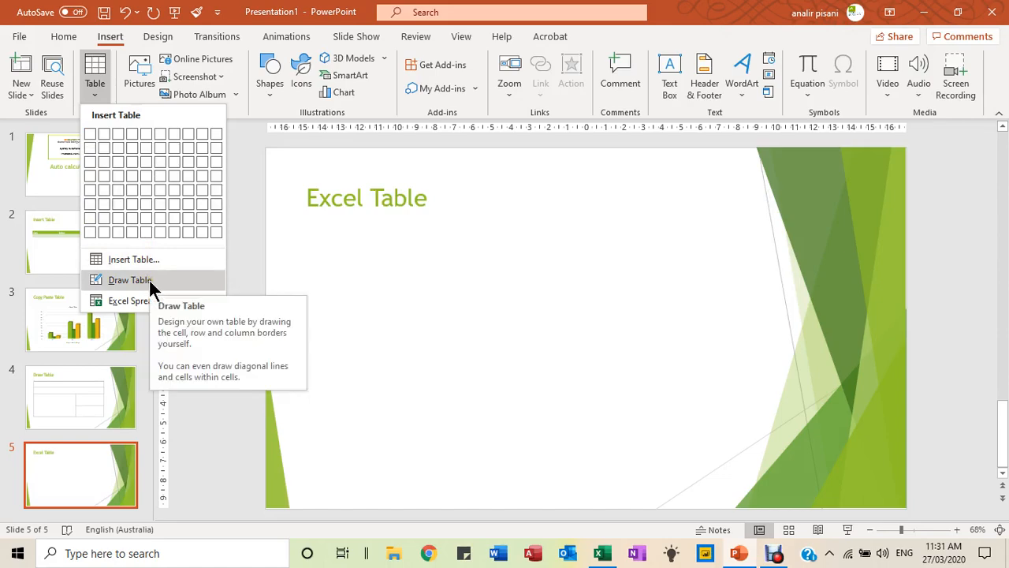
{"action": "mouse_move", "coordinate": [166, 315]}
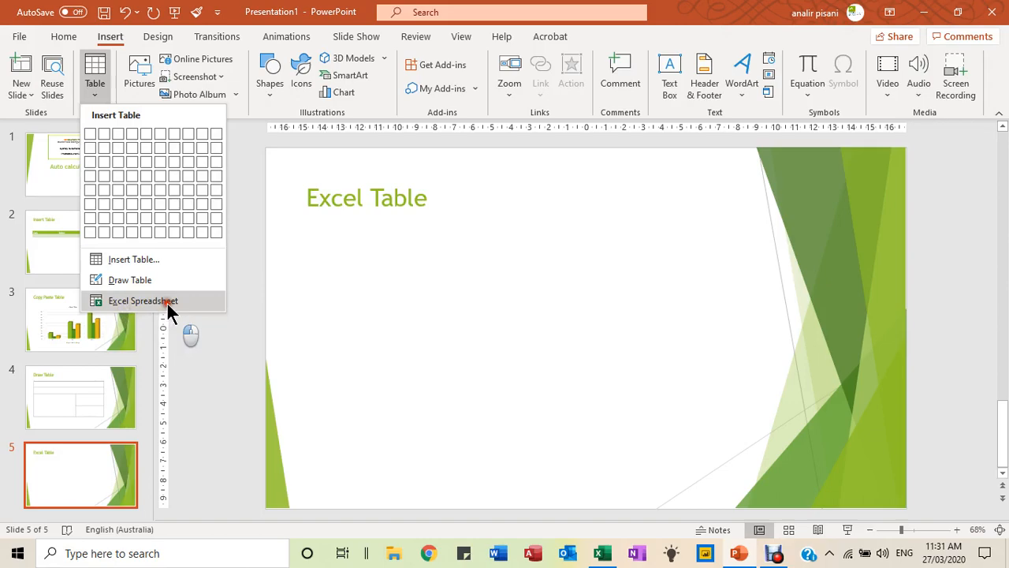
{"action": "left_click", "coordinate": [142, 299]}
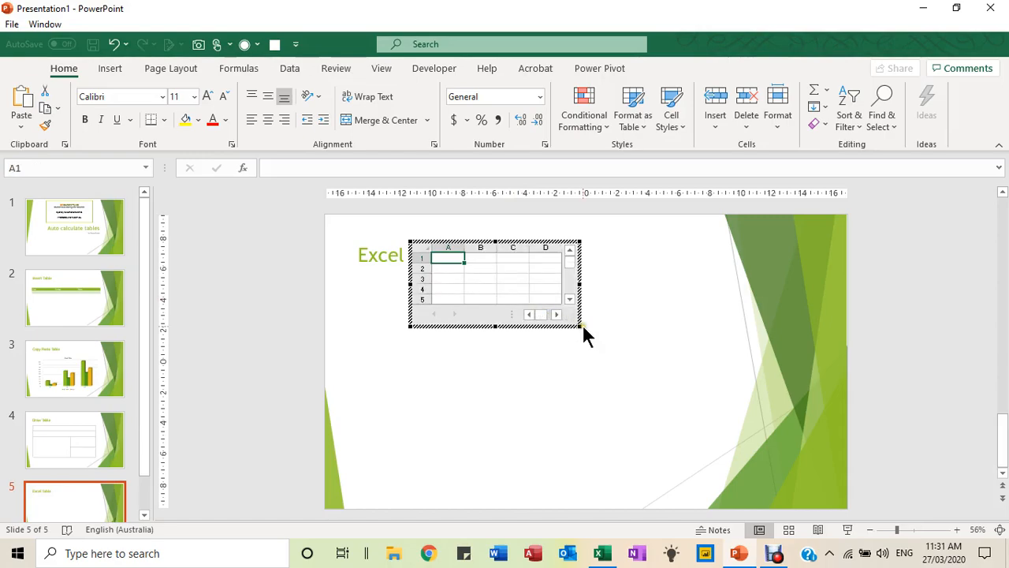
Widen the embedded sheet, select cell B1 briefly, then exit back to the slide
{"action": "left_click_drag", "start_coordinate": [580, 325], "coordinate": [608, 344]}
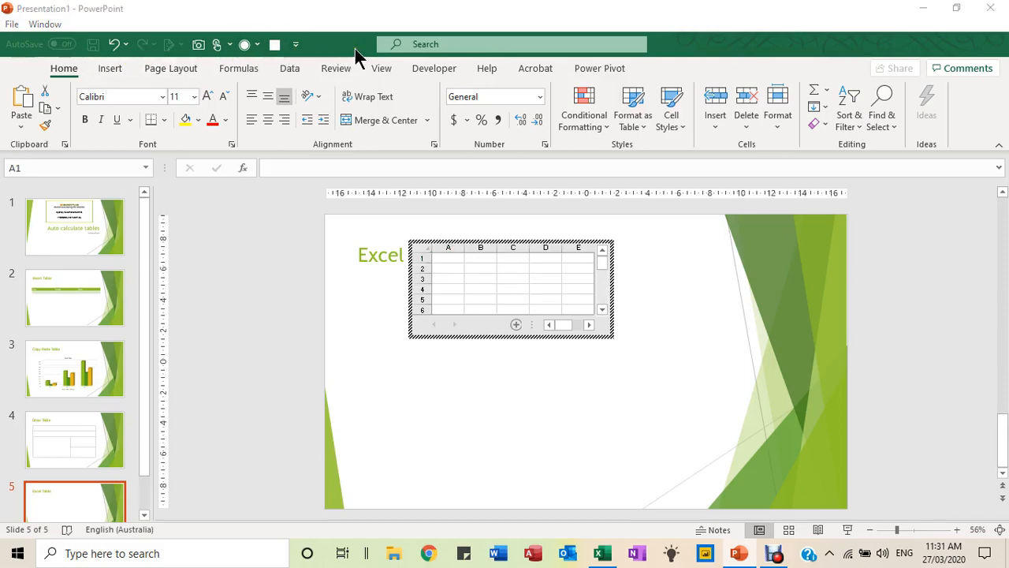
{"action": "mouse_move", "coordinate": [240, 82]}
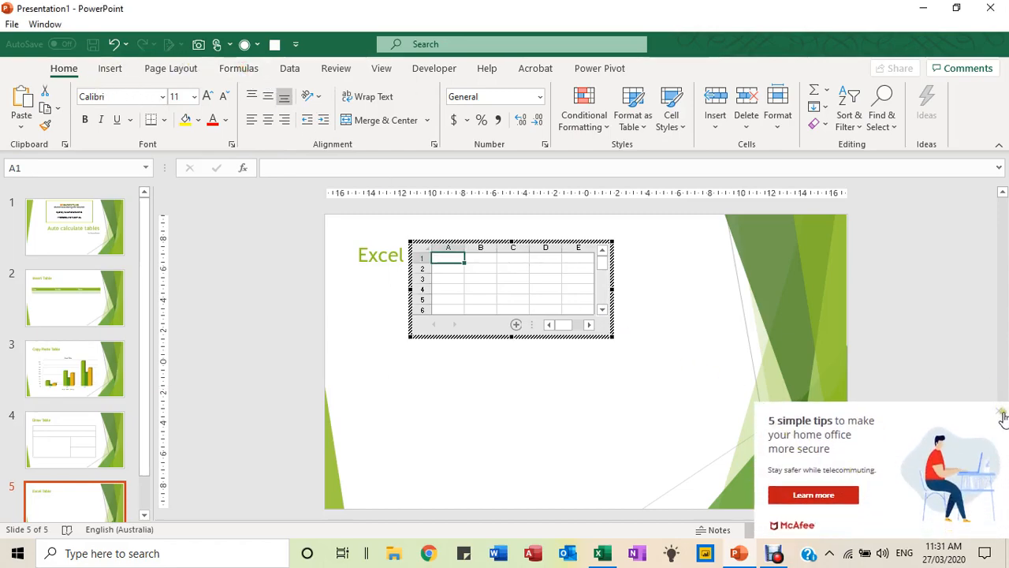
{"action": "left_click", "coordinate": [1001, 413]}
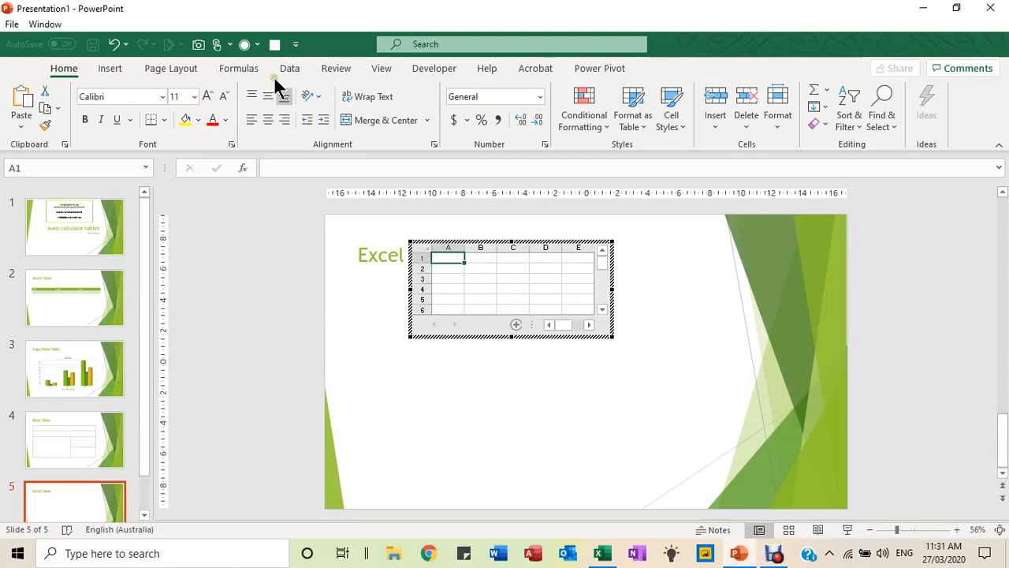
{"action": "mouse_move", "coordinate": [281, 90]}
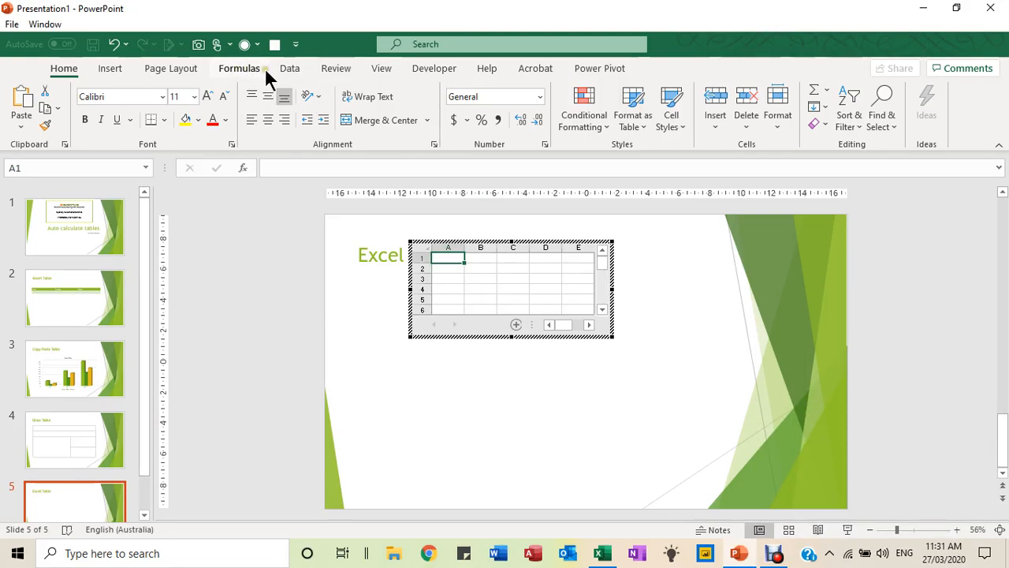
{"action": "mouse_move", "coordinate": [260, 76]}
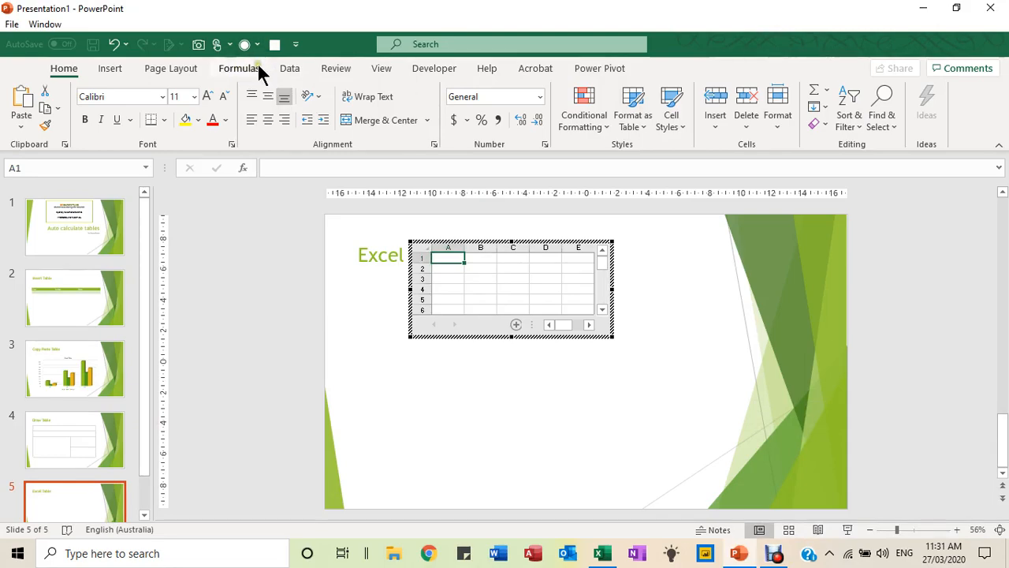
{"action": "left_click", "coordinate": [238, 68]}
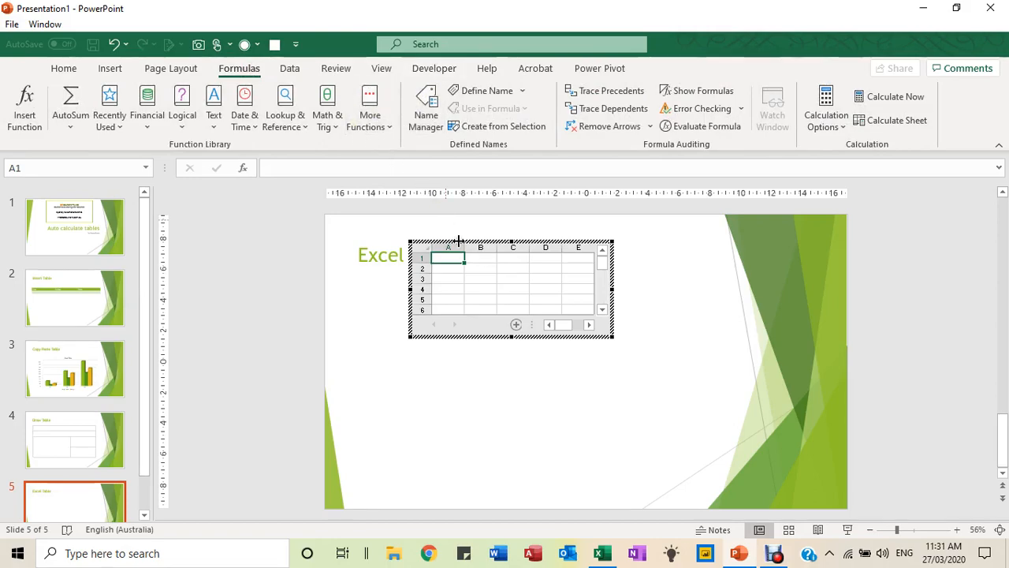
{"action": "left_click", "coordinate": [480, 259]}
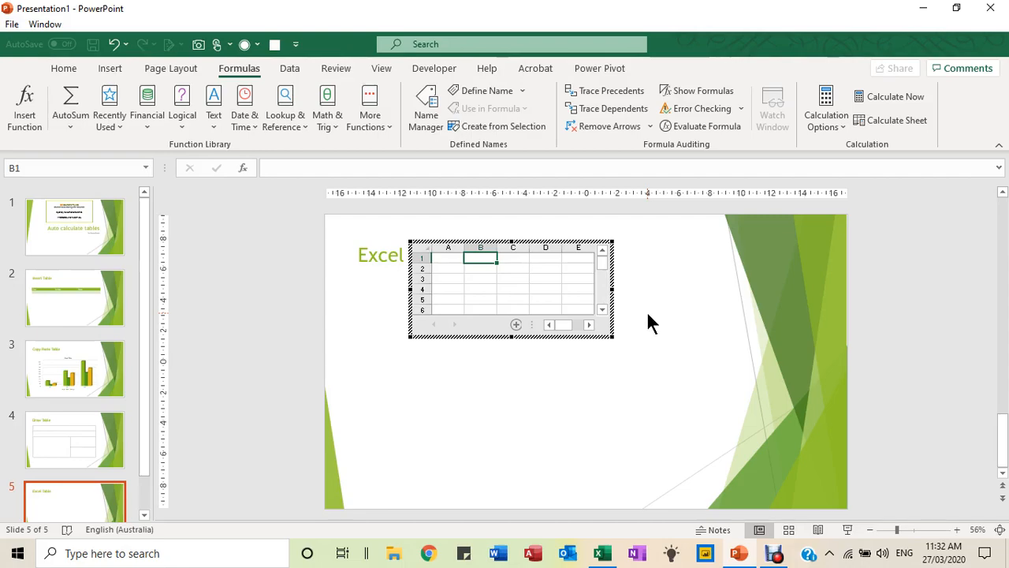
{"action": "left_click_drag", "start_coordinate": [481, 259], "coordinate": [481, 268]}
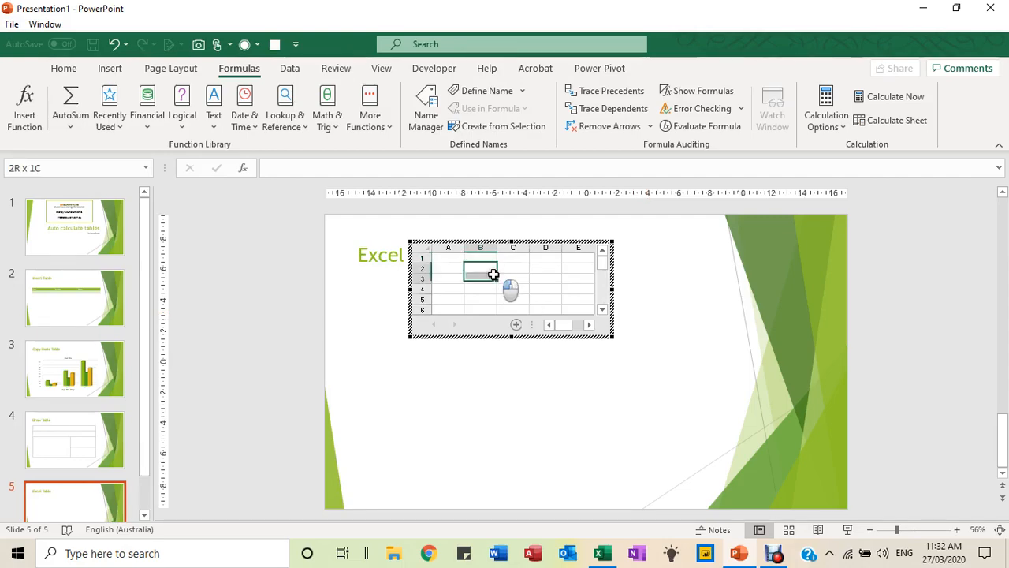
{"action": "left_click", "coordinate": [479, 259]}
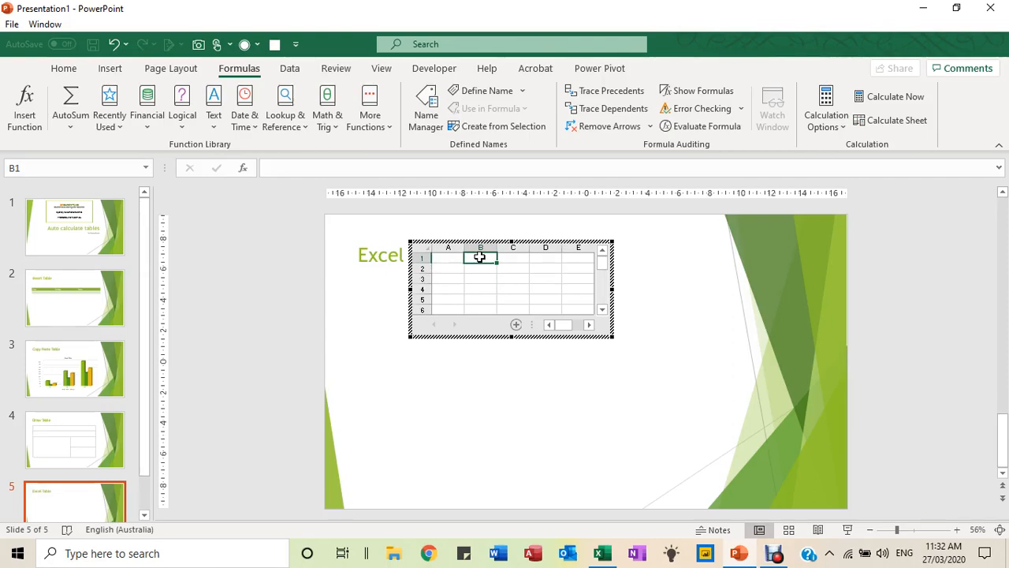
{"action": "left_click", "coordinate": [63, 67]}
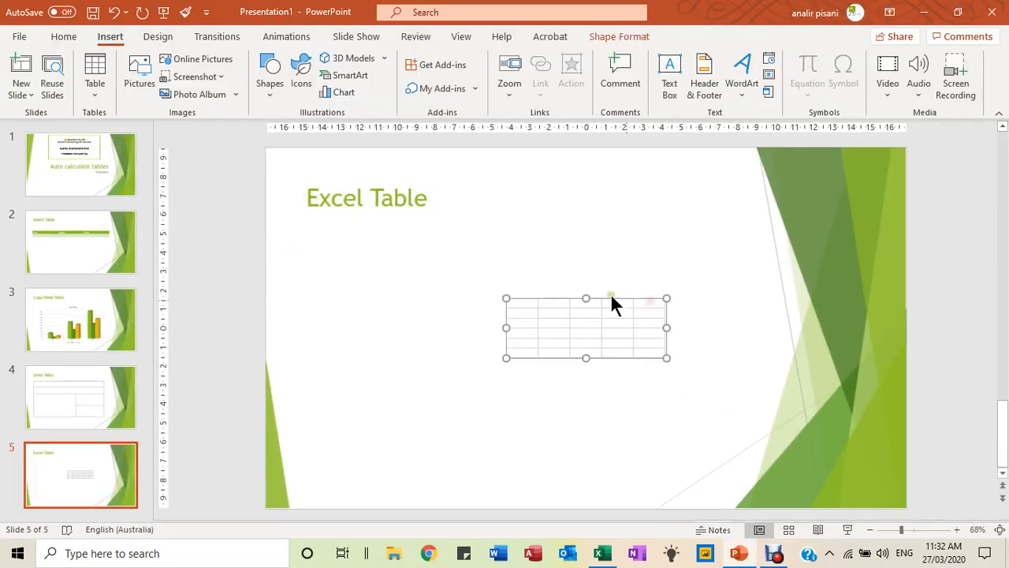
Enter Jan, Feb, Mar headings and the Apples, Pears, Oranges row labels in the embedded sheet
{"action": "double_click", "coordinate": [587, 327]}
{"action": "type", "text": "Jan"}
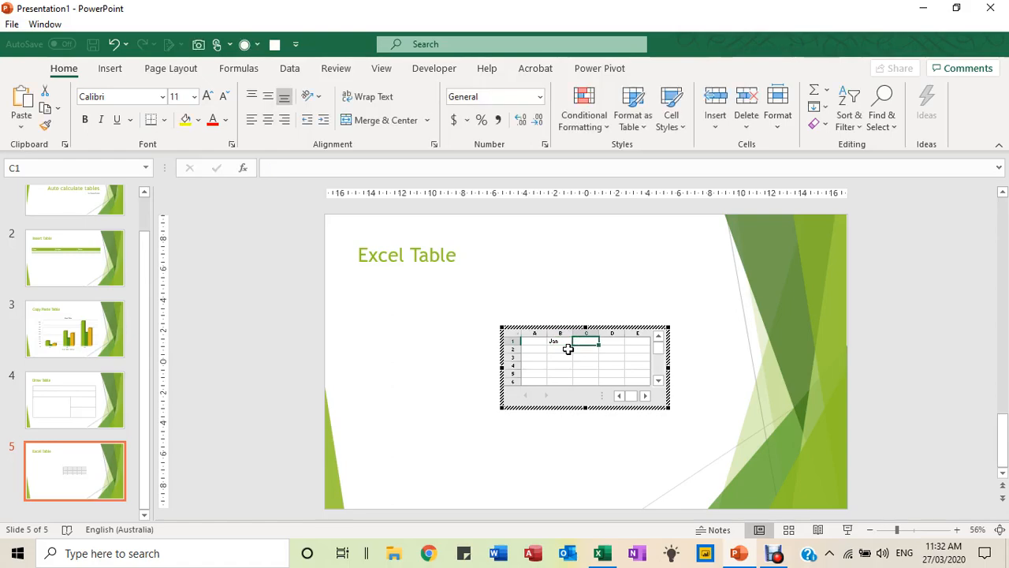
{"action": "left_click", "coordinate": [561, 341]}
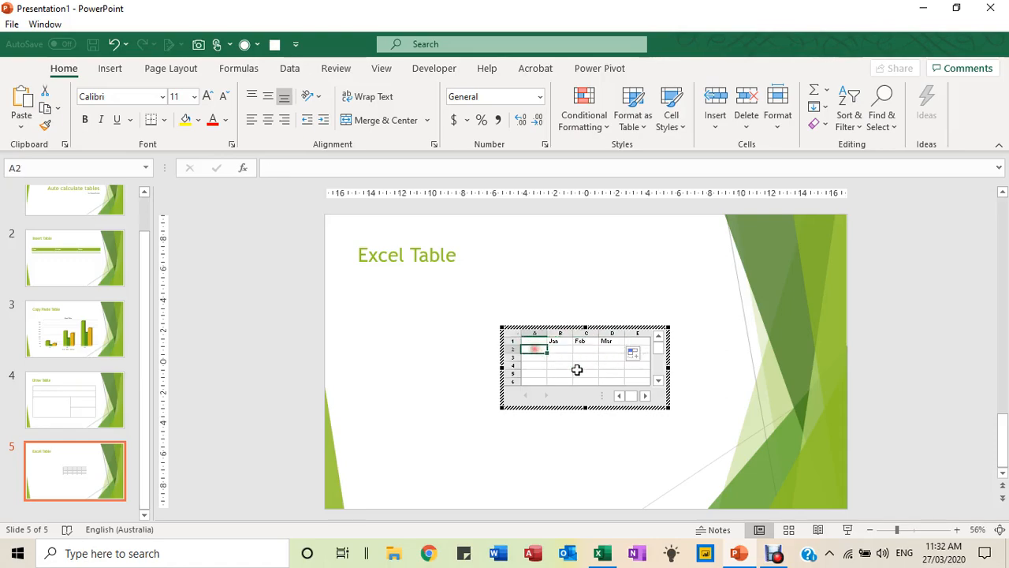
{"action": "type", "text": "Apples"}
{"action": "left_click", "coordinate": [533, 357]}
{"action": "type", "text": "Pears"}
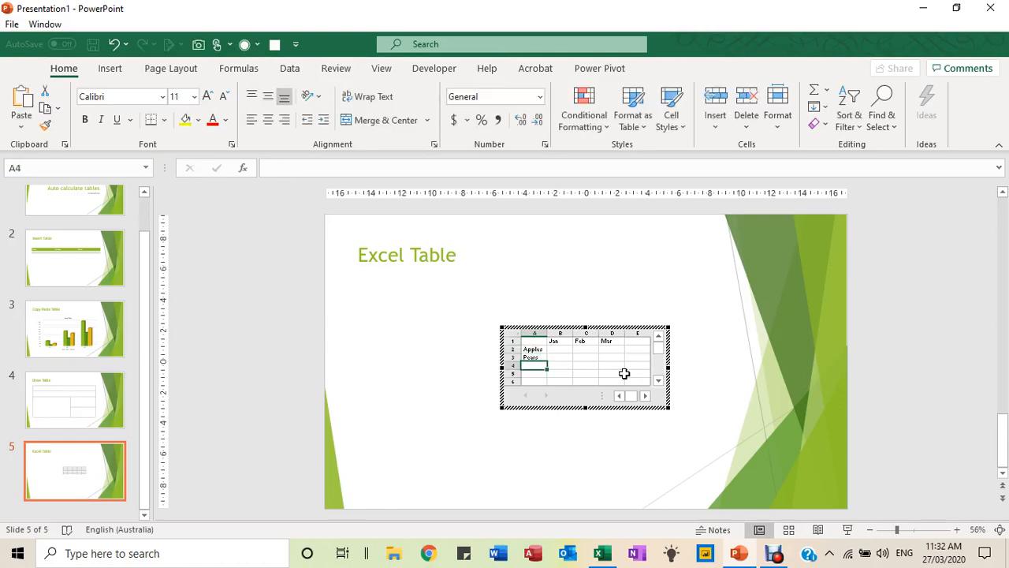
{"action": "type", "text": "Oranges"}
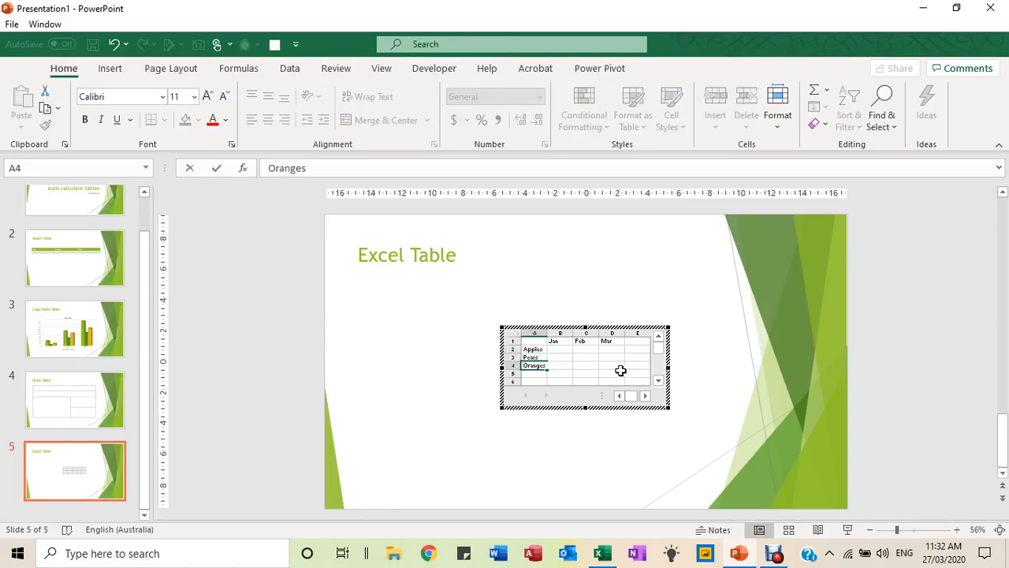
Fill B2:D4 with the monthly figures, starting with 120
{"action": "left_click_drag", "start_coordinate": [552, 349], "coordinate": [580, 357]}
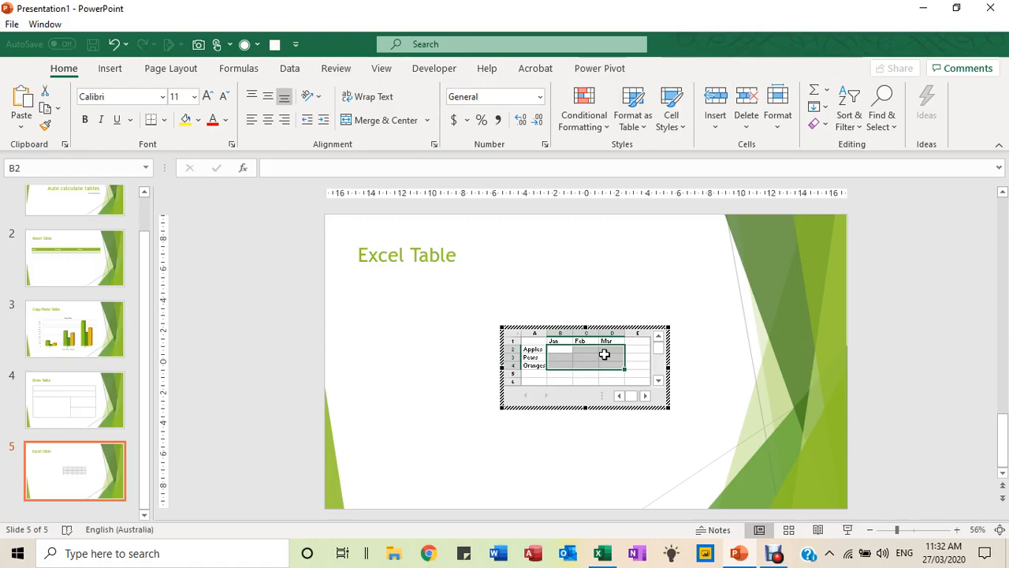
{"action": "type", "text": "120"}
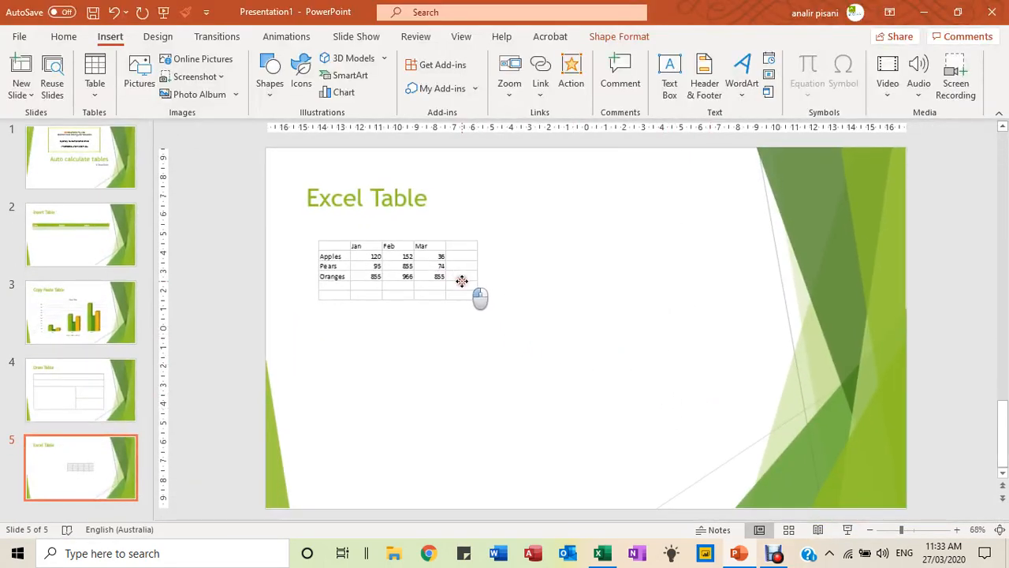
Drag the embedded table's corner handle to enlarge it across the slide
{"action": "left_click", "coordinate": [398, 265]}
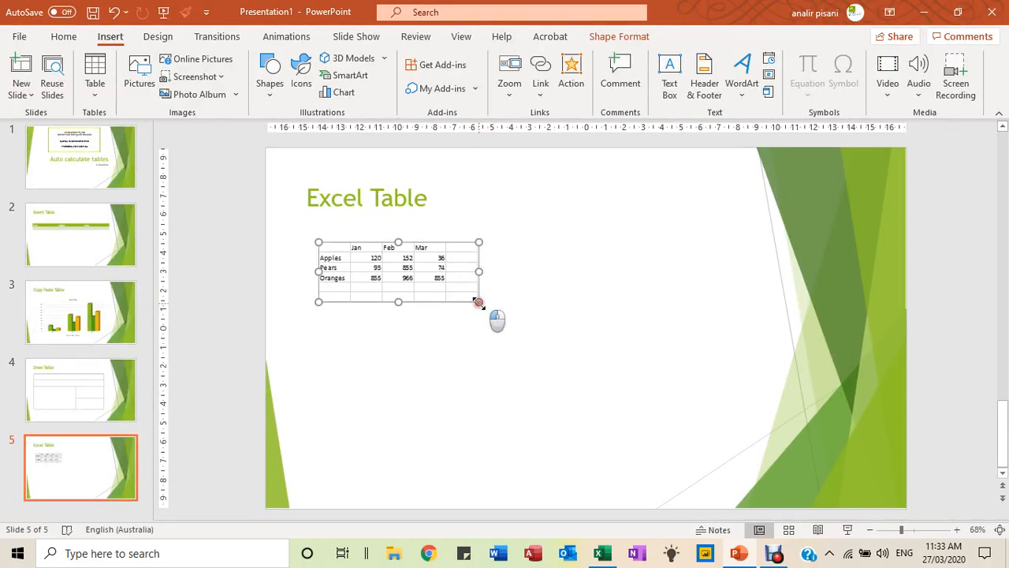
{"action": "left_click_drag", "start_coordinate": [480, 301], "coordinate": [660, 407]}
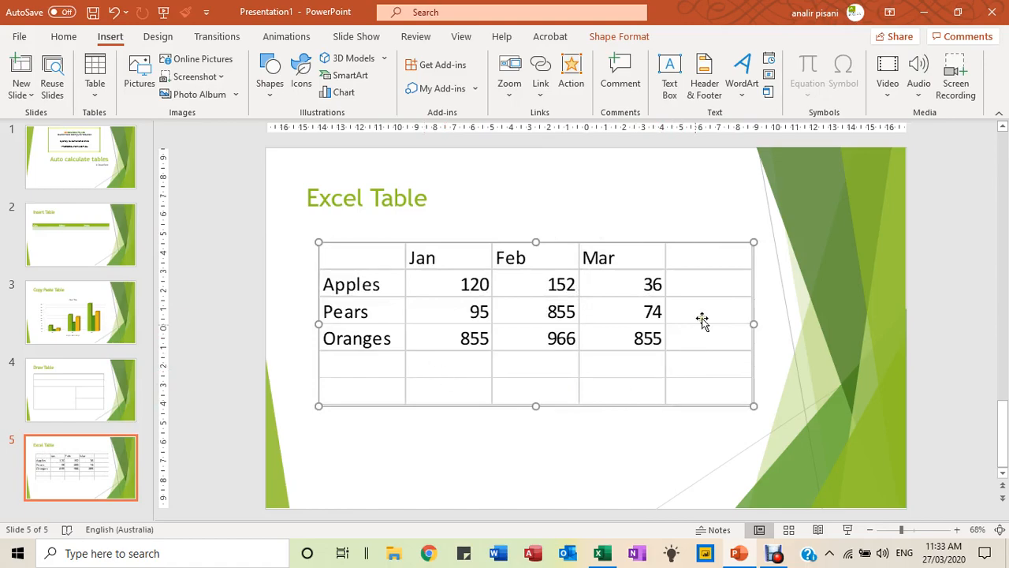
{"action": "mouse_move", "coordinate": [357, 375]}
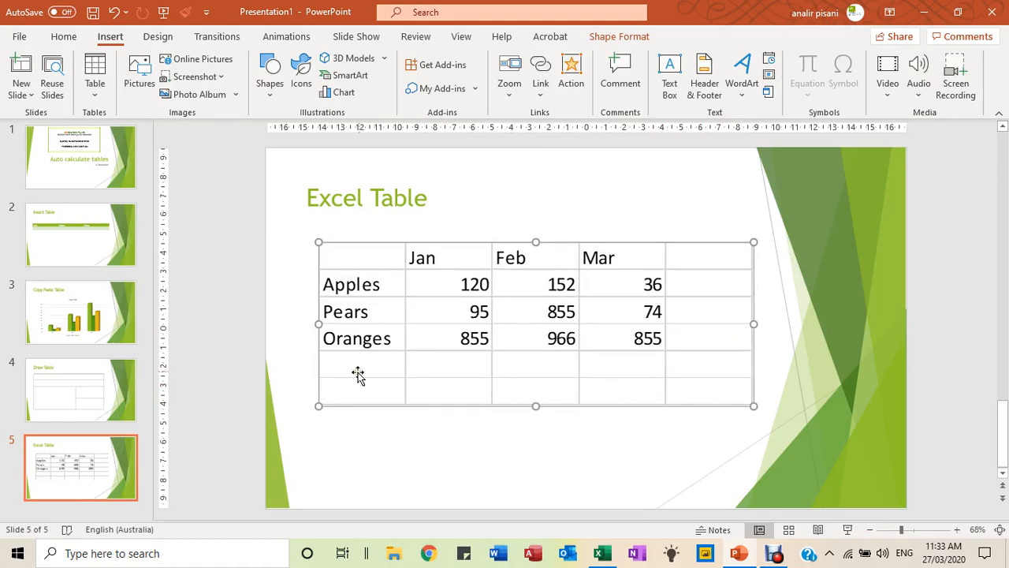
{"action": "mouse_move", "coordinate": [685, 334]}
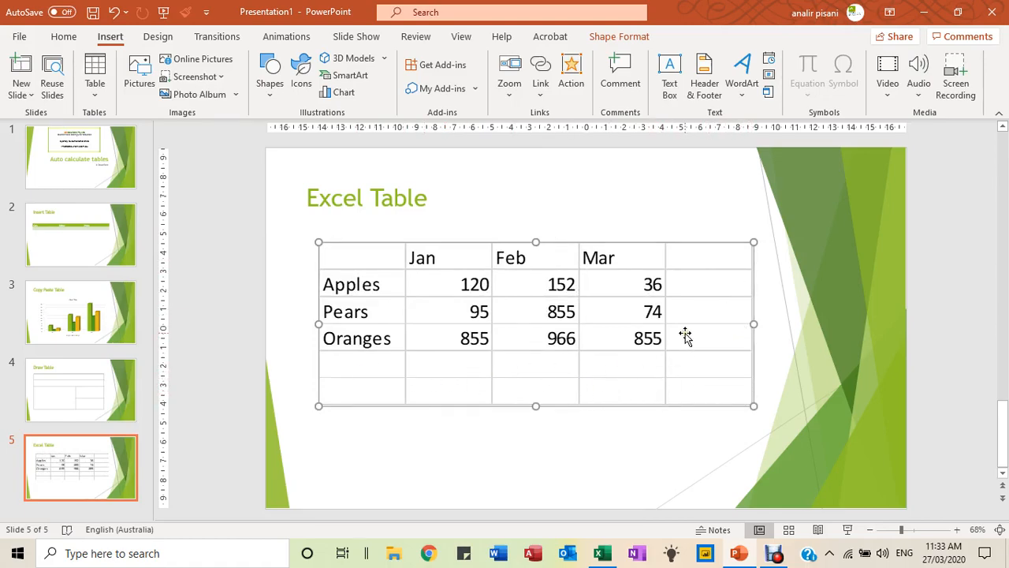
Reopen the embedded fruit sheet for in-place editing
{"action": "double_click", "coordinate": [536, 324]}
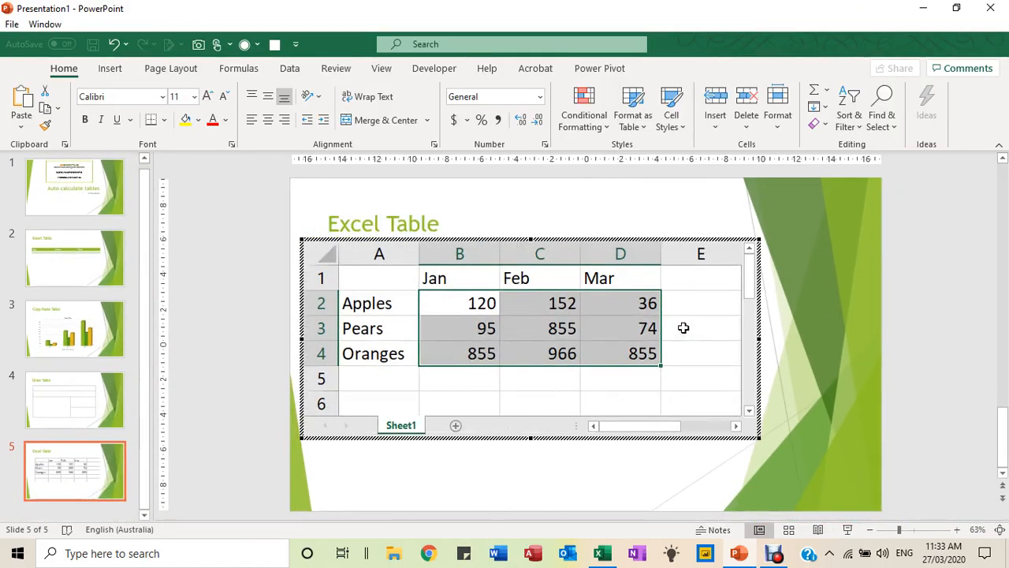
{"action": "mouse_move", "coordinate": [769, 449]}
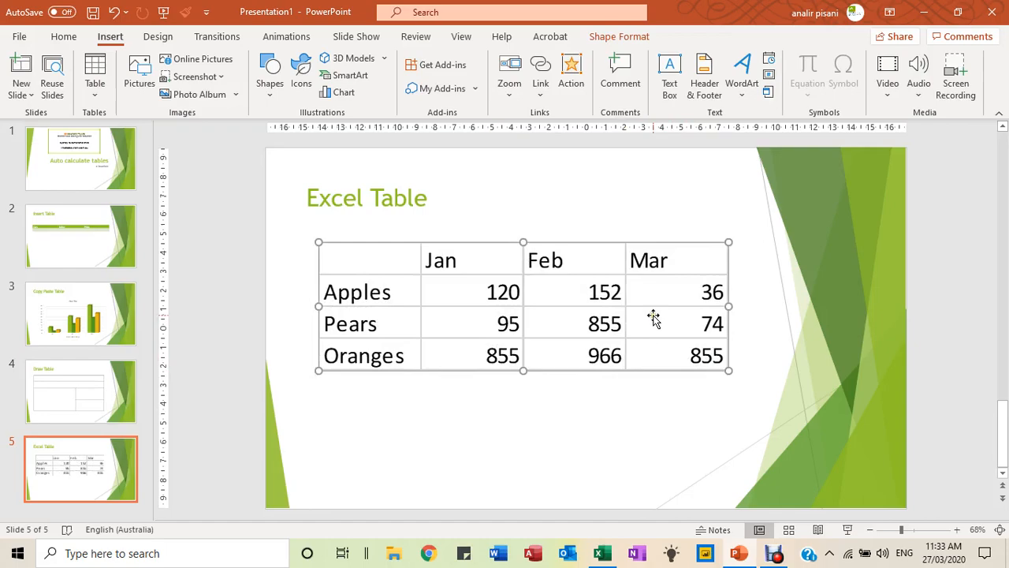
{"action": "mouse_move", "coordinate": [590, 325]}
{"action": "type", "text": "968"}
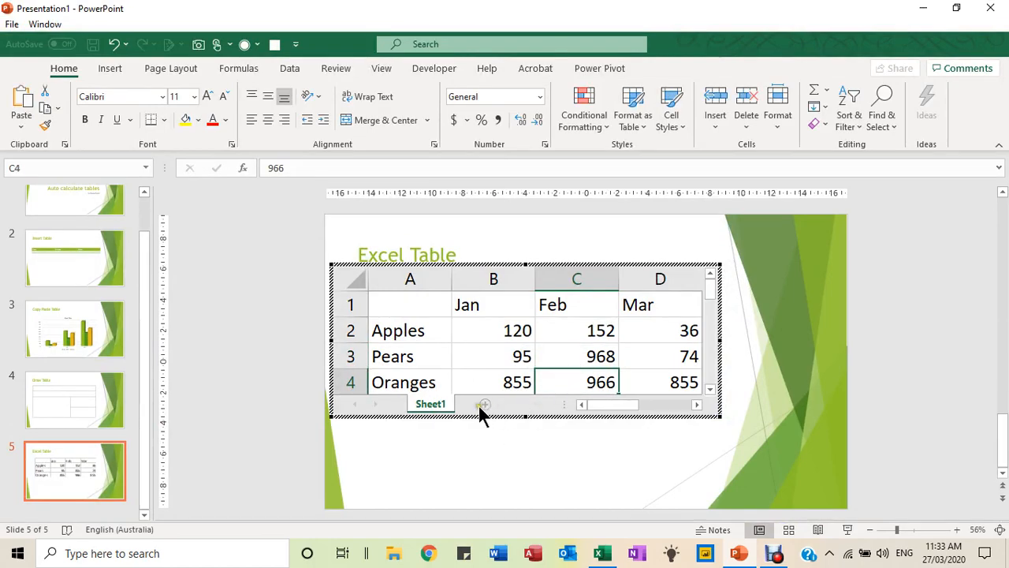
Add a second worksheet with an amount heading and Apples, Pears, Oranges item rows
{"action": "left_click", "coordinate": [533, 404]}
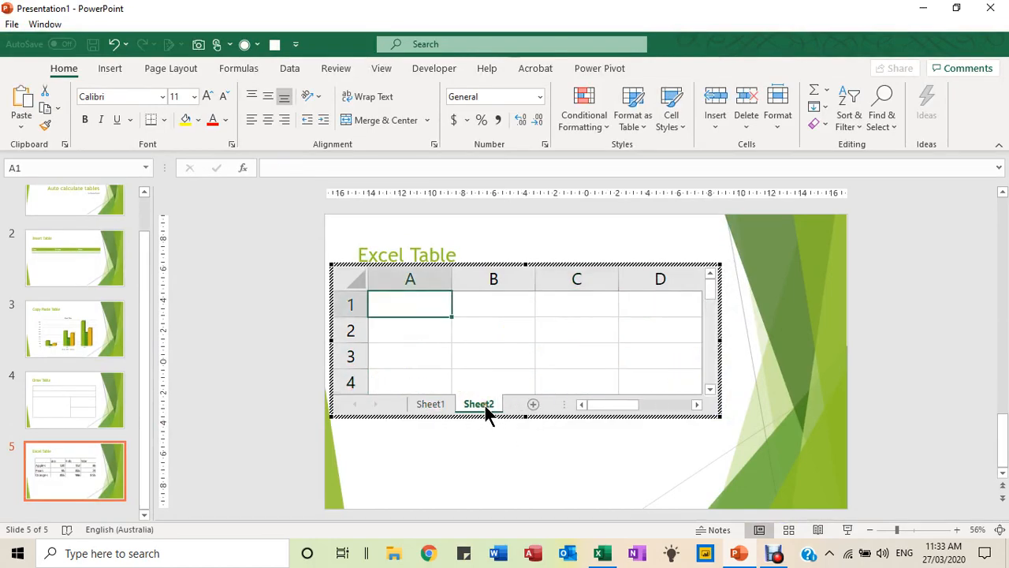
{"action": "mouse_move", "coordinate": [445, 326]}
{"action": "type", "text": "Item"}
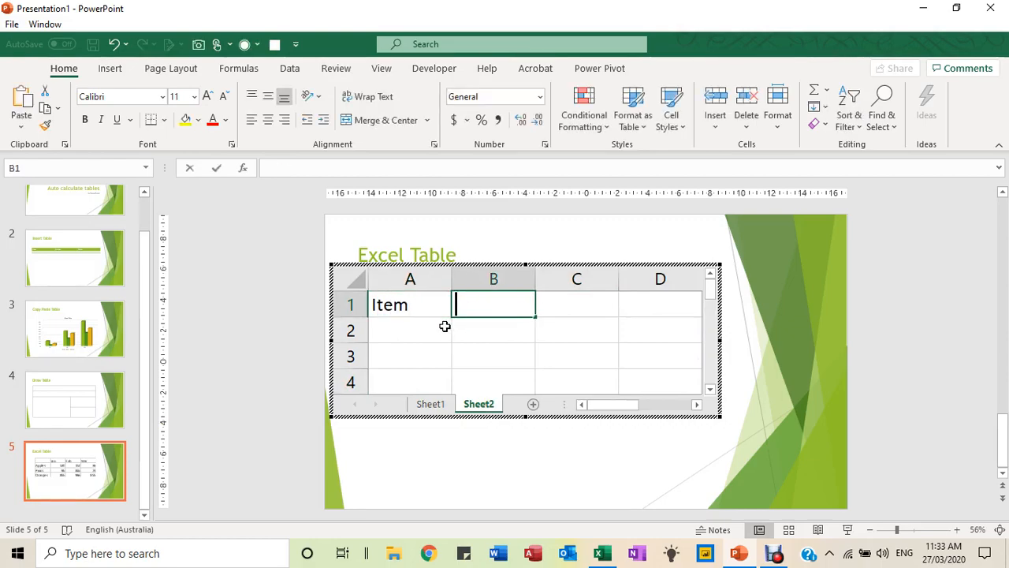
{"action": "type", "text": "amount"}
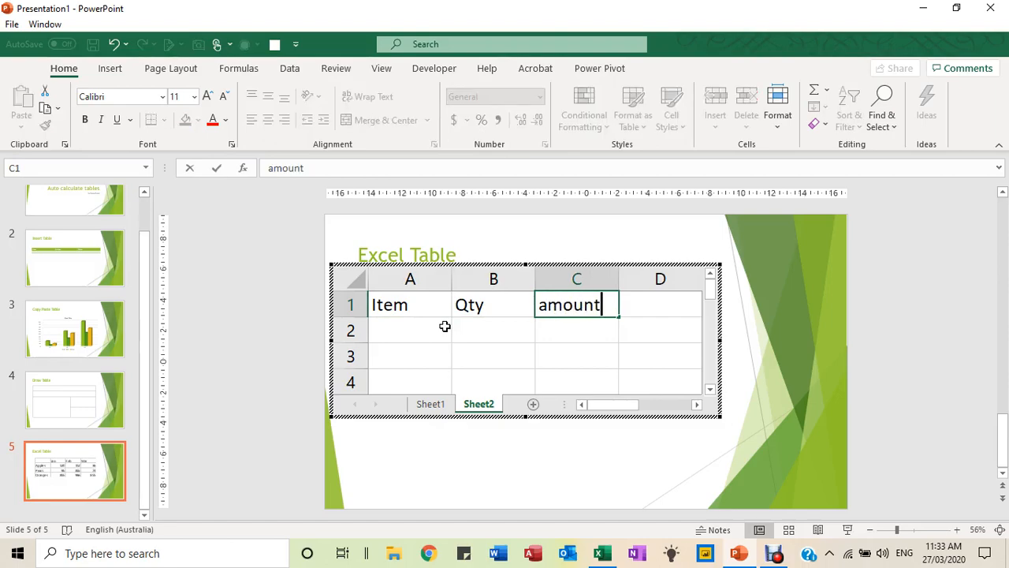
{"action": "left_click", "coordinate": [410, 330]}
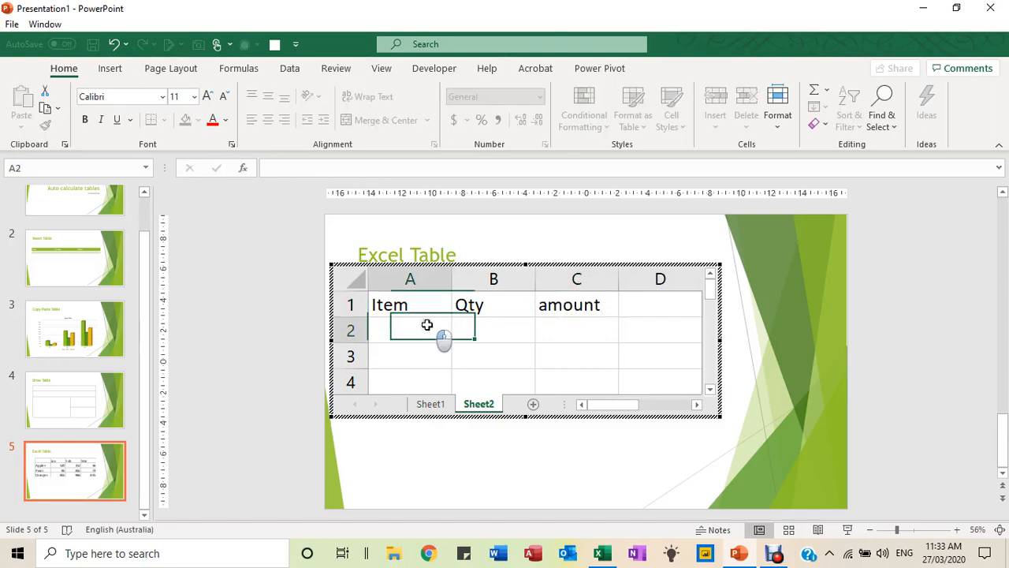
{"action": "type", "text": "a"}
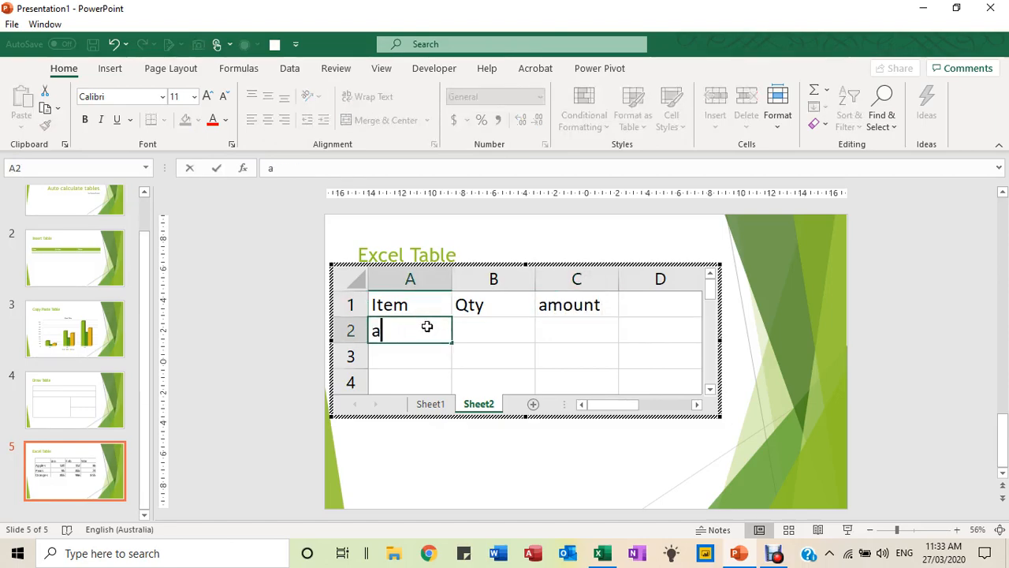
{"action": "type", "text": "pp"}
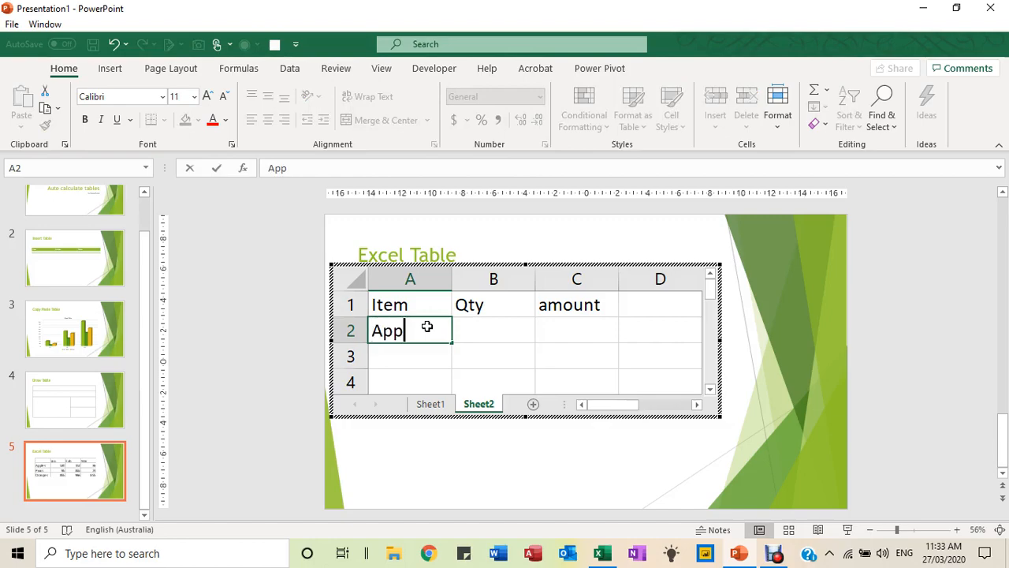
{"action": "type", "text": "les"}
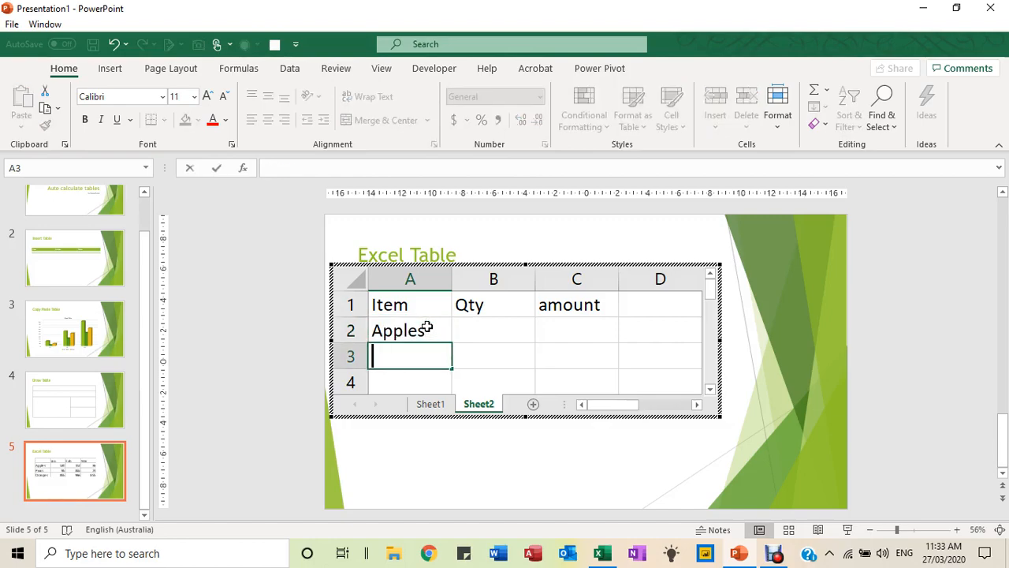
{"action": "type", "text": "Oranges"}
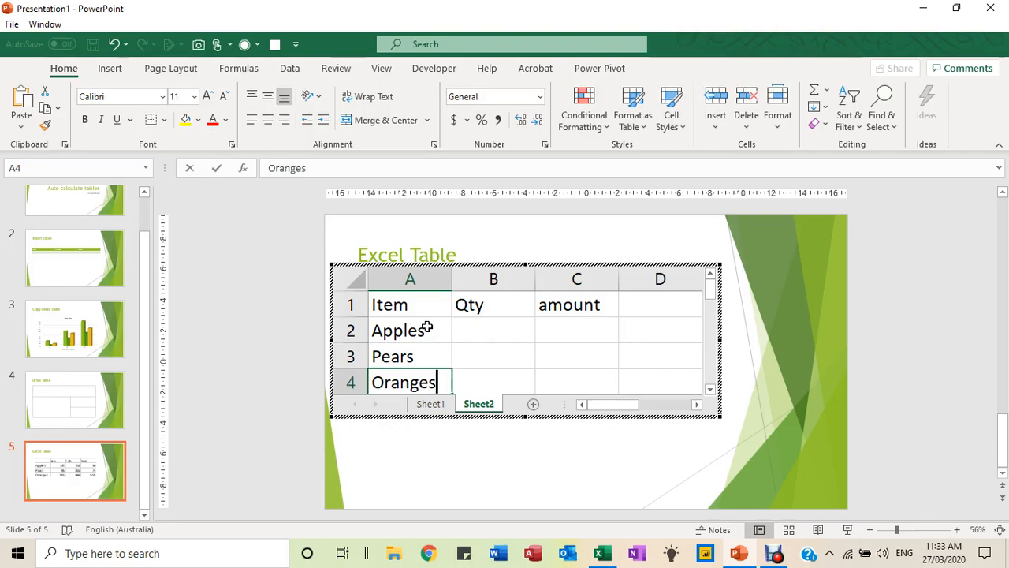
Enter quantities 10, 20 and 30 for Apples, Pears and Oranges
{"action": "left_click", "coordinate": [492, 330]}
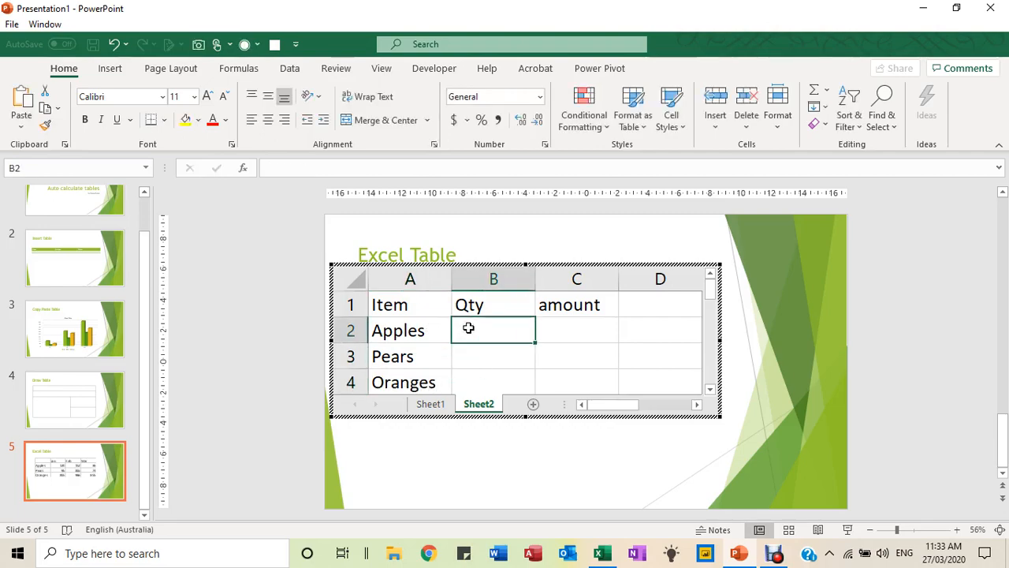
{"action": "type", "text": "10"}
{"action": "left_click", "coordinate": [577, 332]}
{"action": "type", "text": "20"}
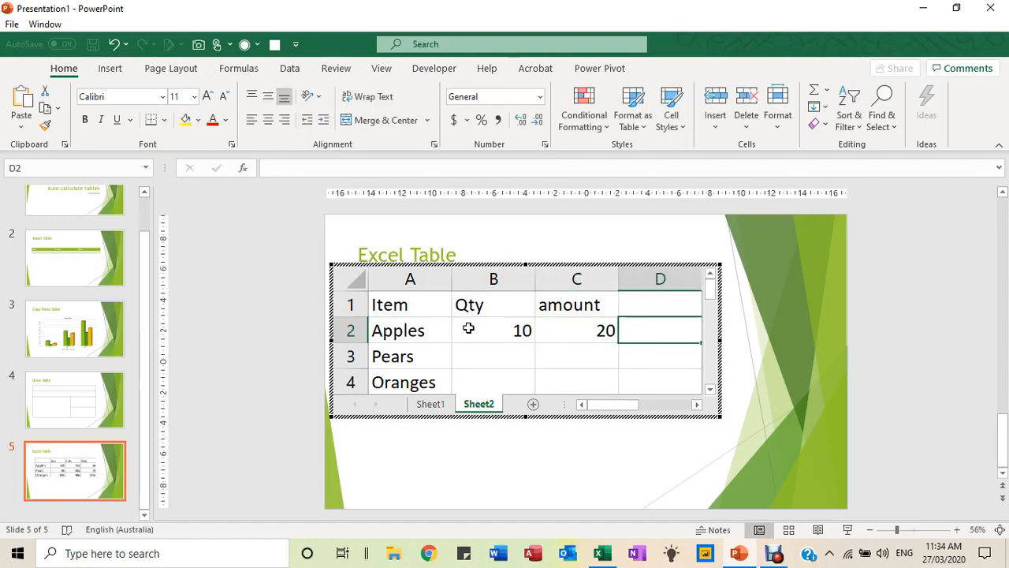
{"action": "left_click", "coordinate": [493, 357]}
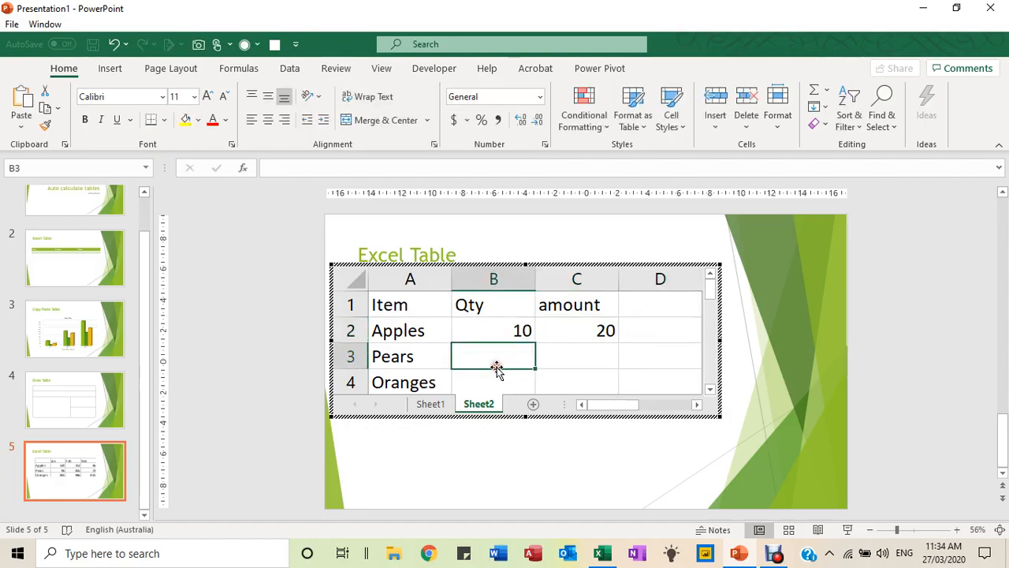
{"action": "type", "text": "20"}
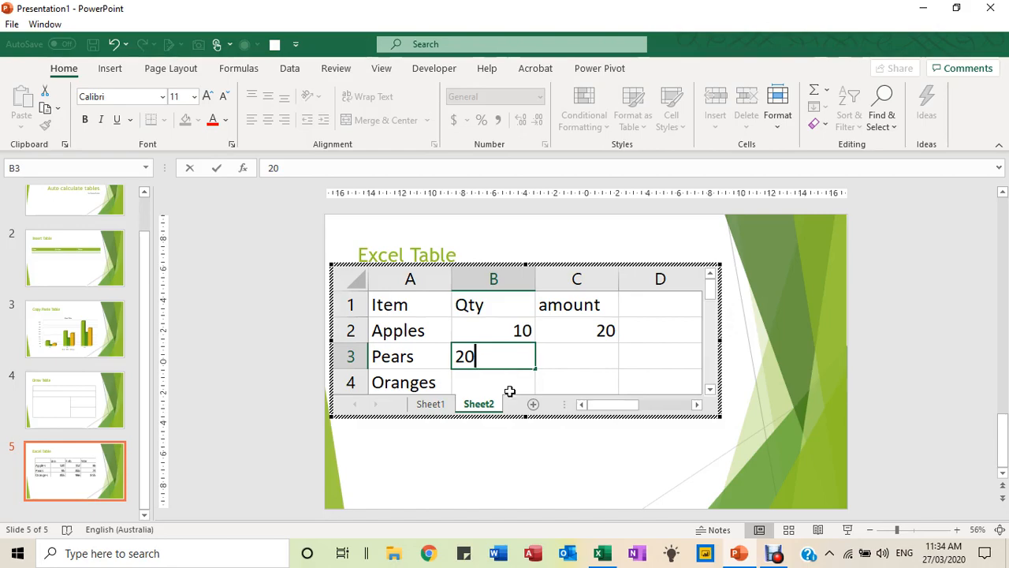
{"action": "type", "text": "30"}
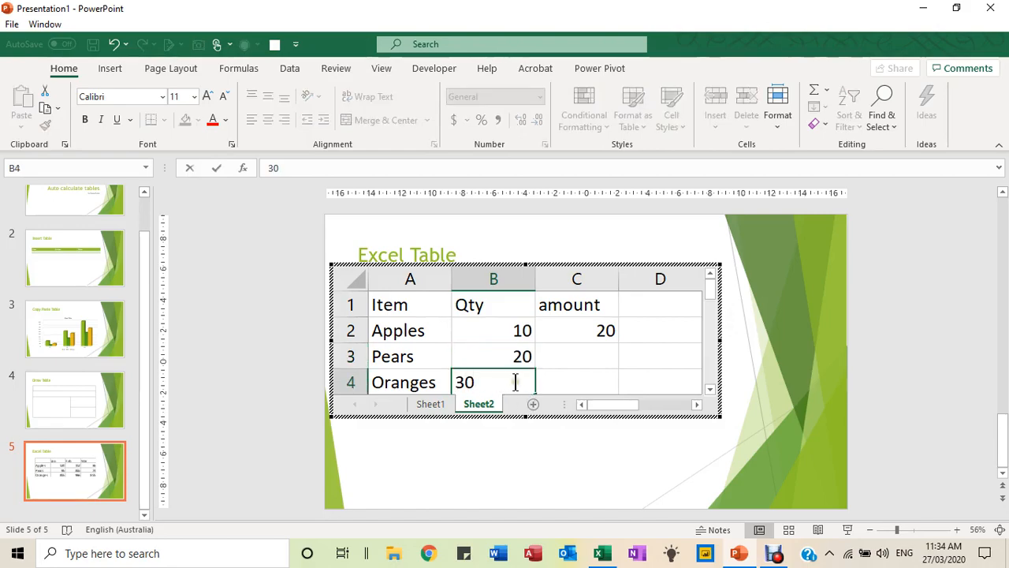
{"action": "left_click", "coordinate": [577, 331]}
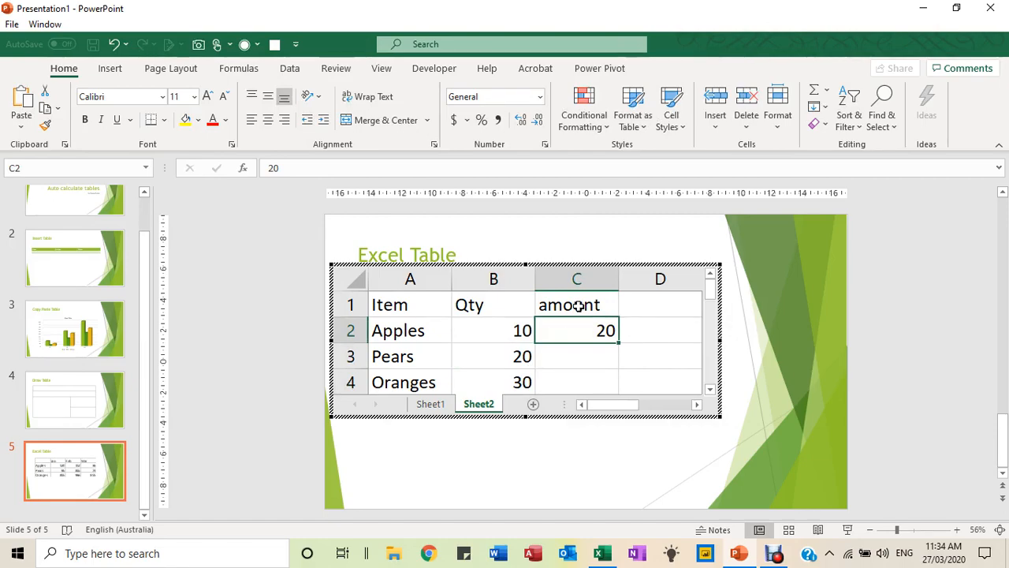
Rename column C to price and add an amount column heading in D1
{"action": "left_click", "coordinate": [578, 305]}
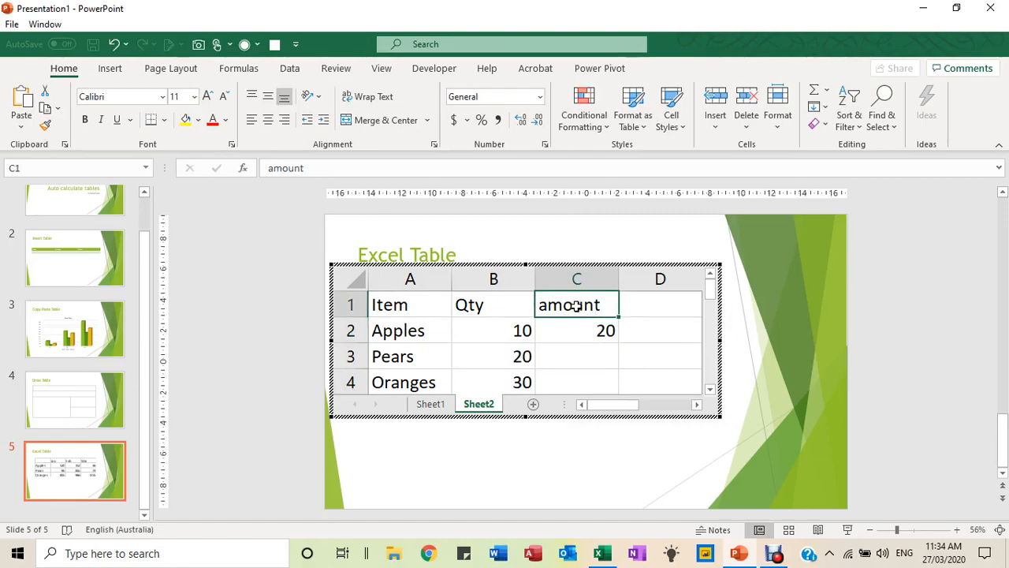
{"action": "type", "text": "pr"}
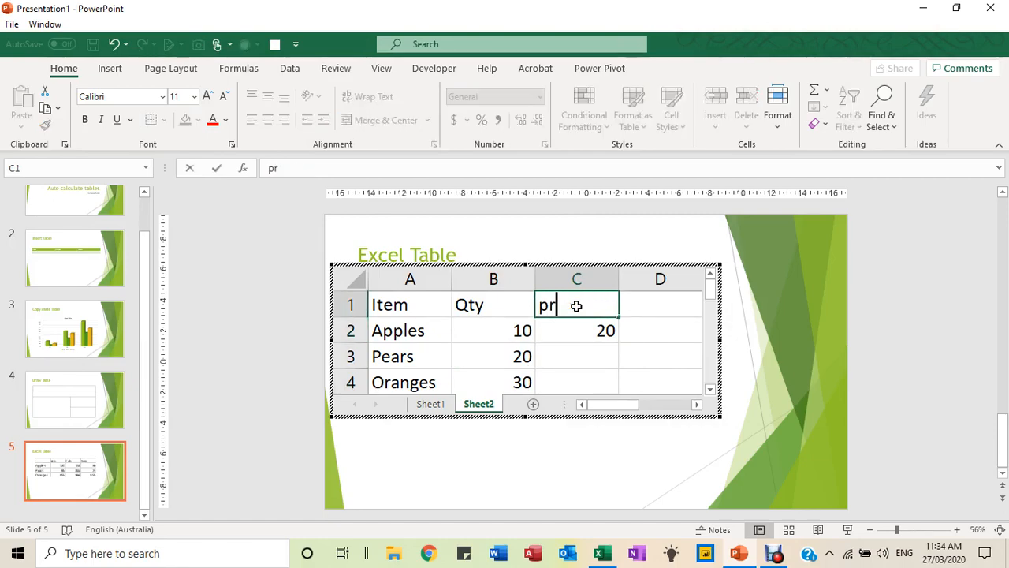
{"action": "type", "text": "amoun"}
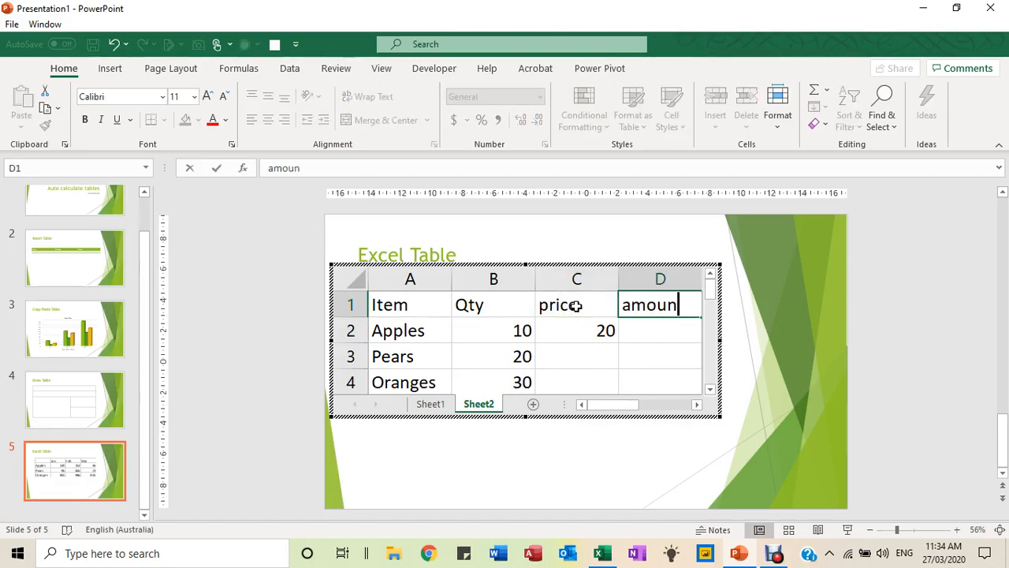
{"action": "left_click", "coordinate": [577, 330]}
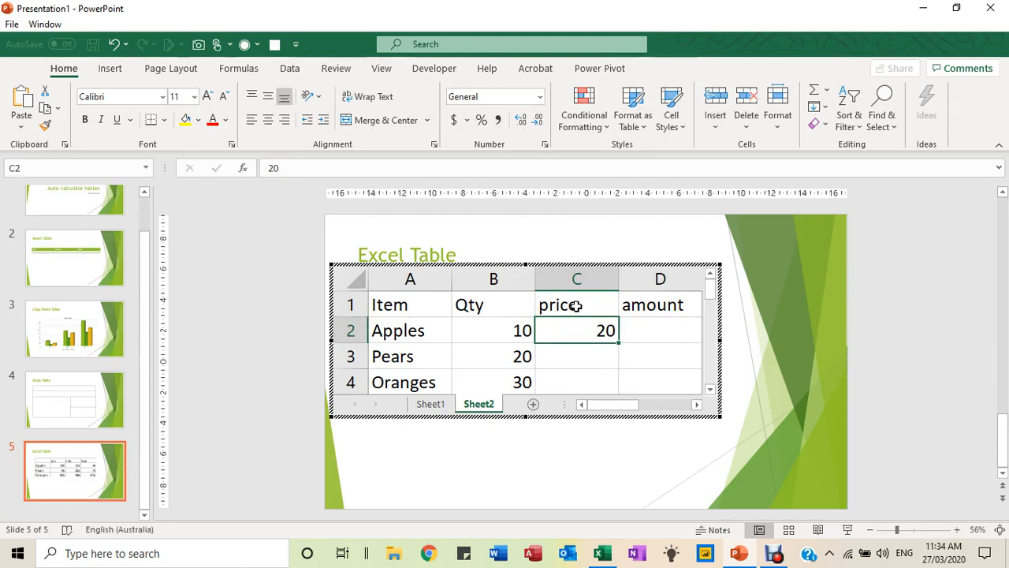
Enter price 15 for Pears and compute Apples' amount as =B2*C2, giving 200
{"action": "type", "text": "15"}
{"action": "left_click", "coordinate": [578, 382]}
{"action": "type", "text": "16"}
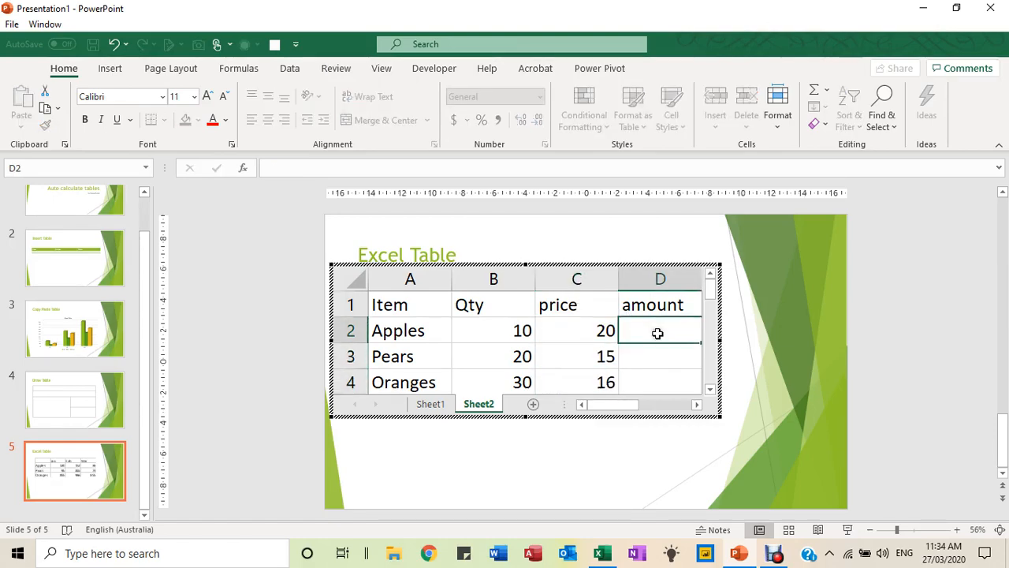
{"action": "type", "text": "="}
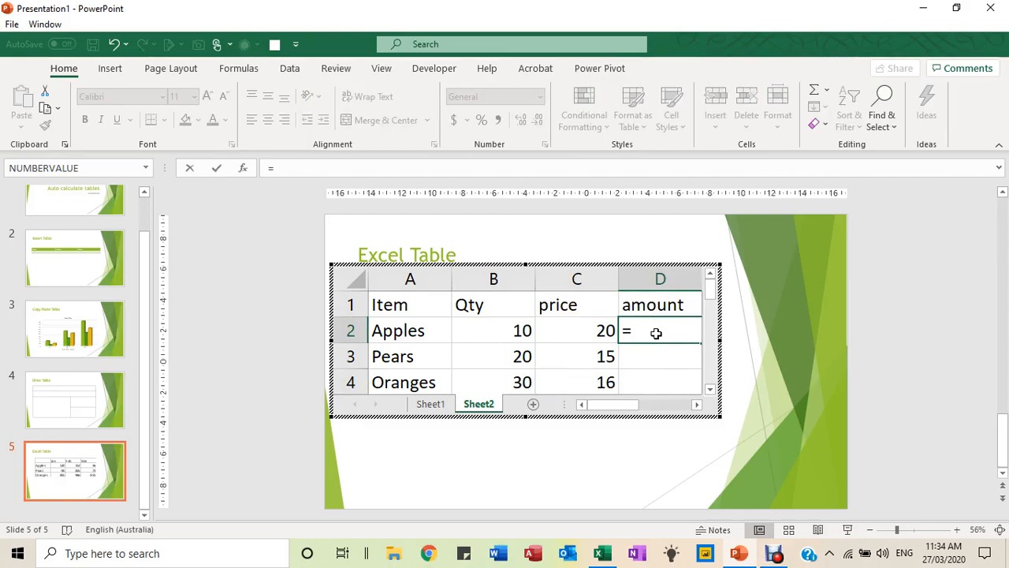
{"action": "left_click", "coordinate": [494, 331]}
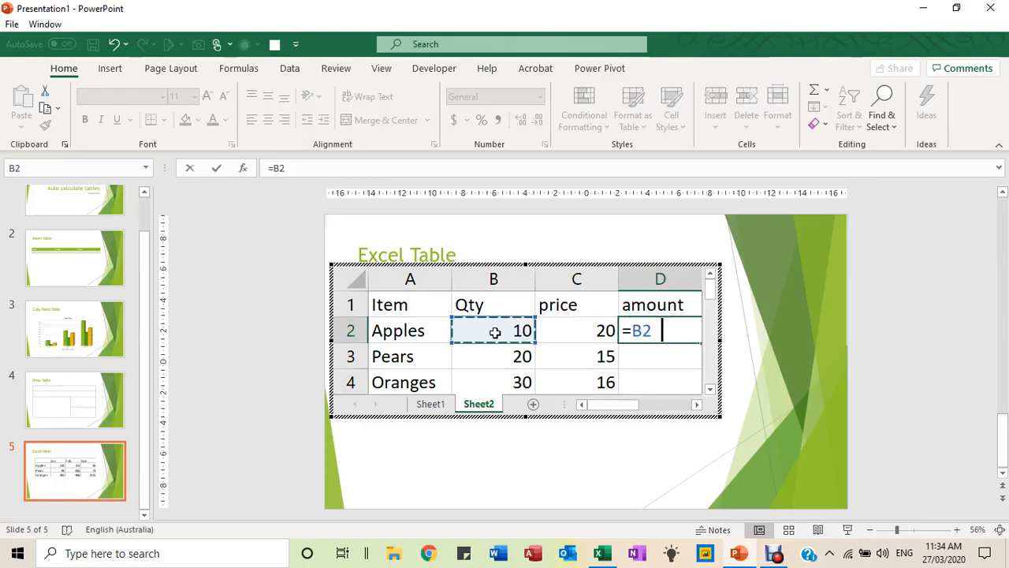
{"action": "left_click", "coordinate": [577, 332]}
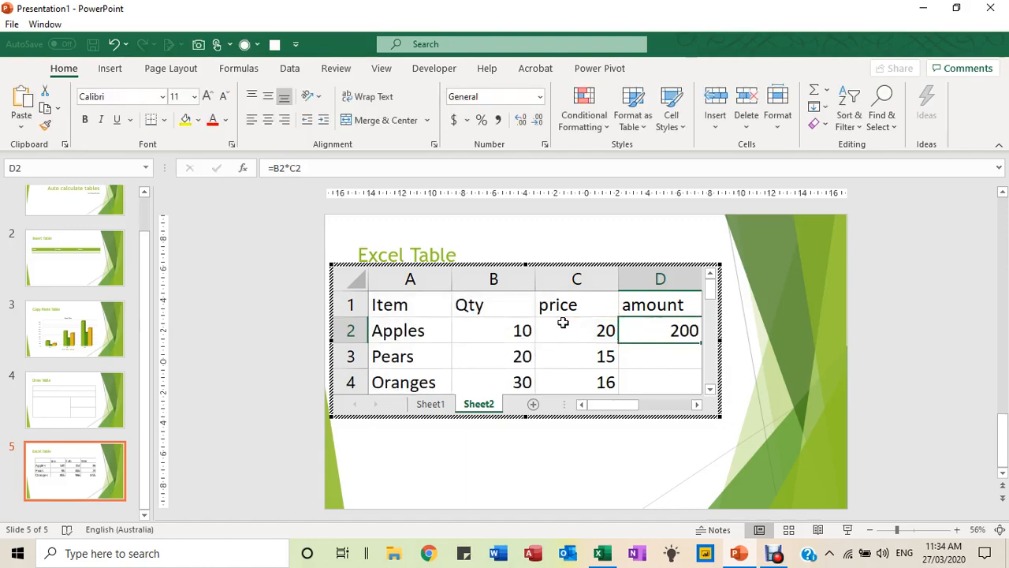
{"action": "mouse_move", "coordinate": [700, 346]}
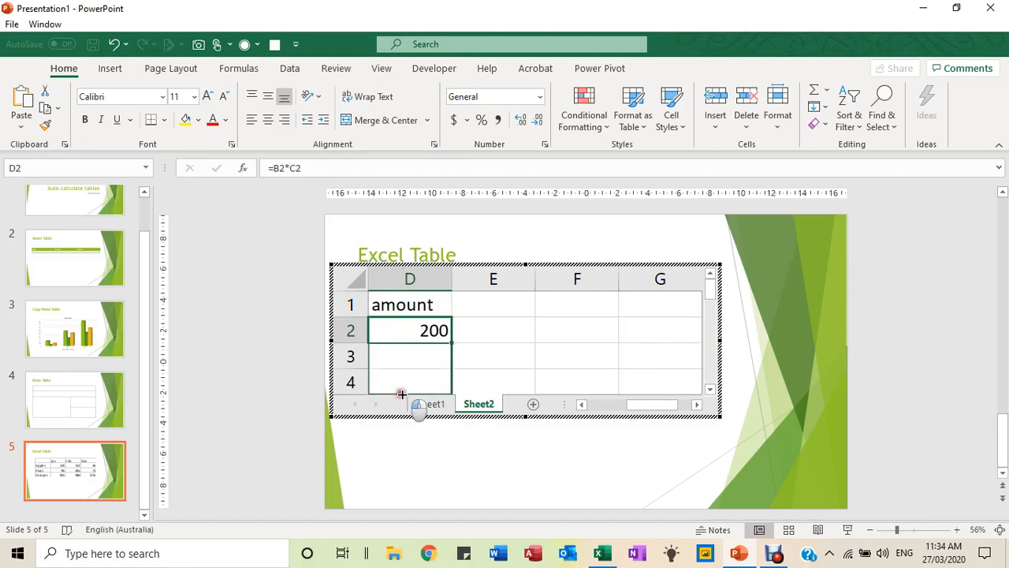
Fill the amount formula down to Pears and Oranges, giving 300 and 480
{"action": "left_click_drag", "start_coordinate": [647, 404], "coordinate": [615, 404]}
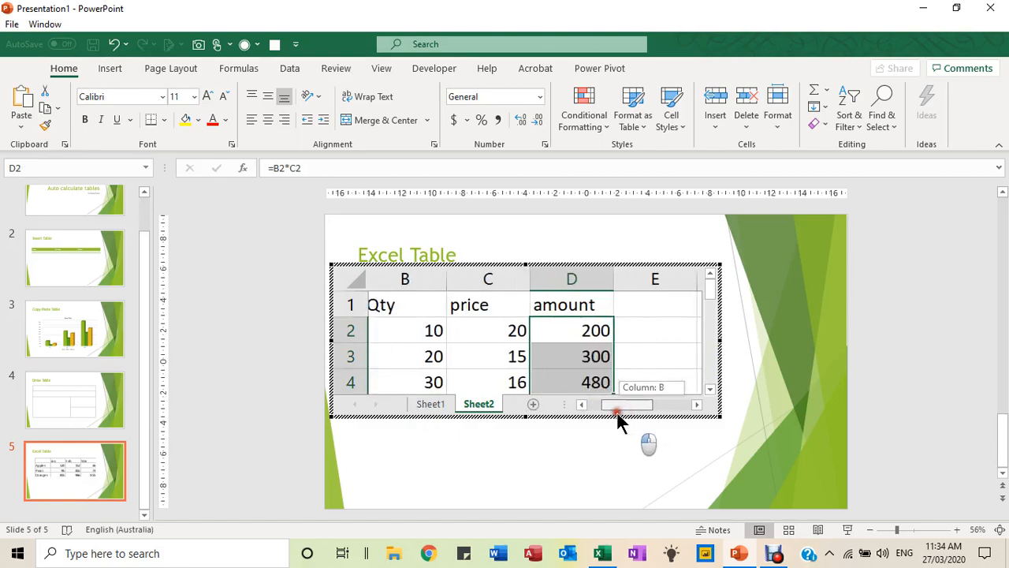
{"action": "left_click_drag", "start_coordinate": [618, 403], "coordinate": [612, 404]}
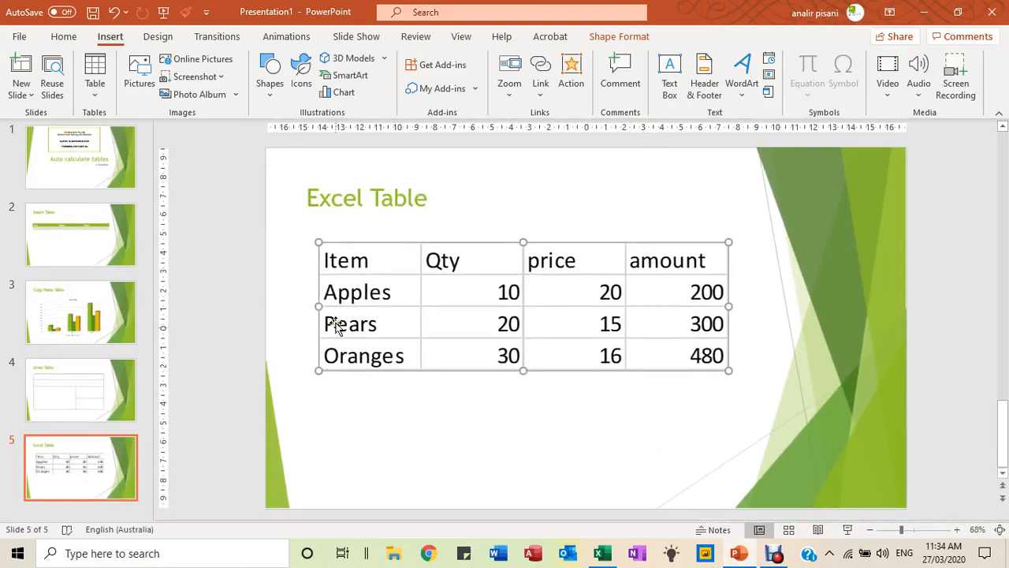
{"action": "mouse_move", "coordinate": [634, 417]}
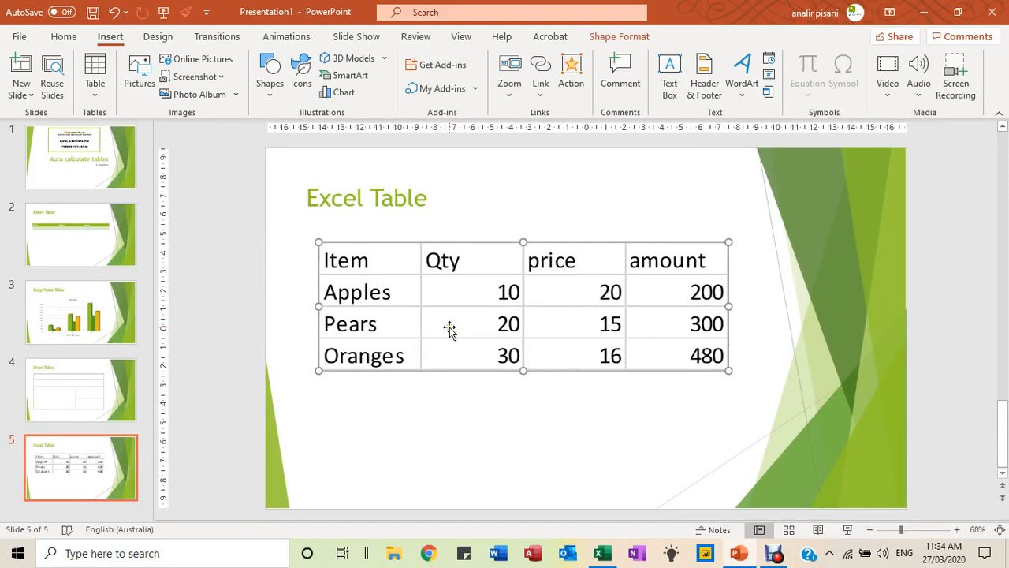
{"action": "mouse_move", "coordinate": [565, 302]}
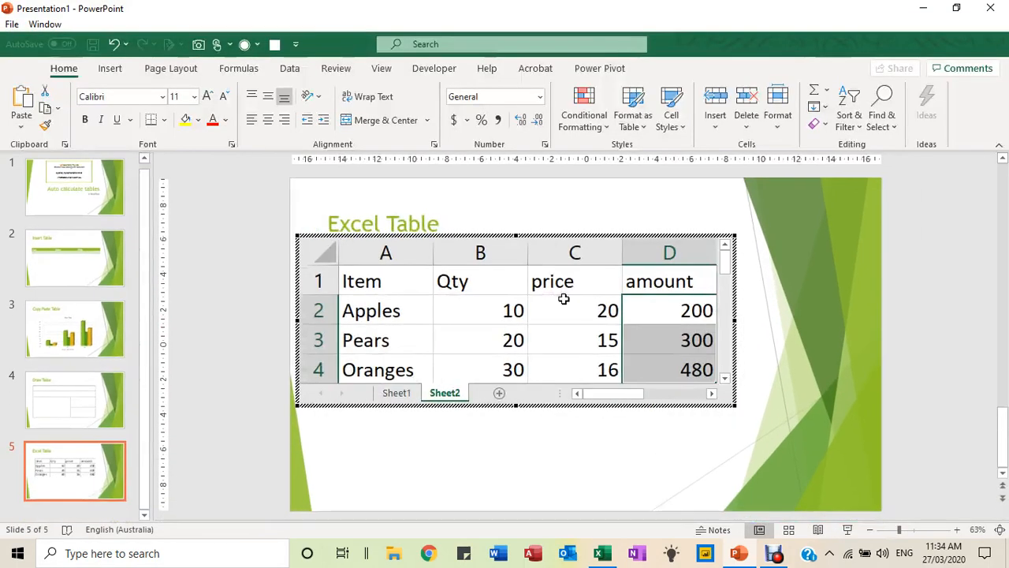
Set Apples' quantity to 5 so its amount recalculates to 100, then leave the sheet
{"action": "left_click", "coordinate": [479, 309]}
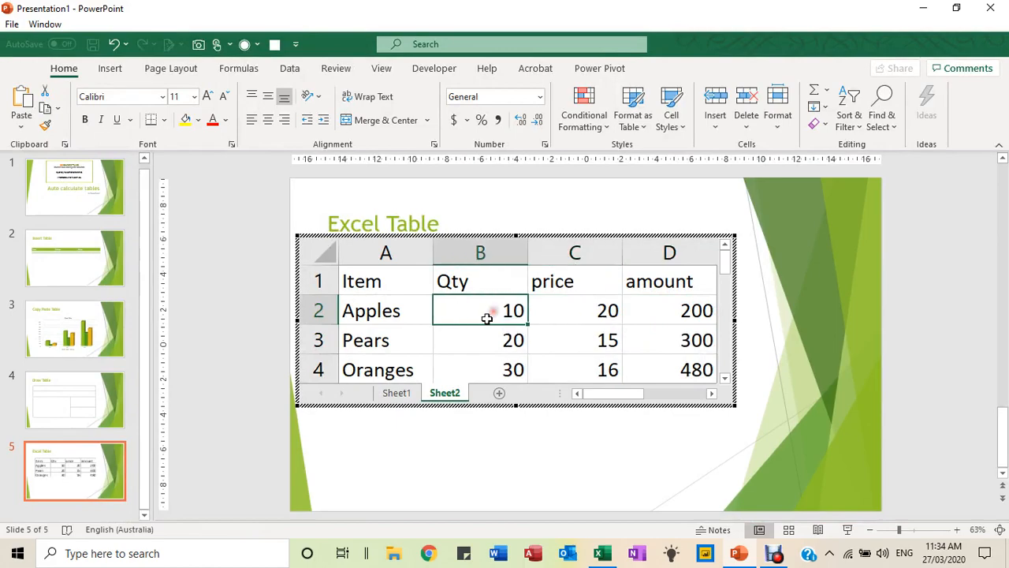
{"action": "type", "text": "5"}
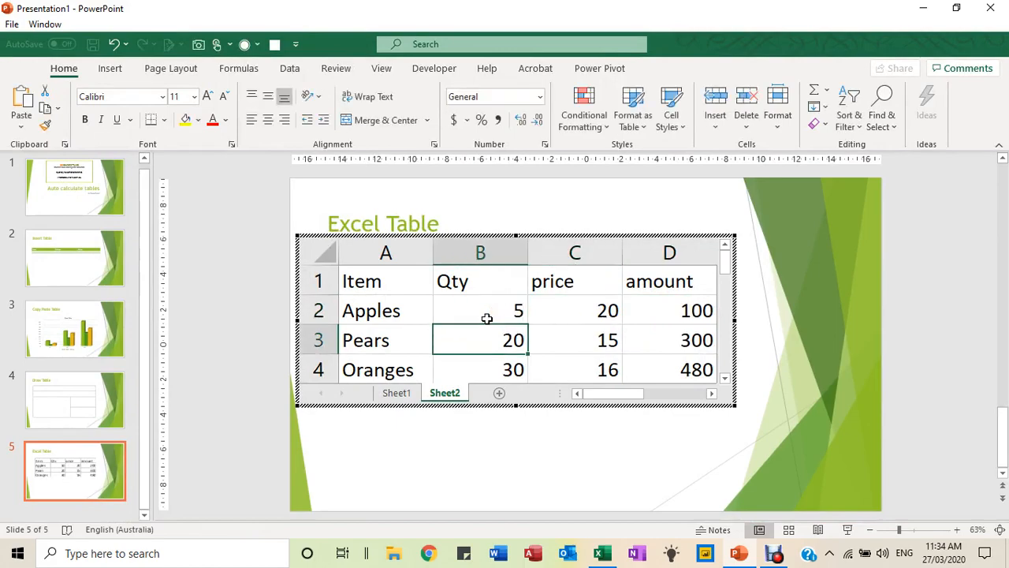
{"action": "left_click", "coordinate": [669, 309]}
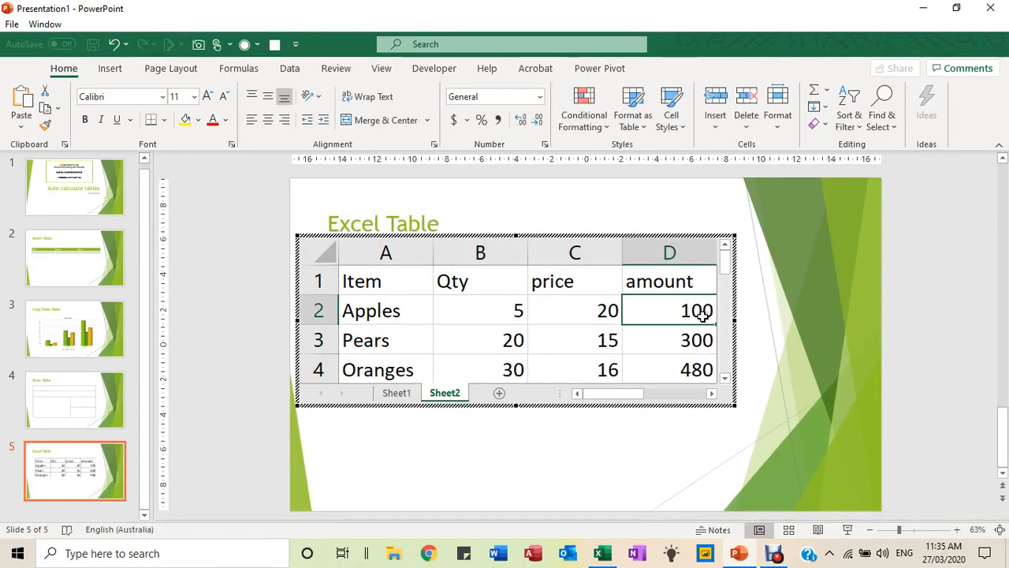
{"action": "left_click", "coordinate": [650, 440]}
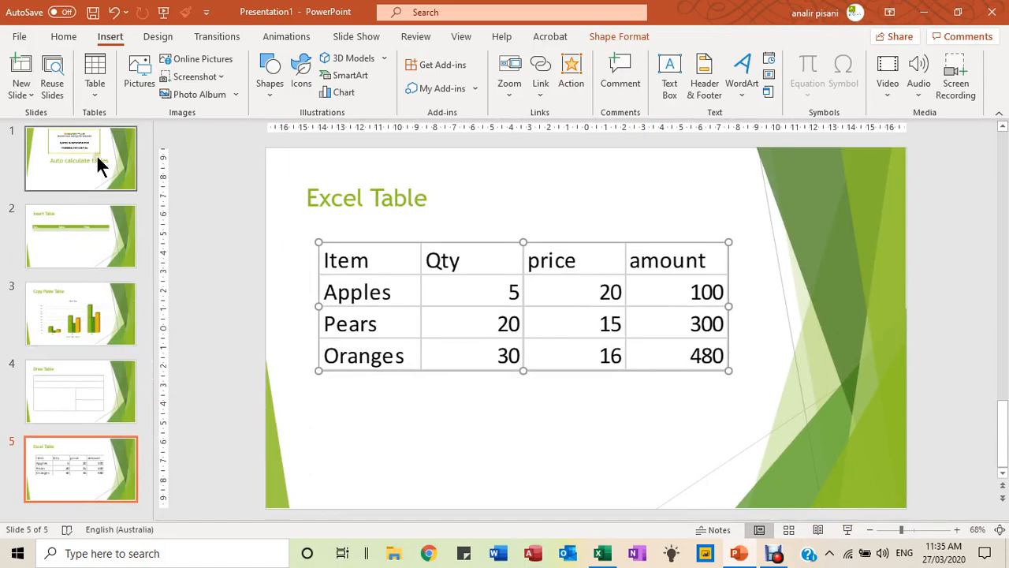
Return to the Auto calculate tables title slide
{"action": "left_click", "coordinate": [80, 158]}
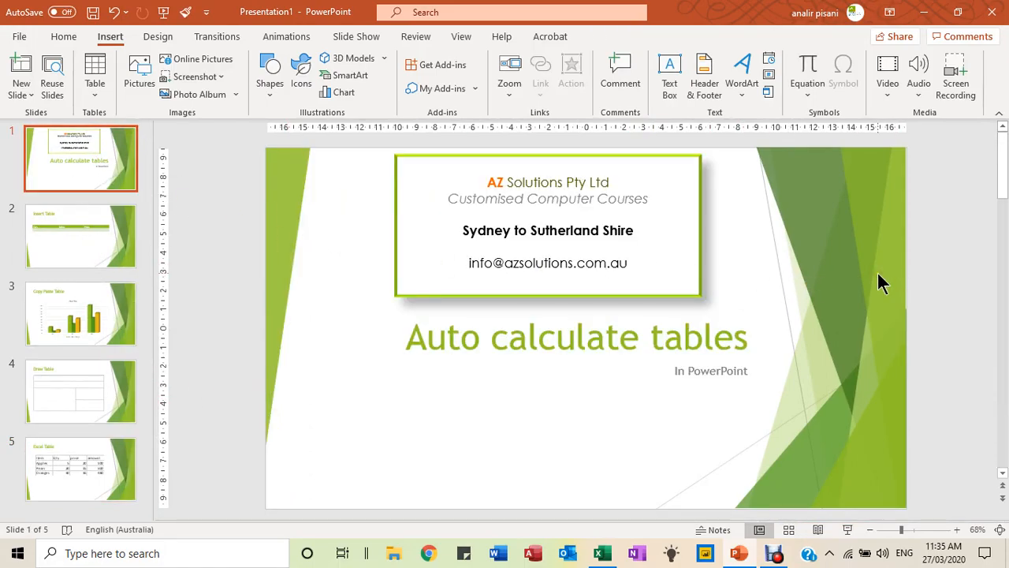
{"action": "mouse_move", "coordinate": [763, 344]}
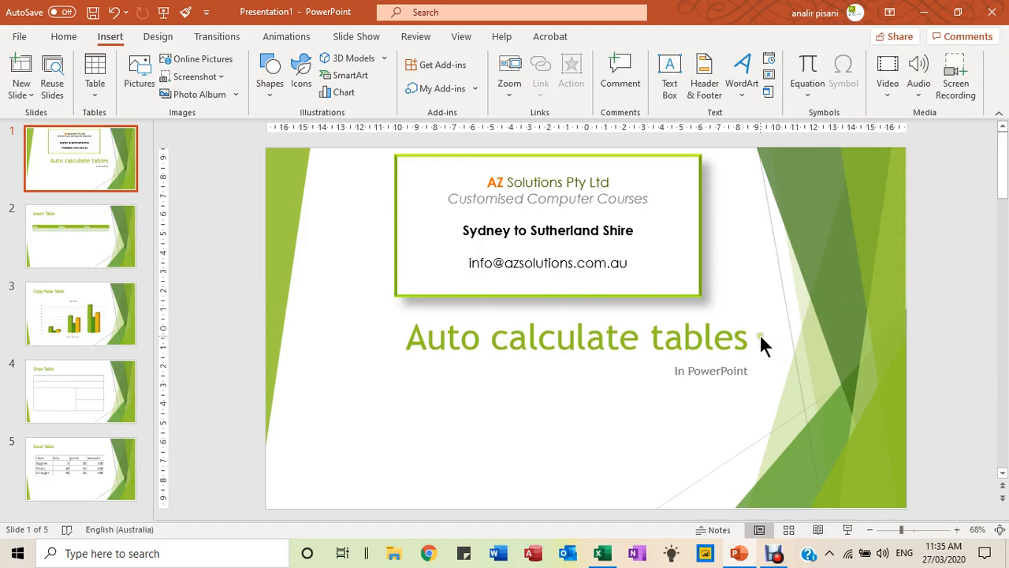